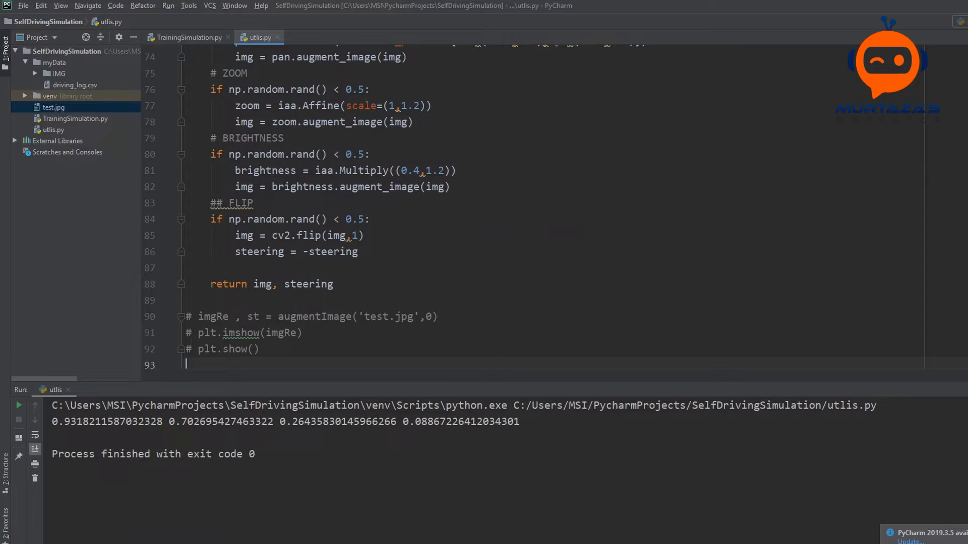
Step: Add a '#### STEP 6' heading comment below STEP 5 in TrainingSimulation.py
click(185, 37)
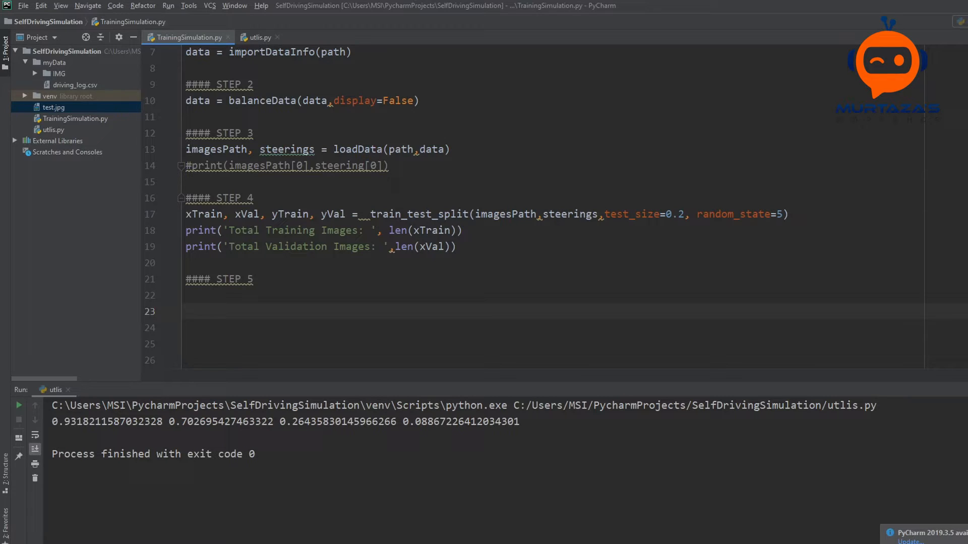
text(#### STEP 6)
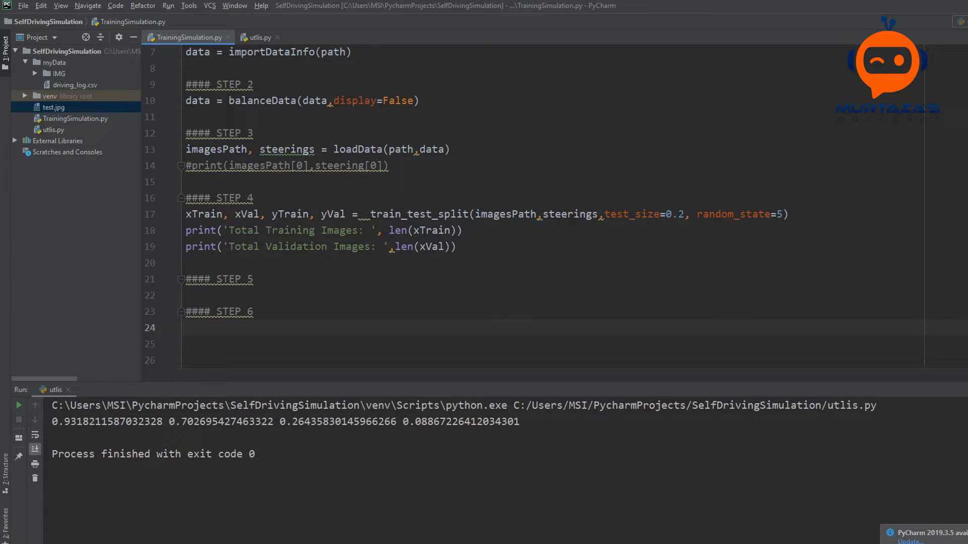
Step: Start a 'def preProcessing(img):' function below the augmentImage test lines in utlis.py
click(255, 37)
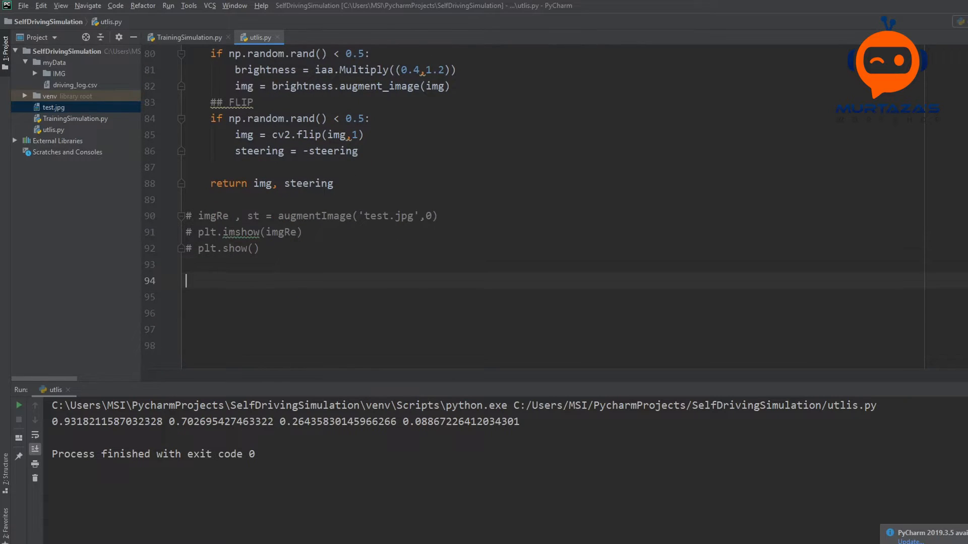
text(def)
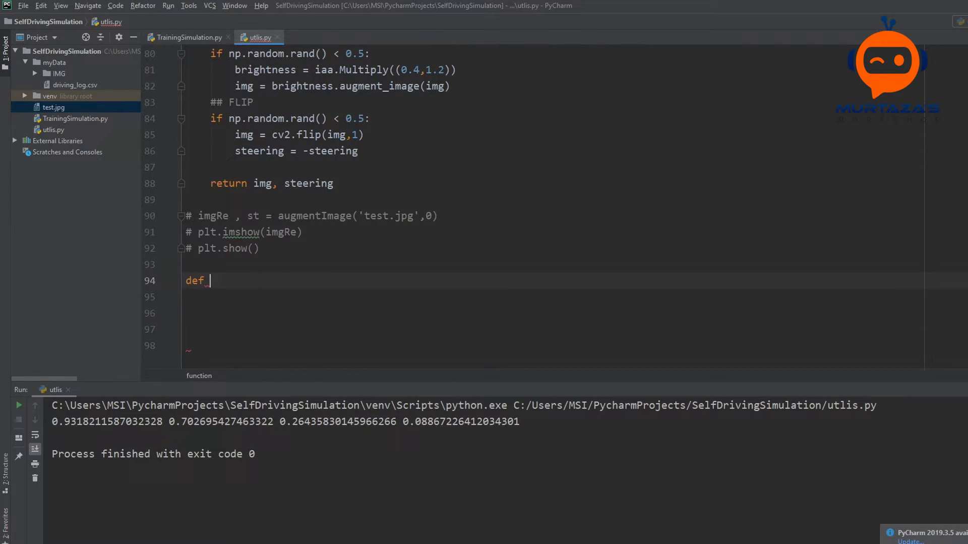
text(prePro)
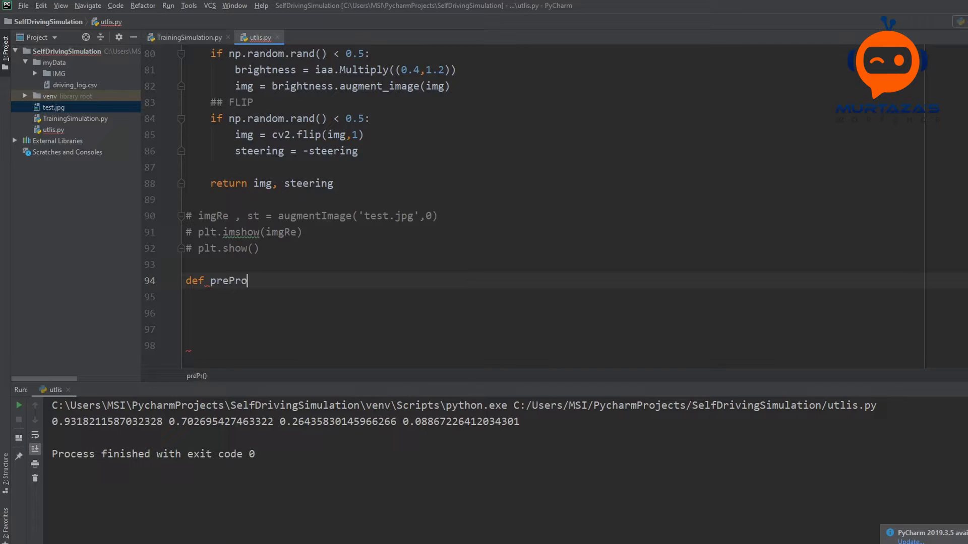
text(cessing)
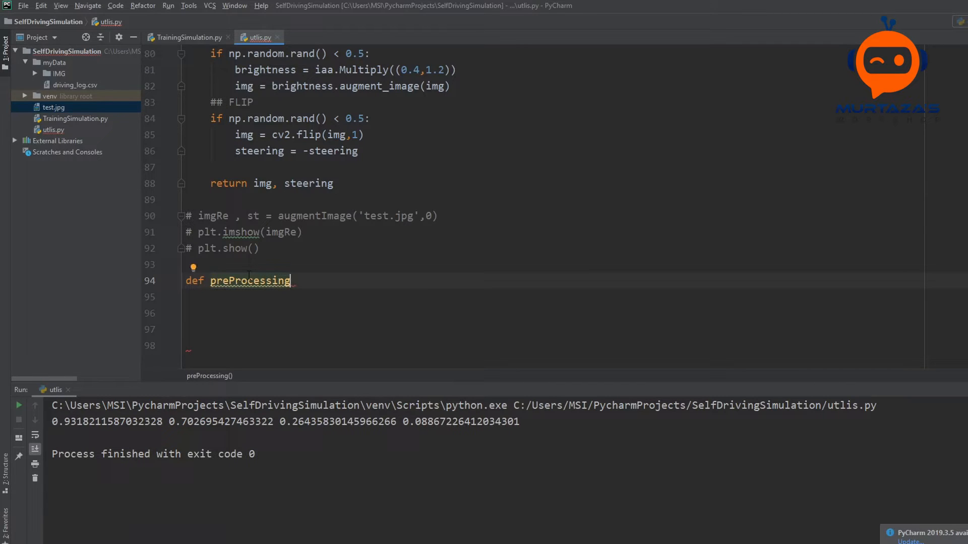
text(())
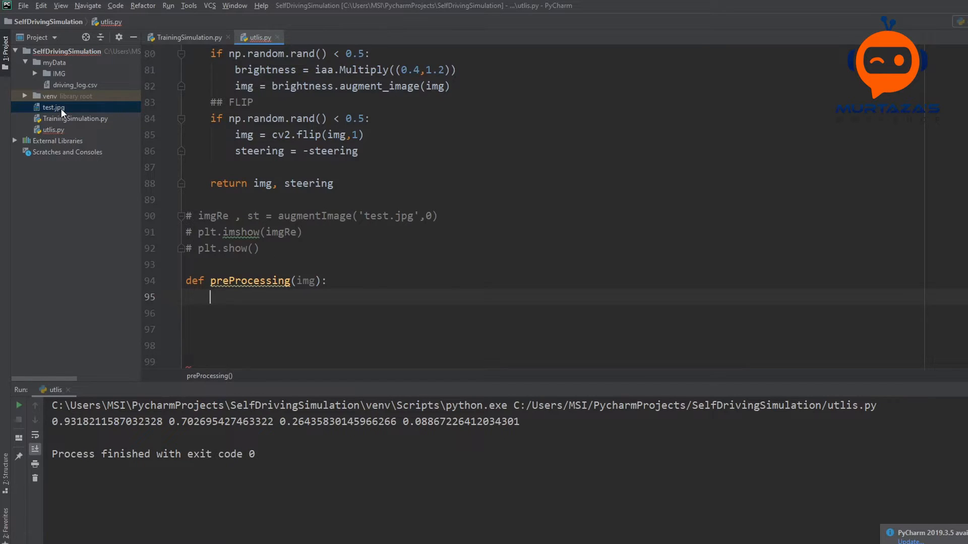
Step: Open test.jpg from the Project panel in a viewer tab
double_click(54, 108)
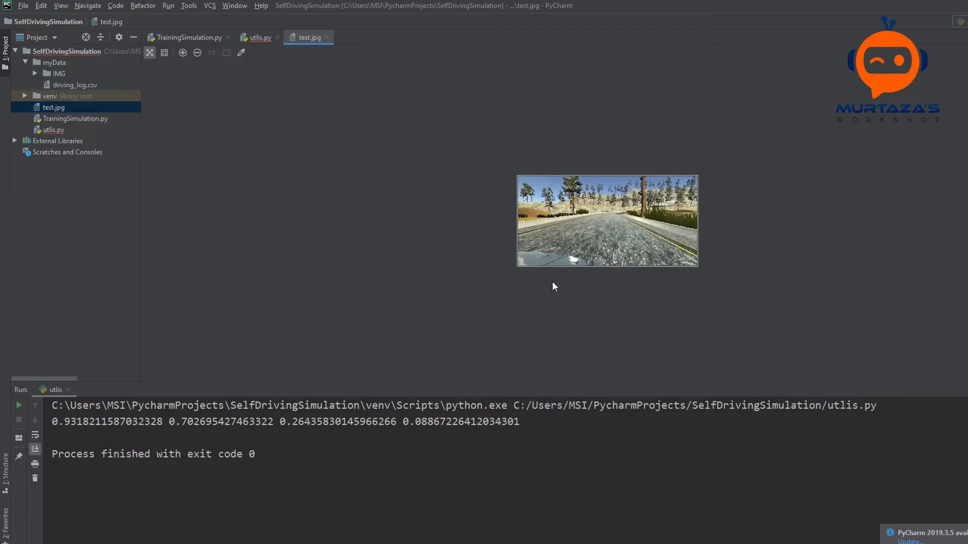
mouse_move(556, 256)
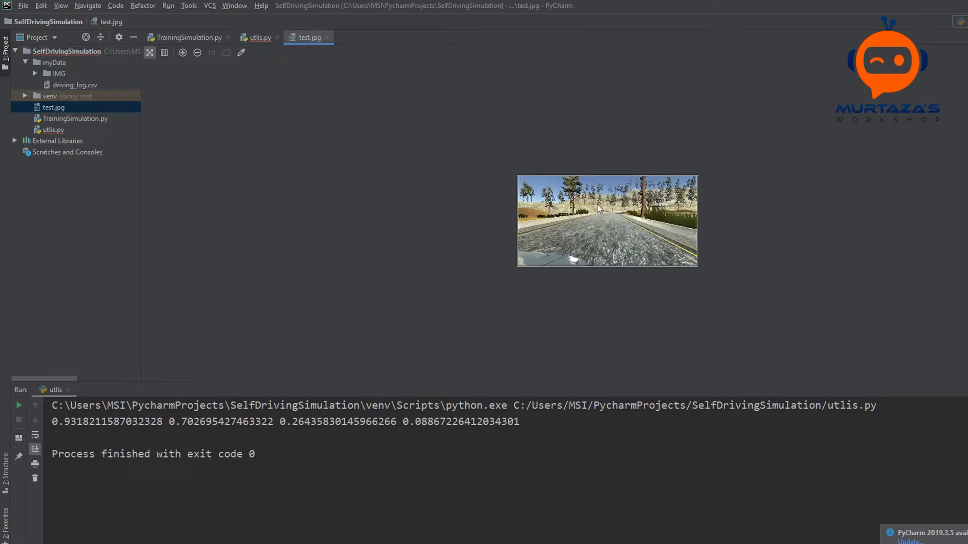
mouse_move(569, 196)
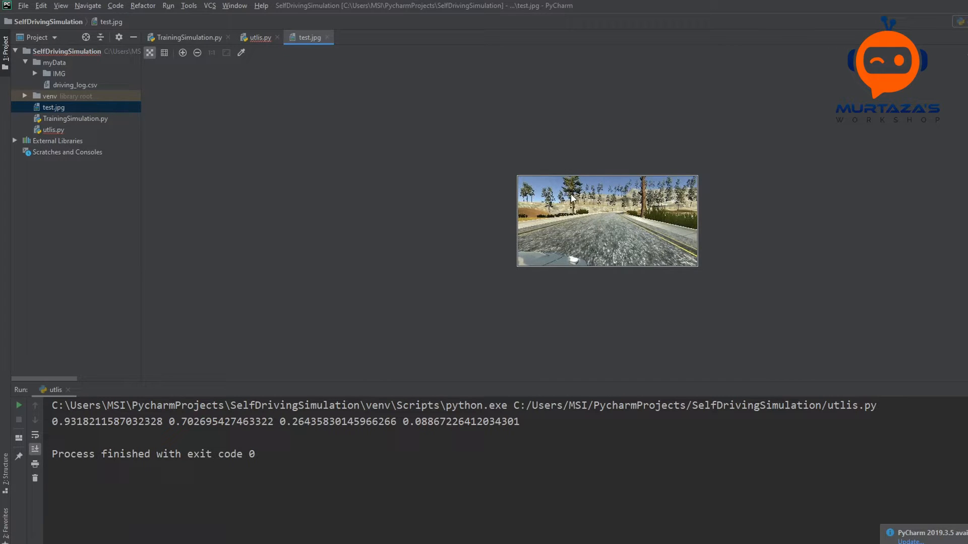
mouse_move(558, 210)
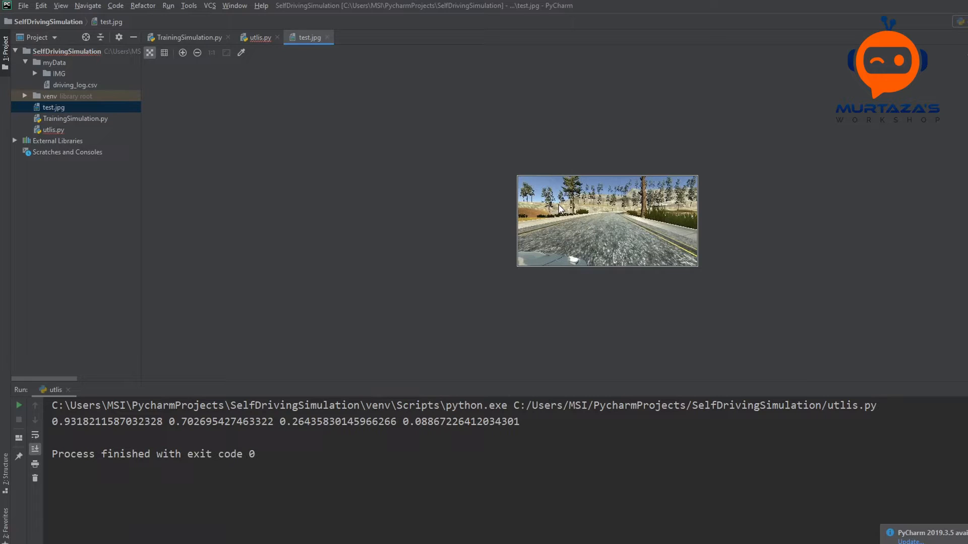
mouse_move(586, 216)
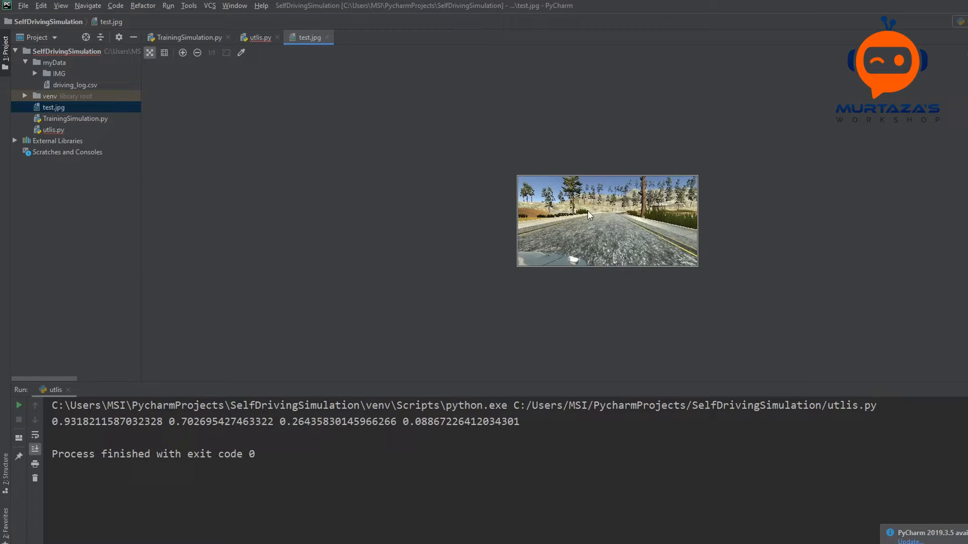
mouse_move(655, 241)
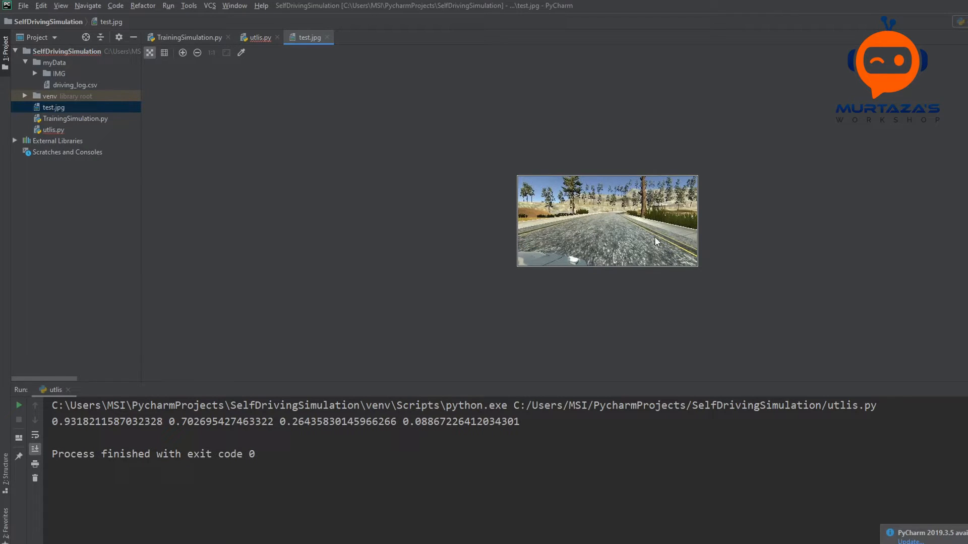
mouse_move(532, 229)
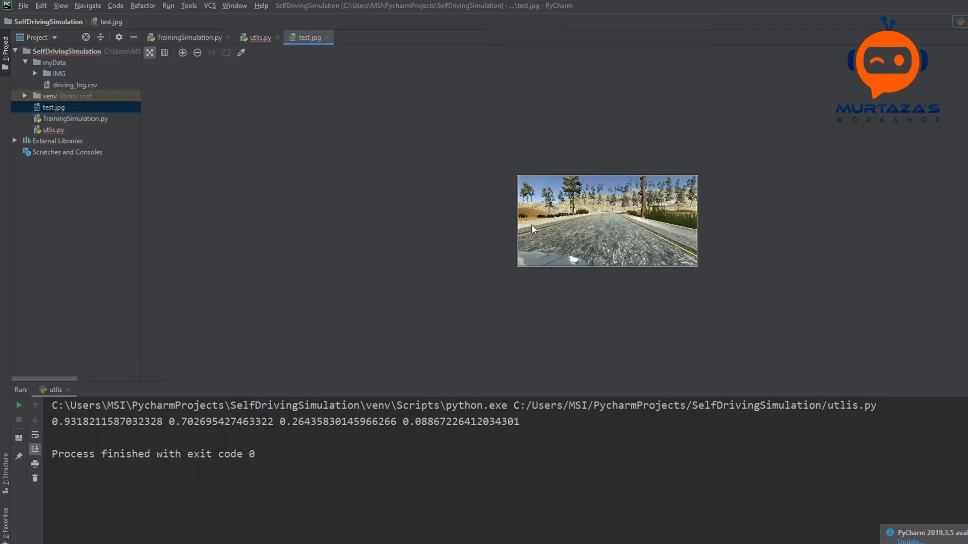
mouse_move(654, 176)
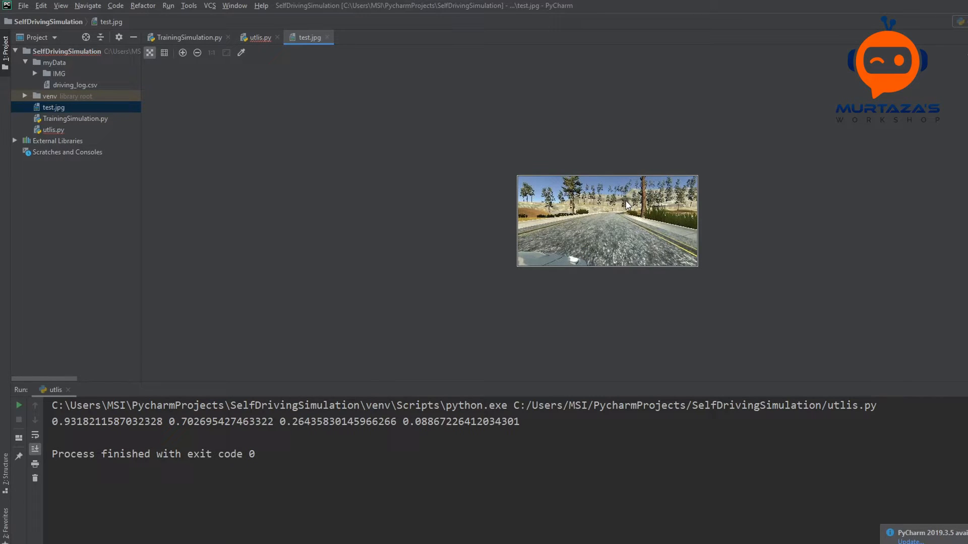
Step: Crop the image to rows 60–135 with img = img[60:135,:,:] inside preProcessing
click(259, 37)
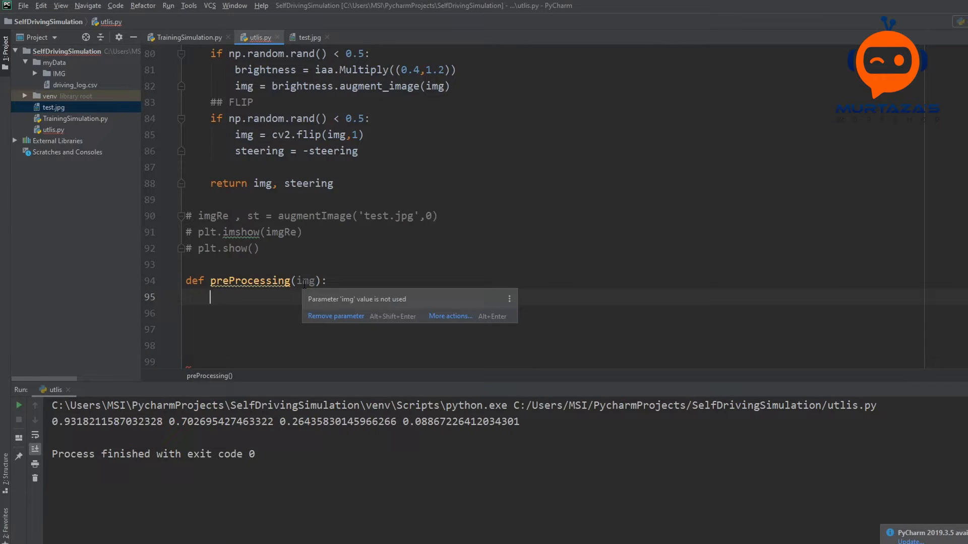
text(img =)
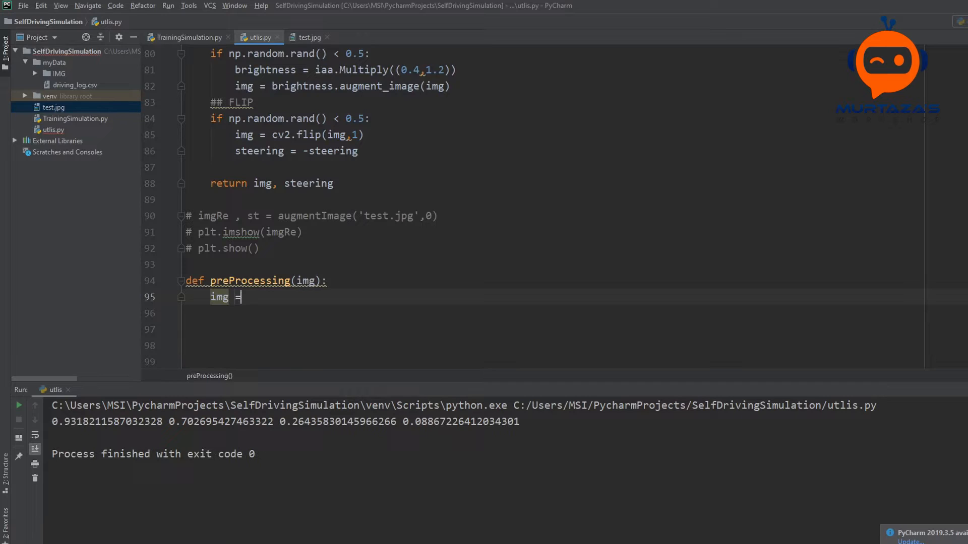
text(img)
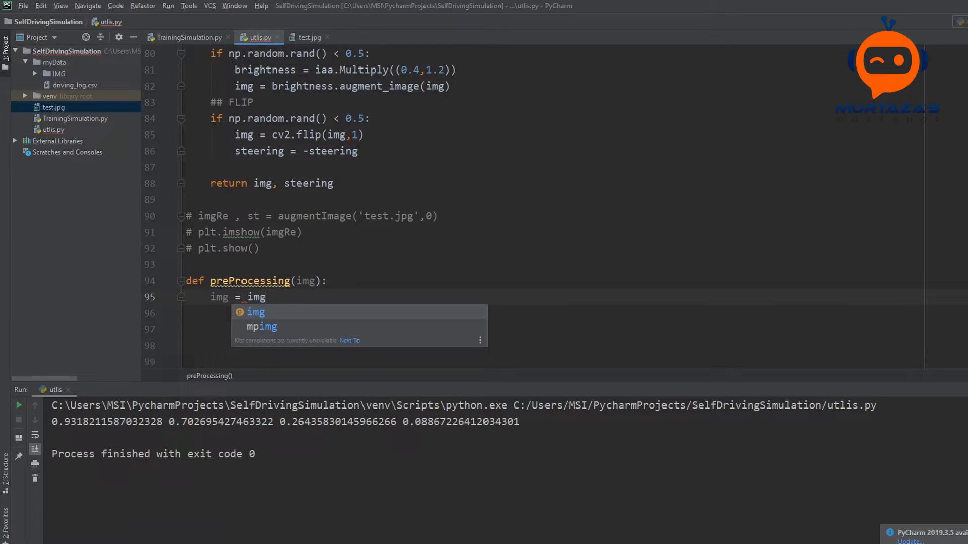
text([])
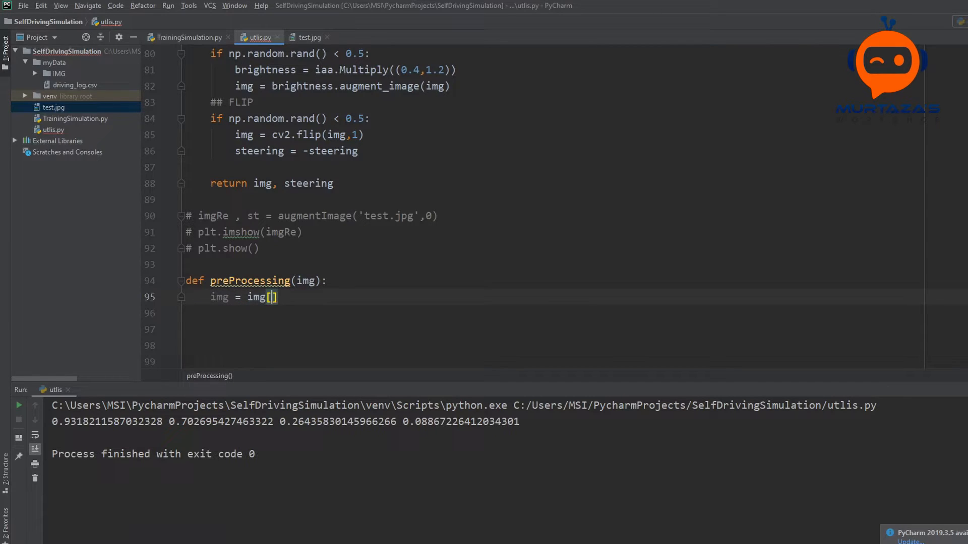
text(60:)
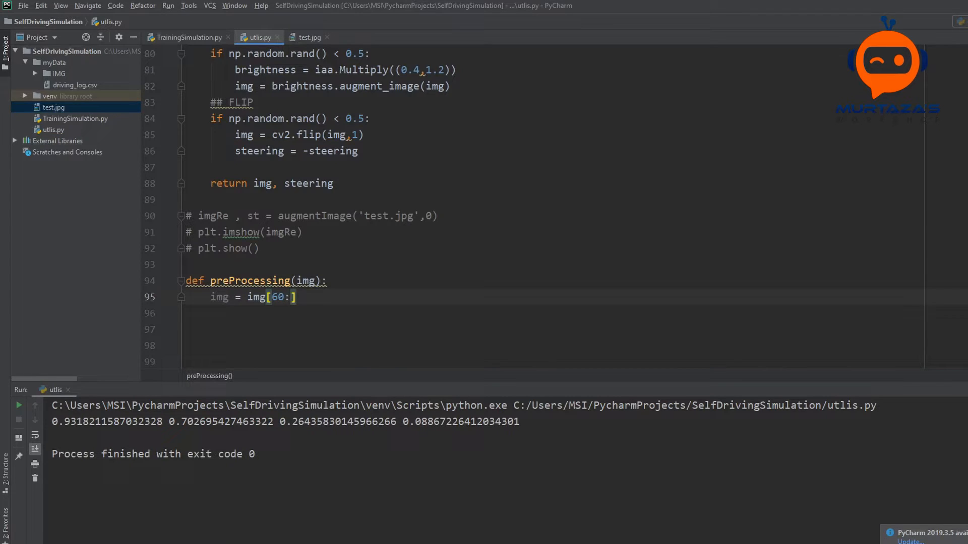
text(135)
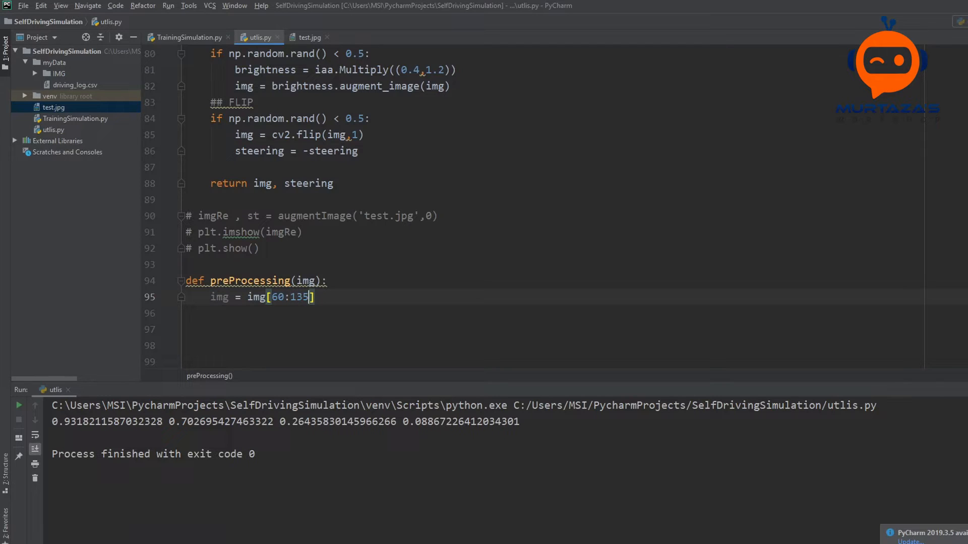
text(,:)
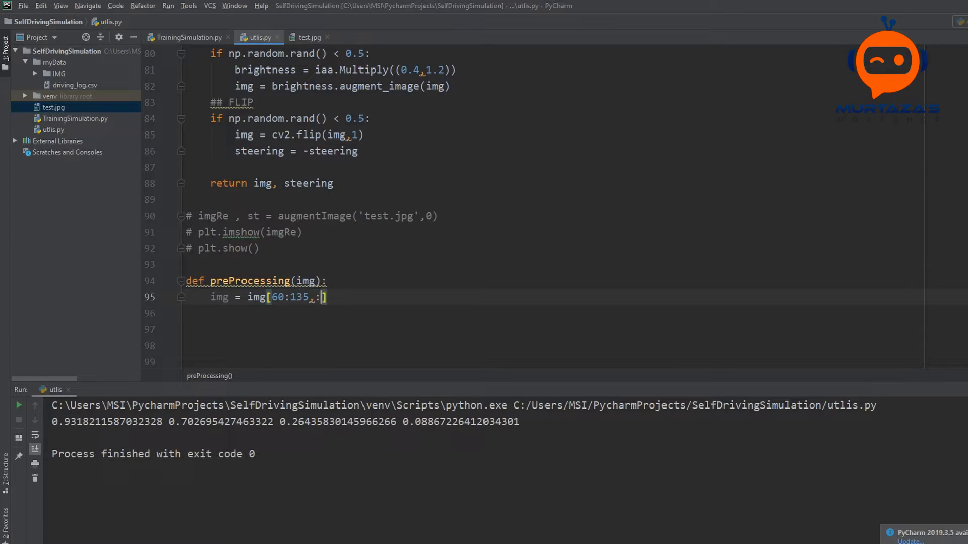
text(,:)
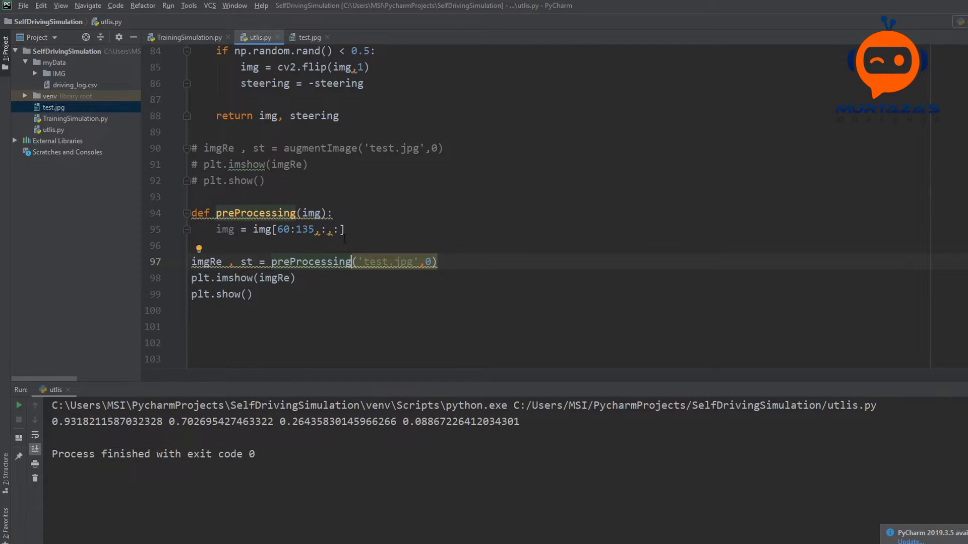
Step: Return the cropped image from preProcessing with 'return img'
text(retut)
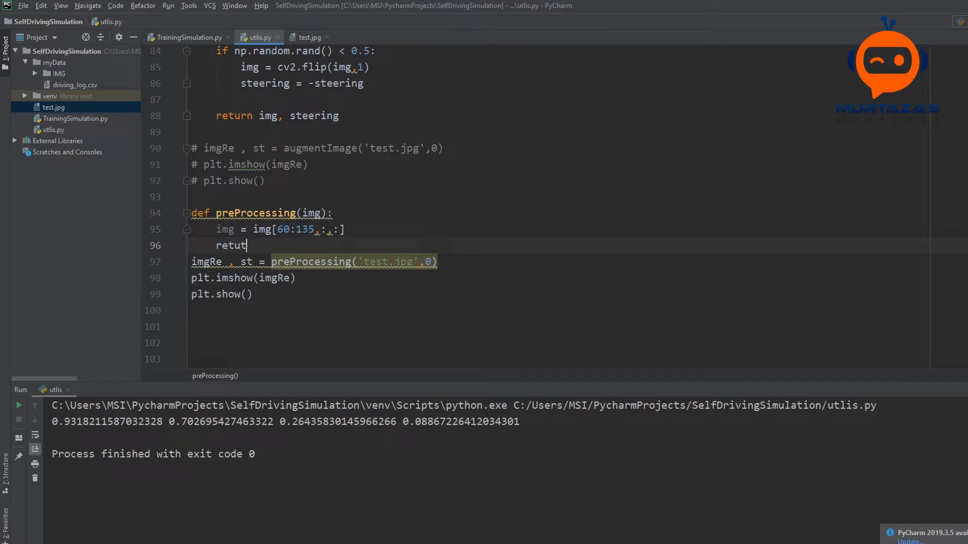
key(BackSpace)
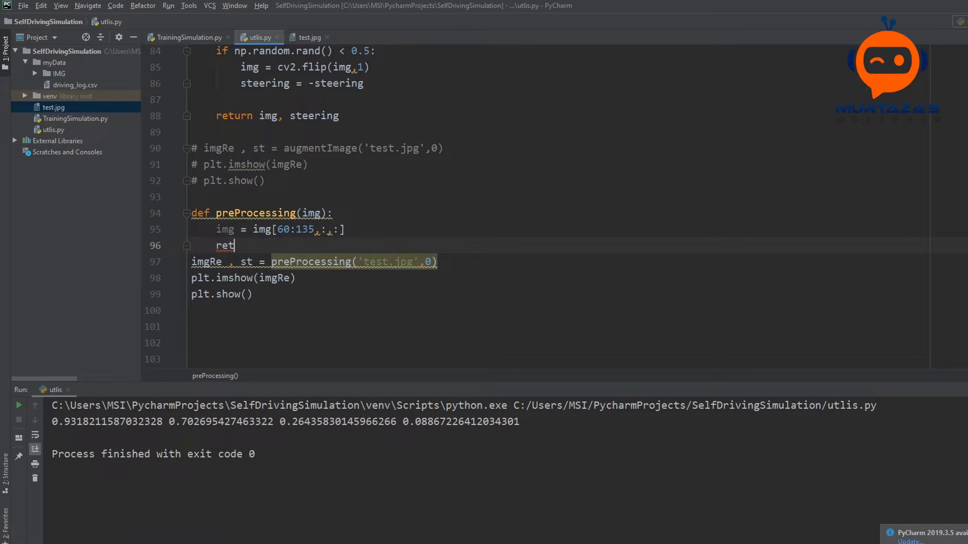
text(urn img)
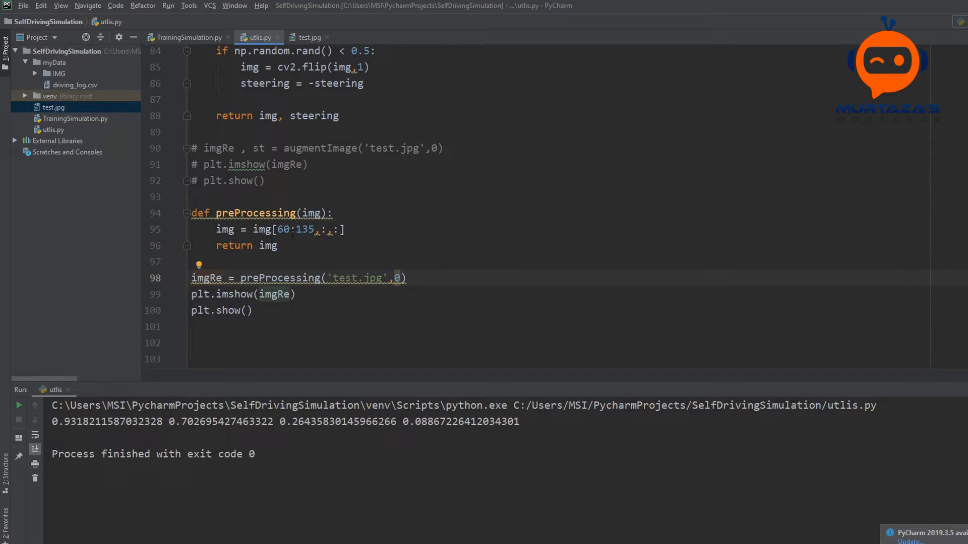
Step: Run utlis.py, then wrap 'test.jpg' in mpimg.imread(...) inside the preProcessing test call
right_click(258, 38)
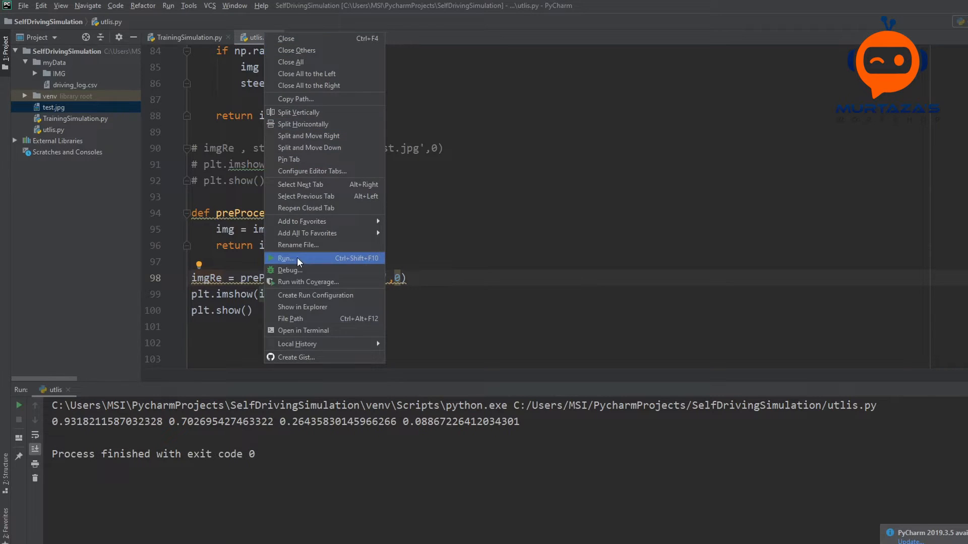
click(285, 258)
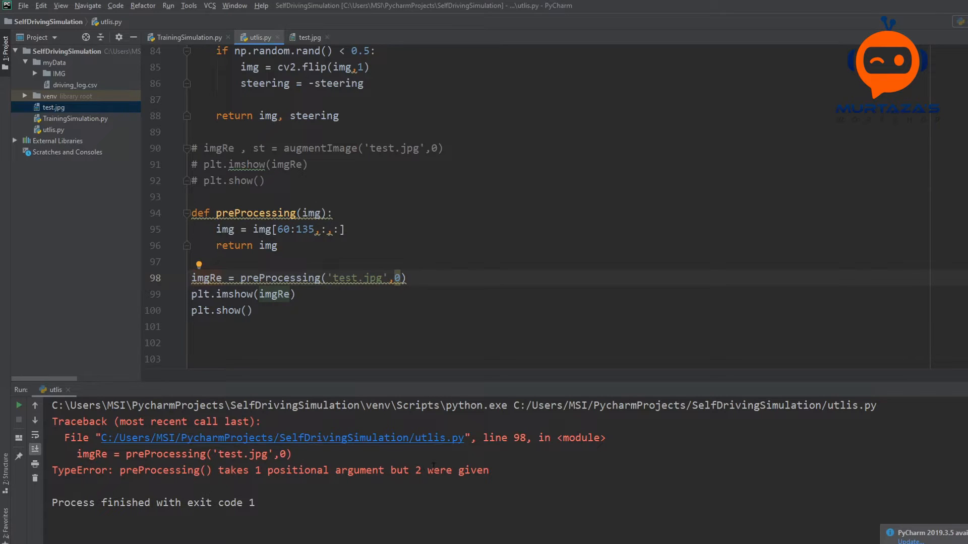
mouse_move(425, 468)
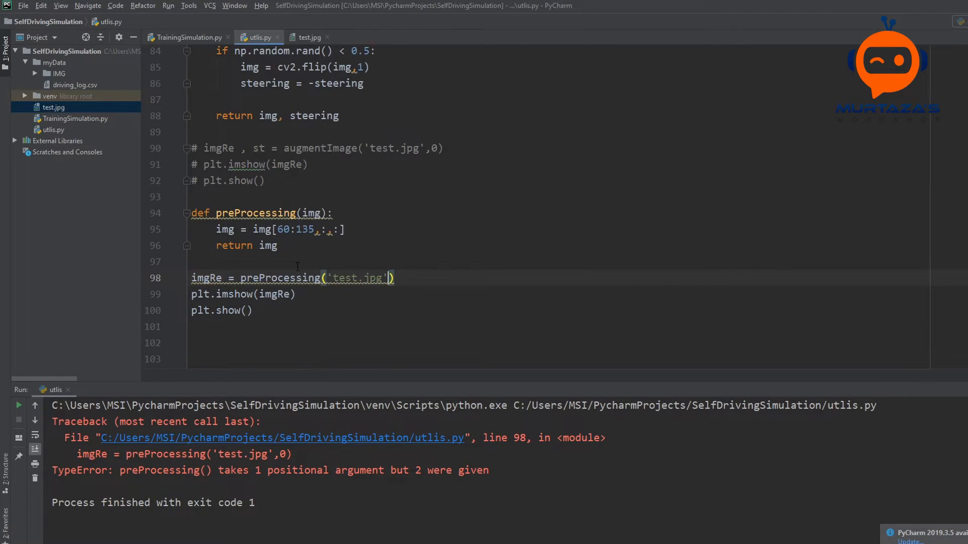
click(18, 406)
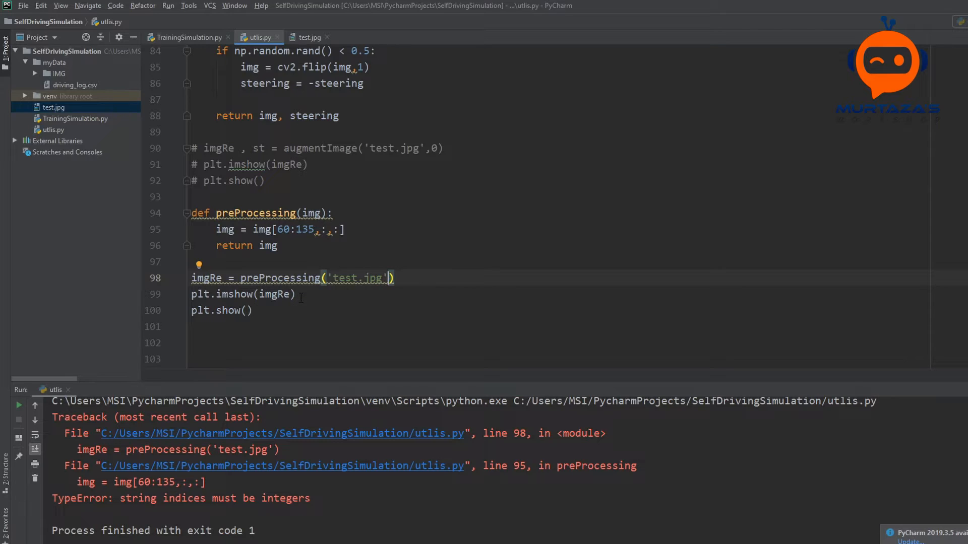
mouse_move(295, 345)
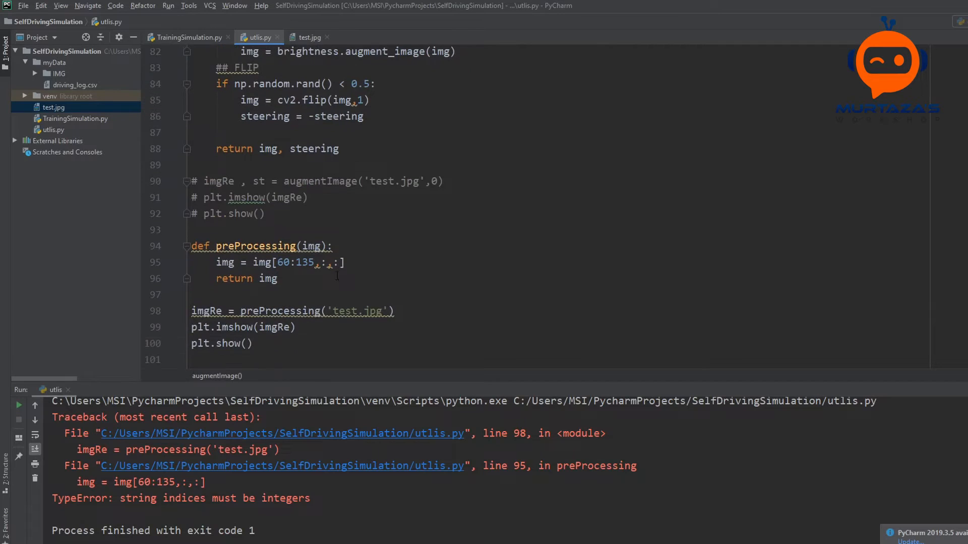
text(mpimg.imread()
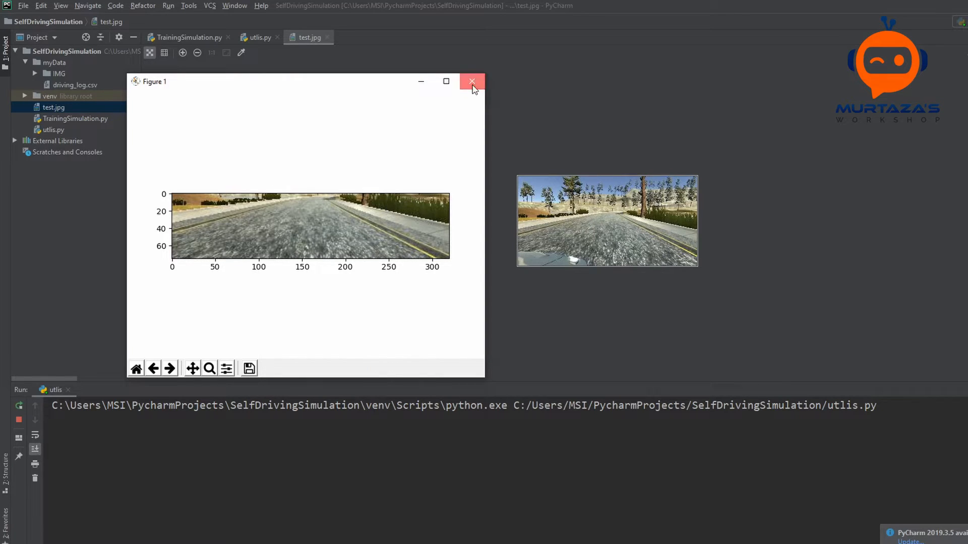
Step: Close the Figure 1 window showing the cropped road strip
click(472, 81)
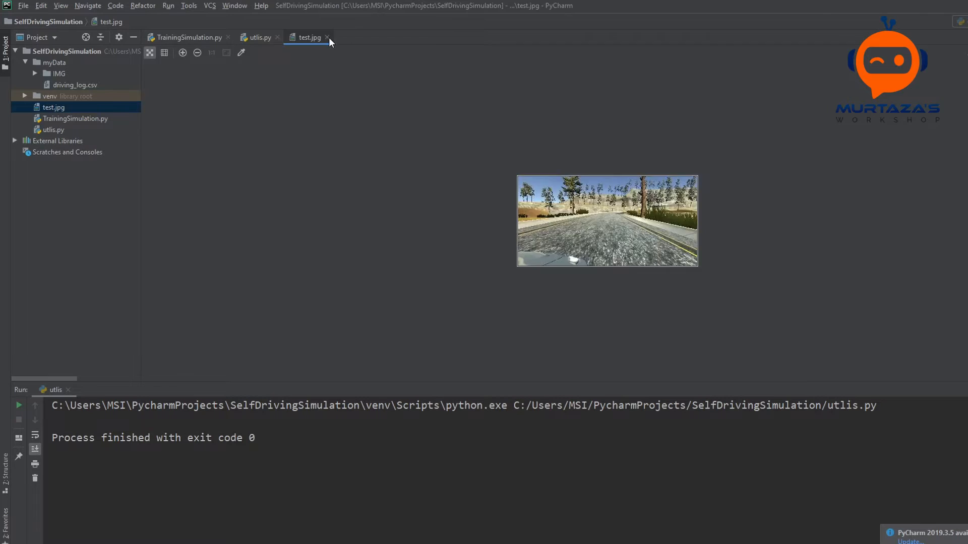
Step: Add img = cv2.cvtColor(img, cv2.COLOR_RGB2YUV) after the crop in preProcessing
click(256, 37)
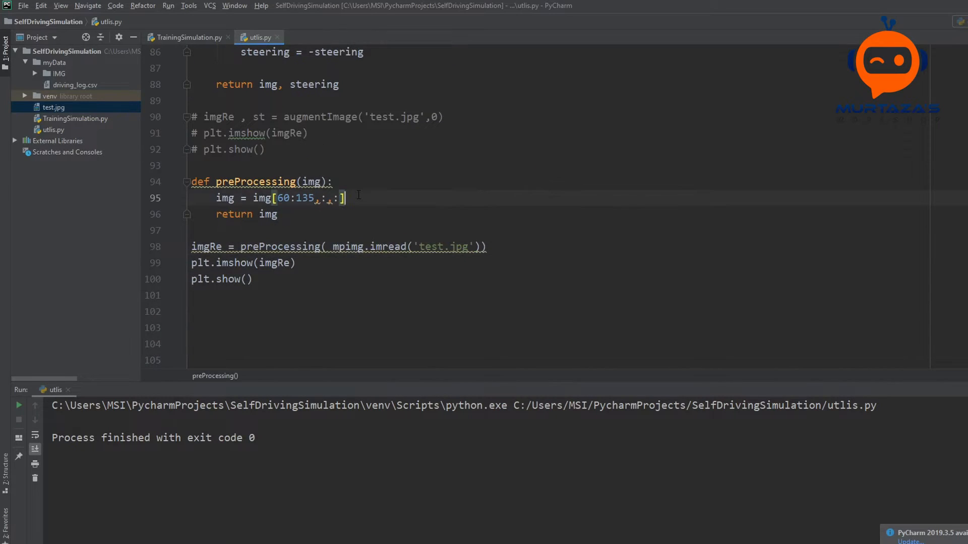
key(enter)
text(img)
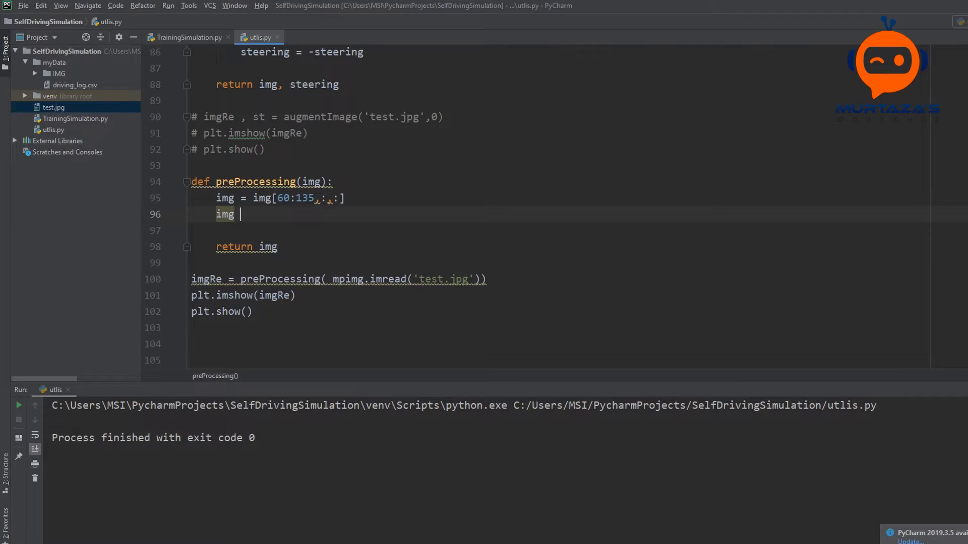
text(=)
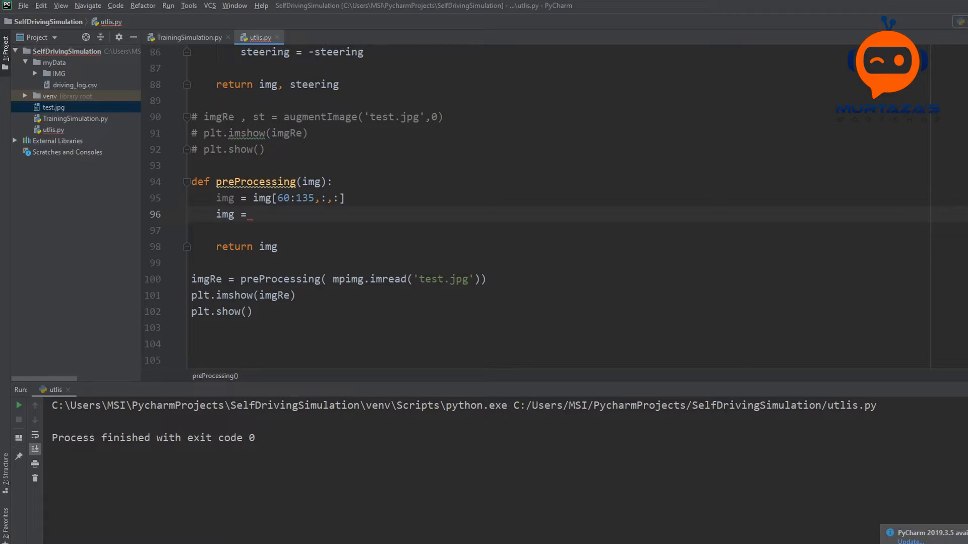
text(cv2.cvtColor()
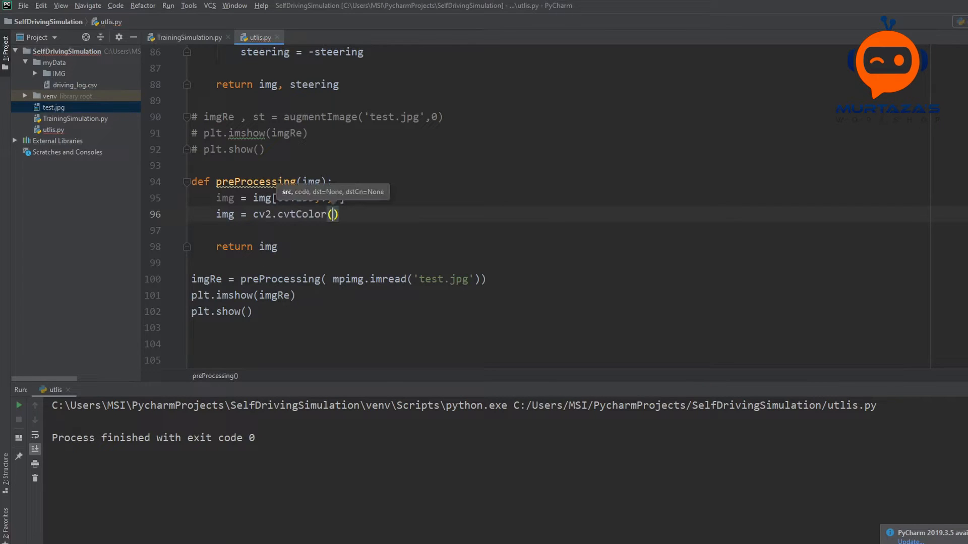
text(i)
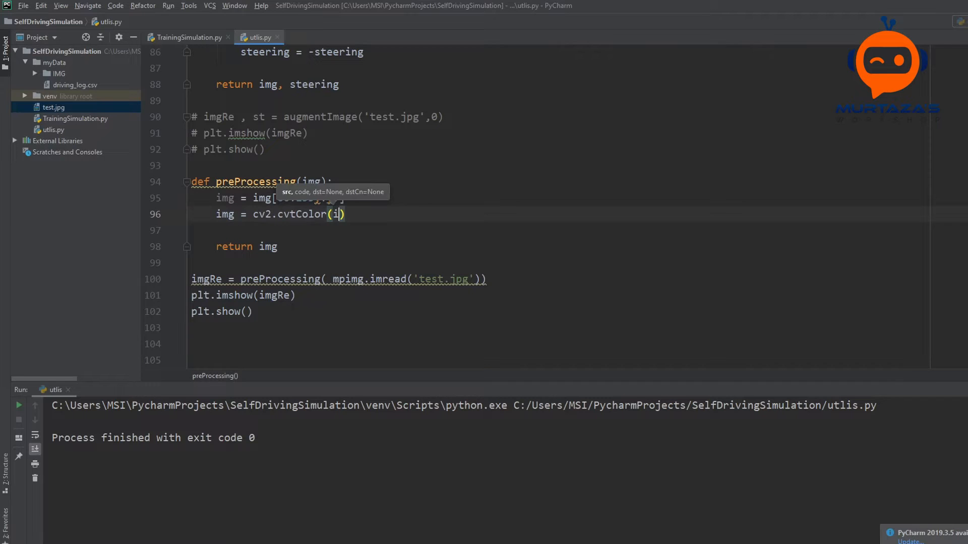
text(img,)
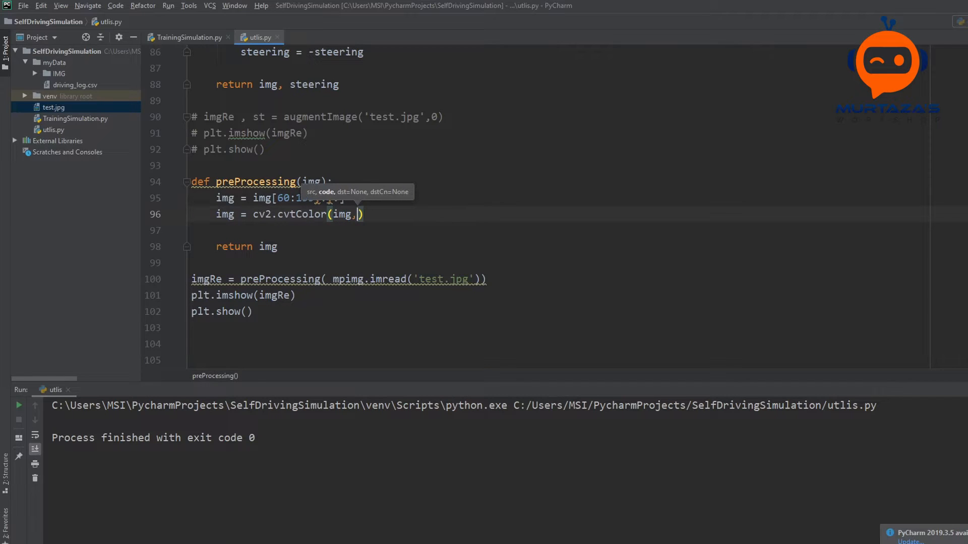
text(cv2.)
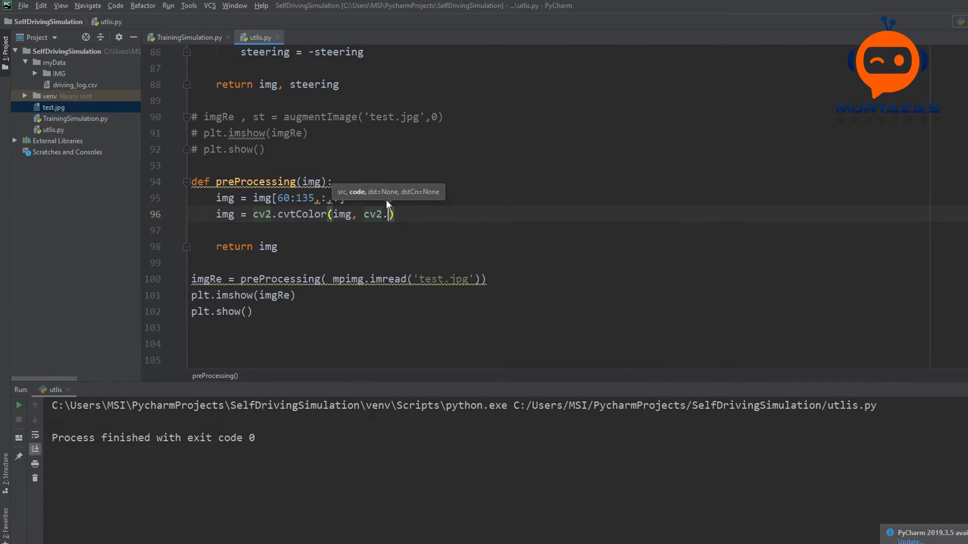
text(COLOR)
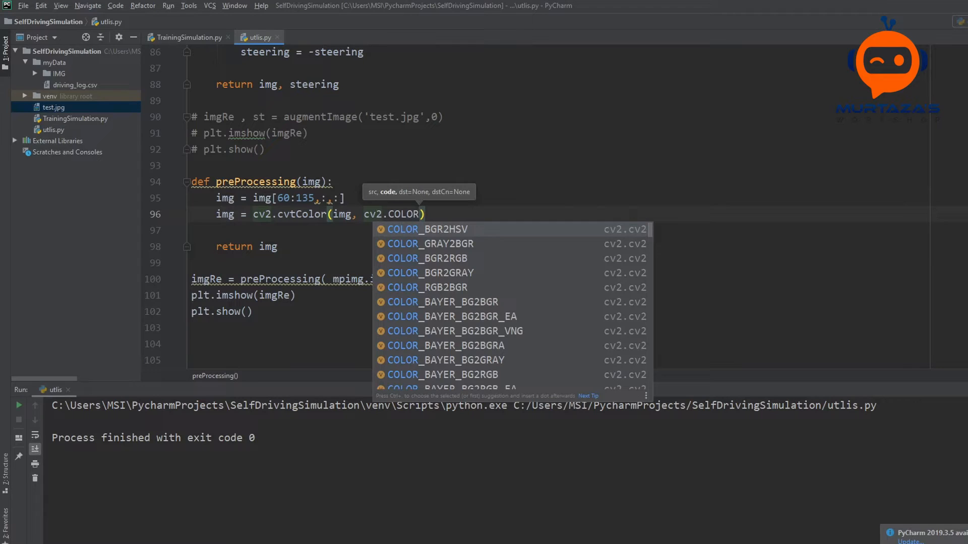
text(RGB)
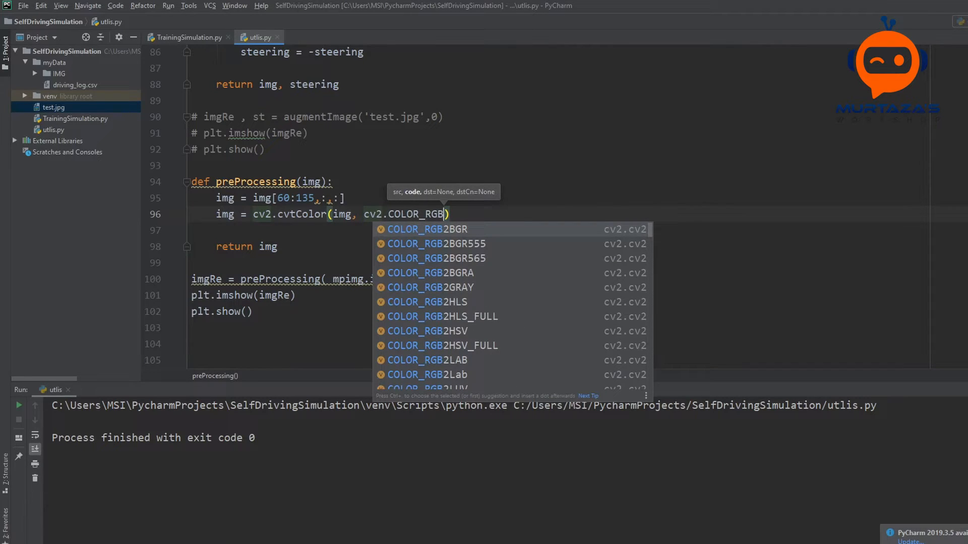
text(2)
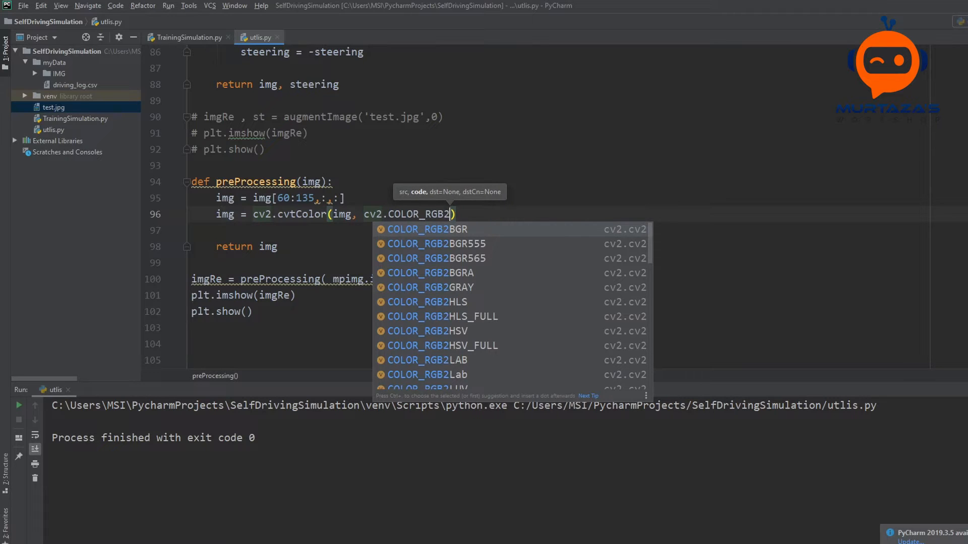
text(YUV)
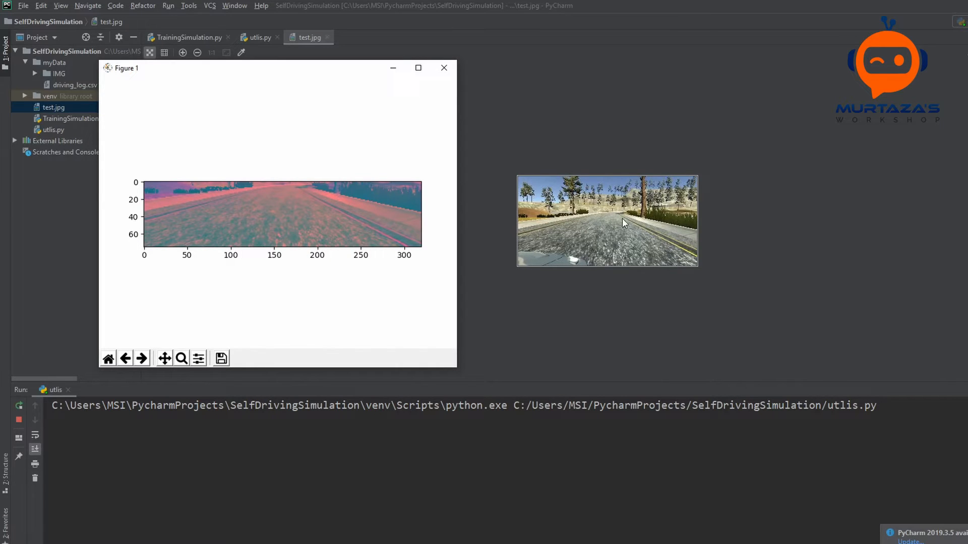
mouse_move(357, 216)
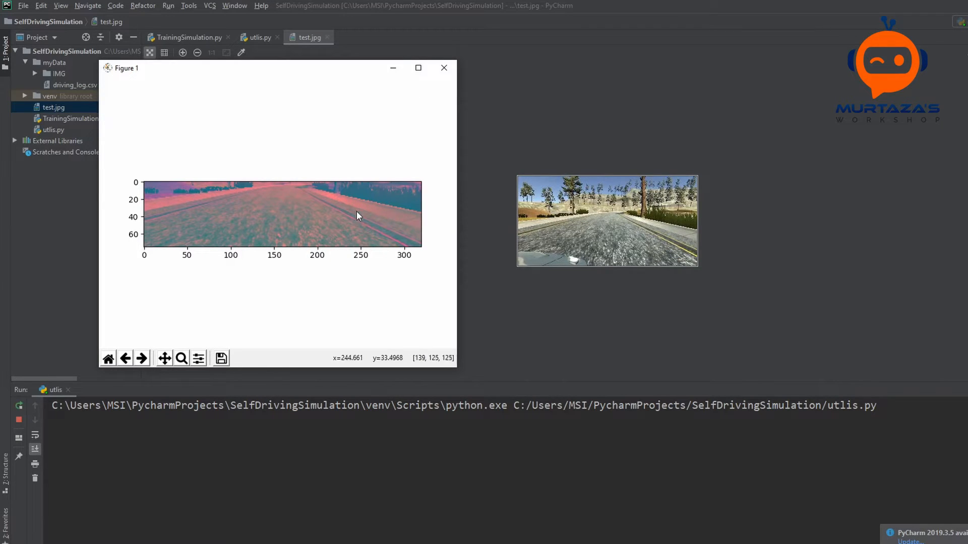
mouse_move(294, 221)
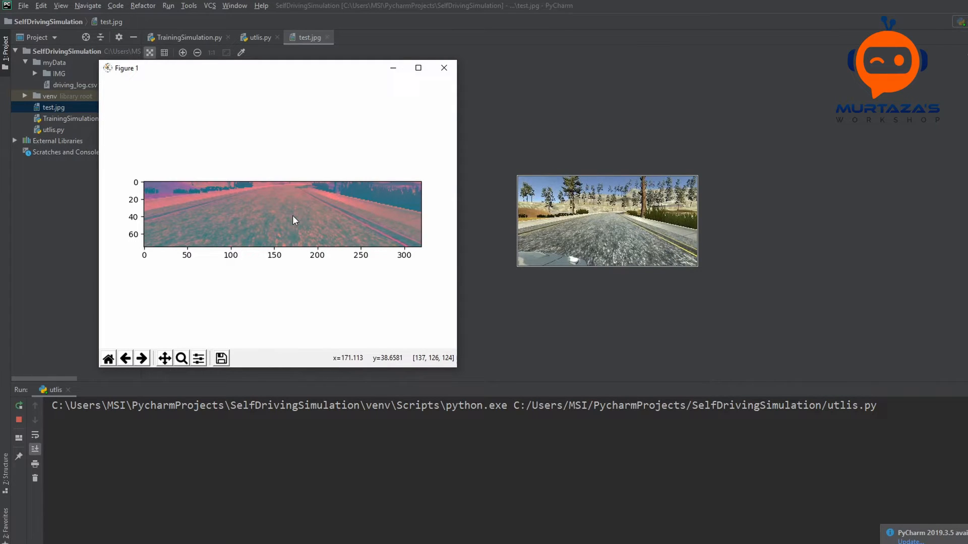
mouse_move(320, 163)
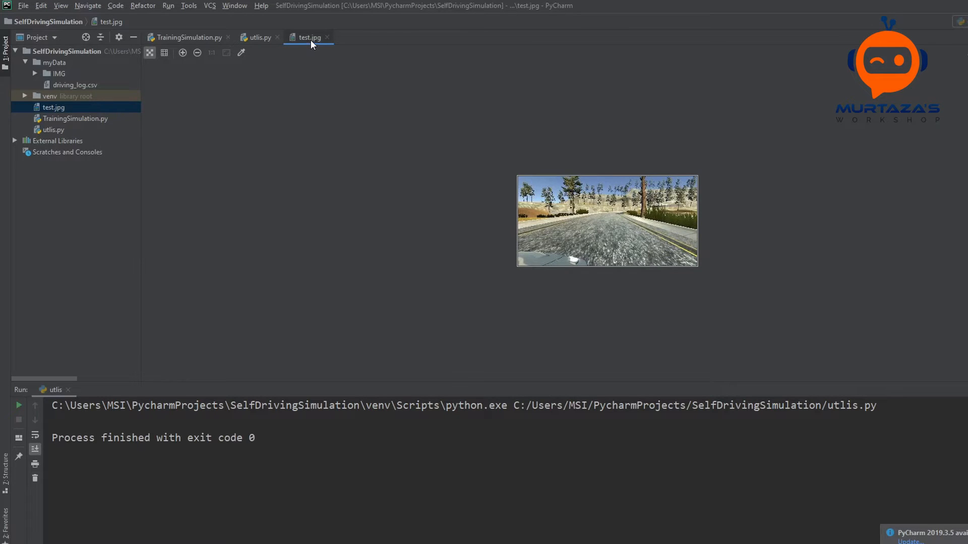
Step: Add img = cv2.GaussianBlur(img,(3,3),0) to preProcessing after the colour conversion
click(257, 38)
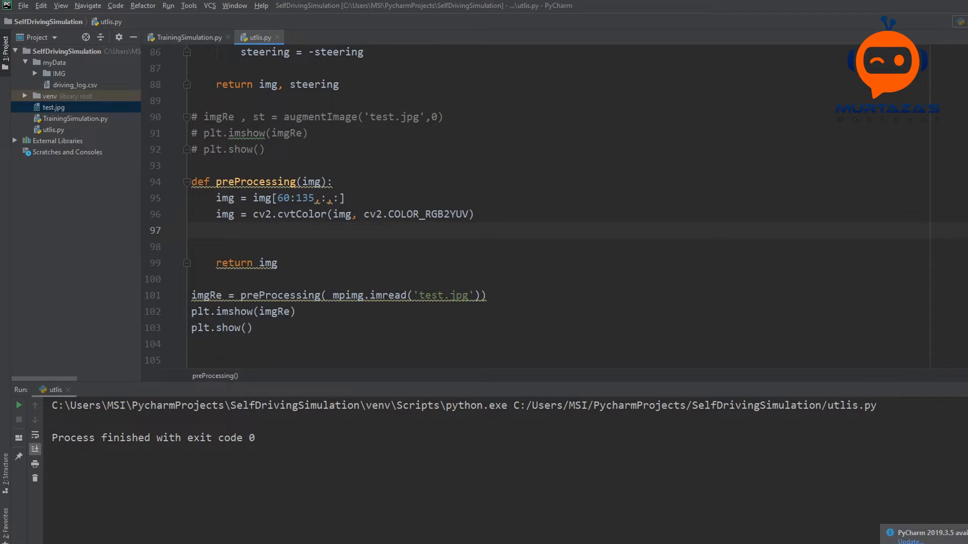
text(img)
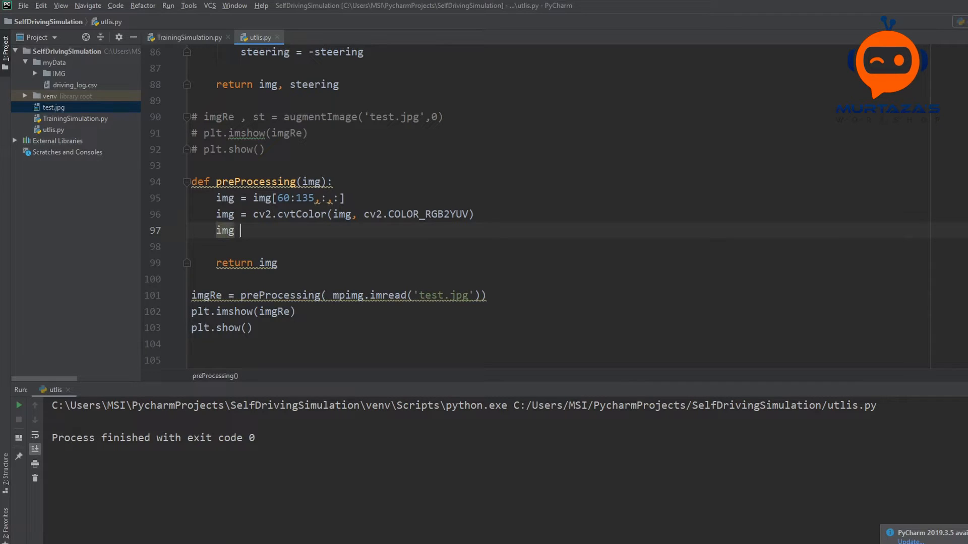
text(= cv)
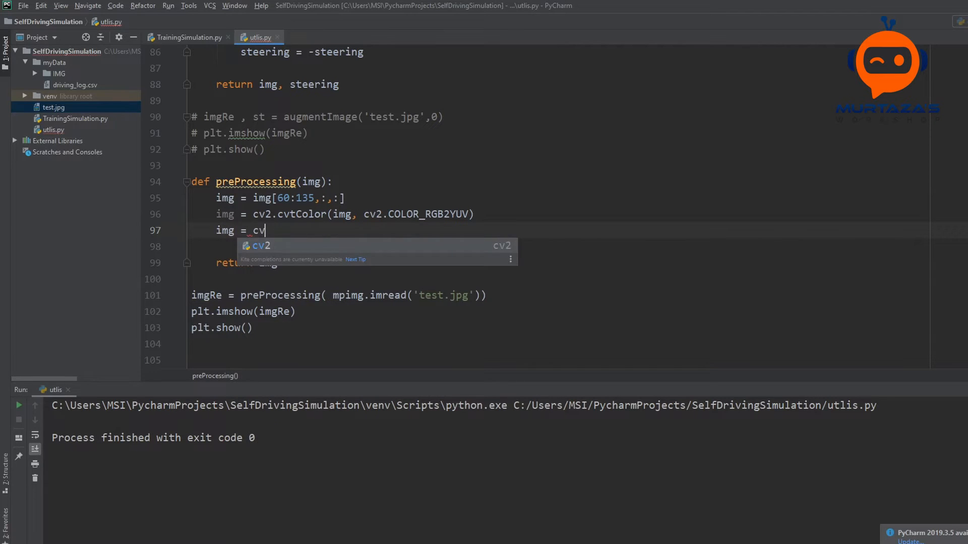
text(2.GaussianBlur())
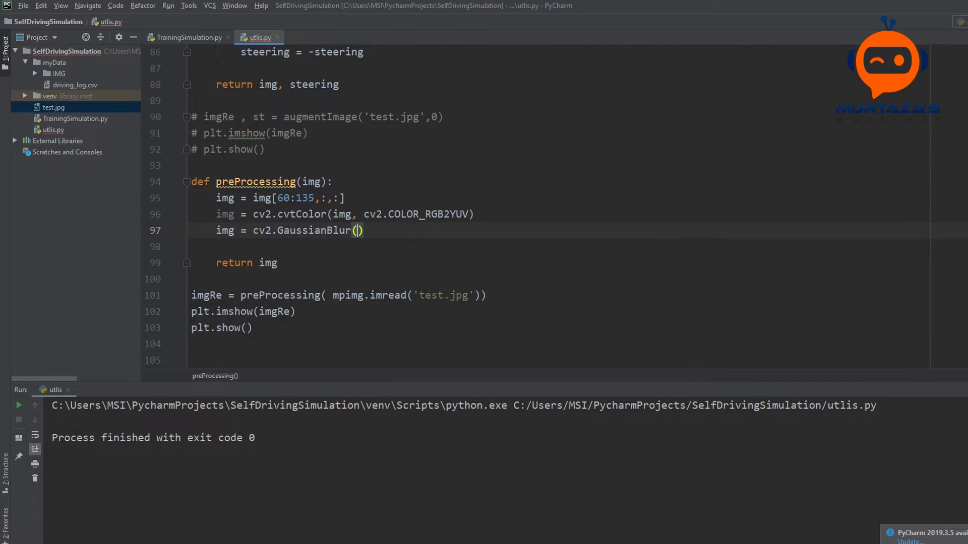
text(img,()
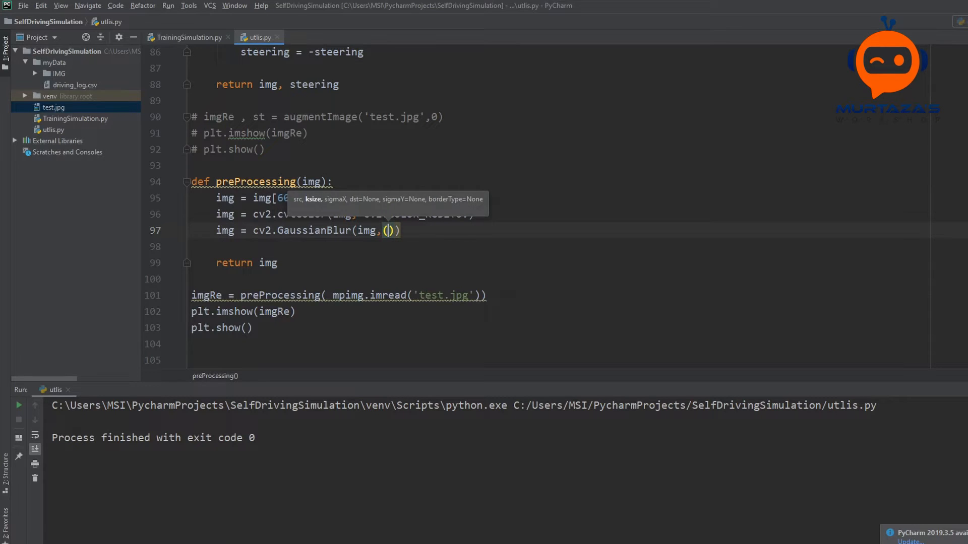
text(3,3)
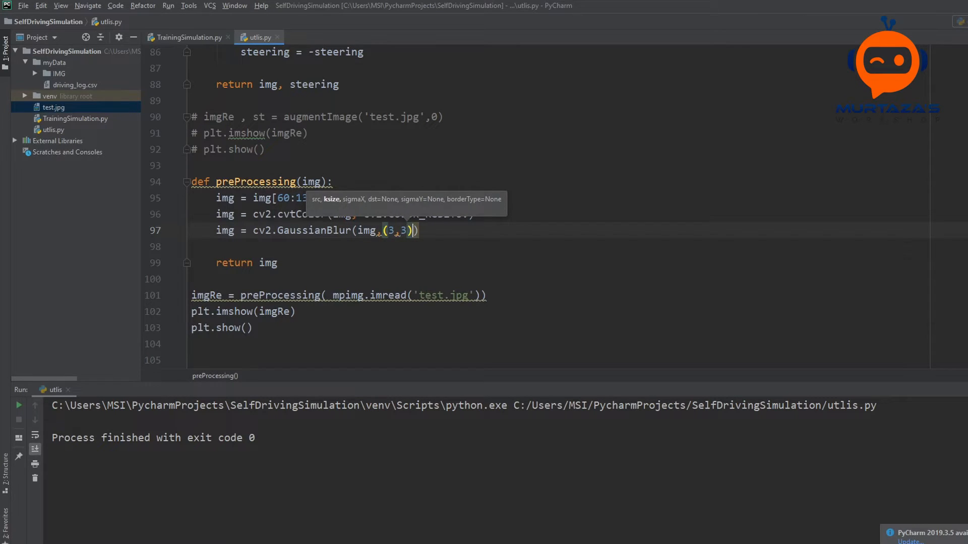
text(,)
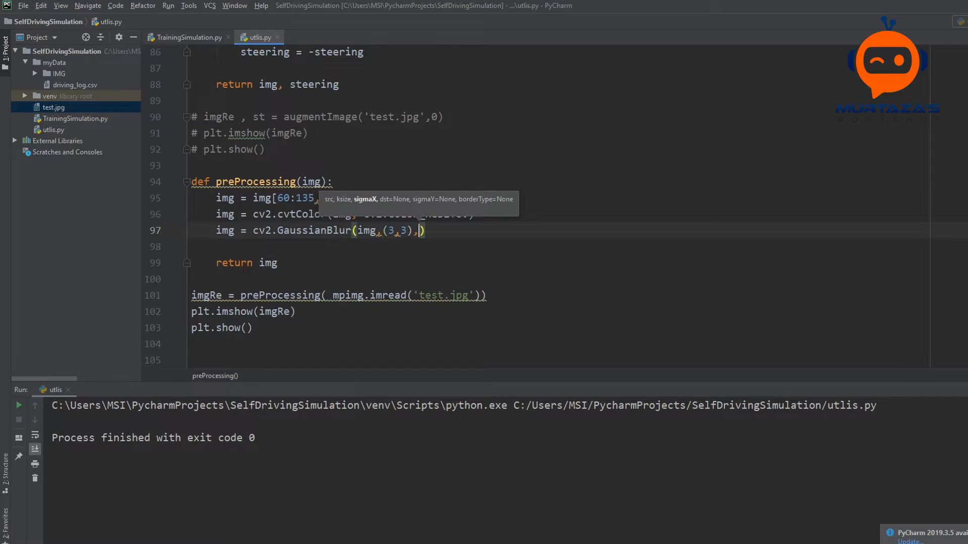
text(0)
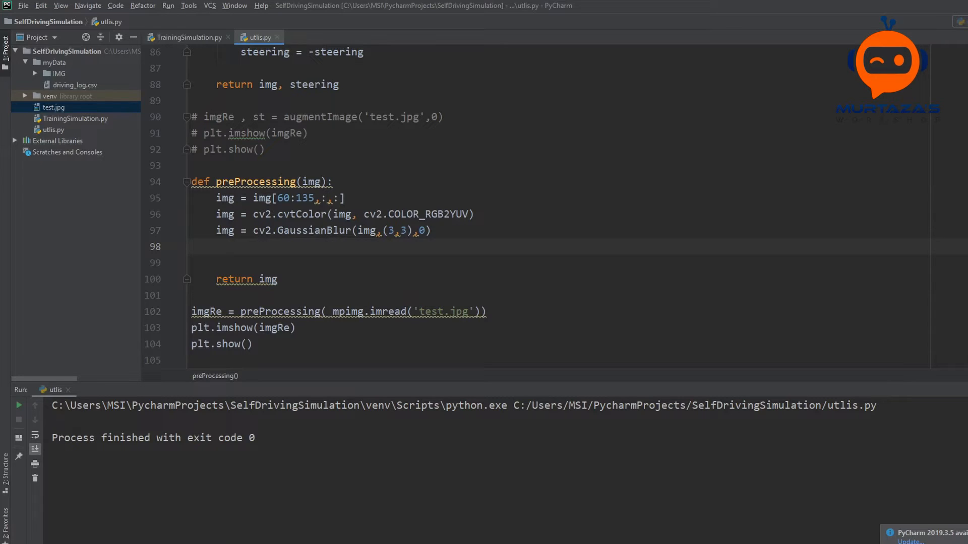
Step: Resize the image to 200 by 66 with img = cv2.resize(img,(200,66))
click(216, 246)
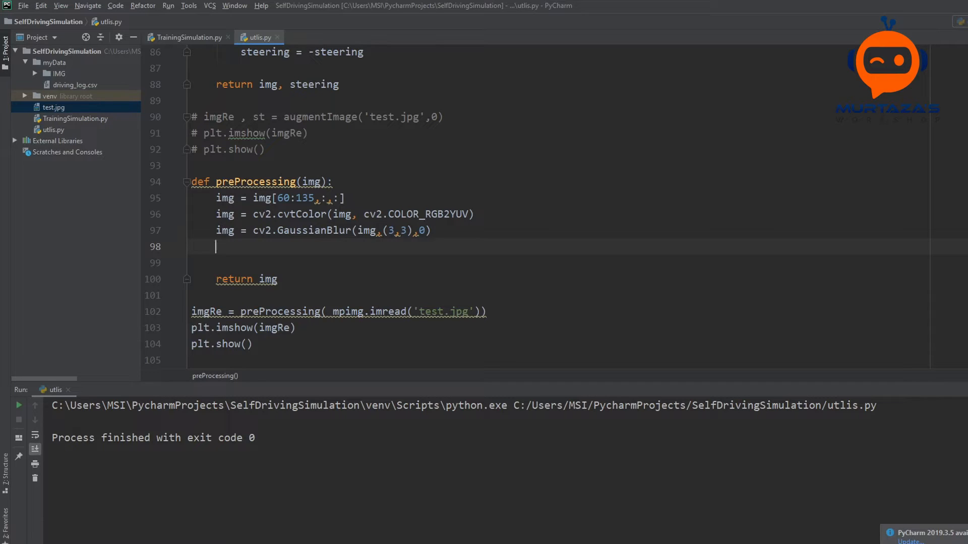
text(img = re)
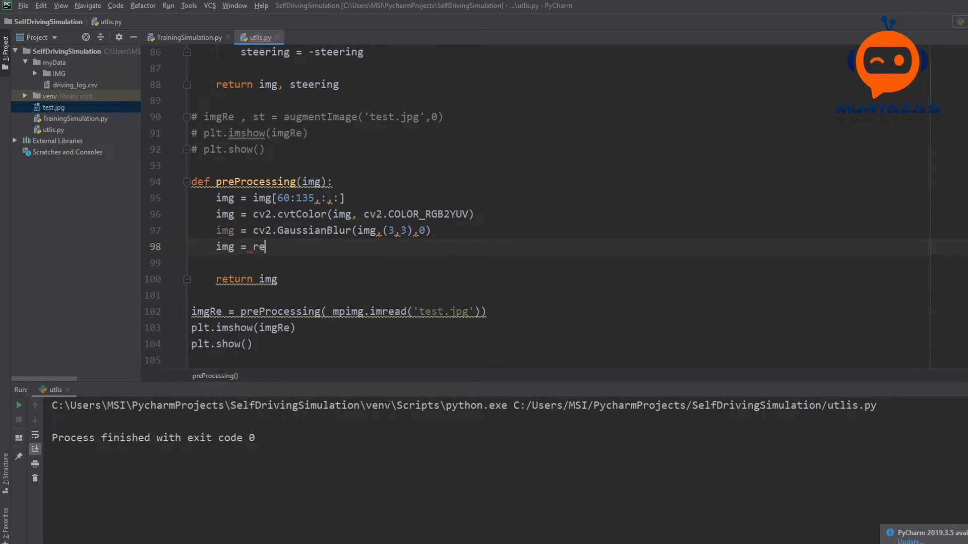
text(cv2.)
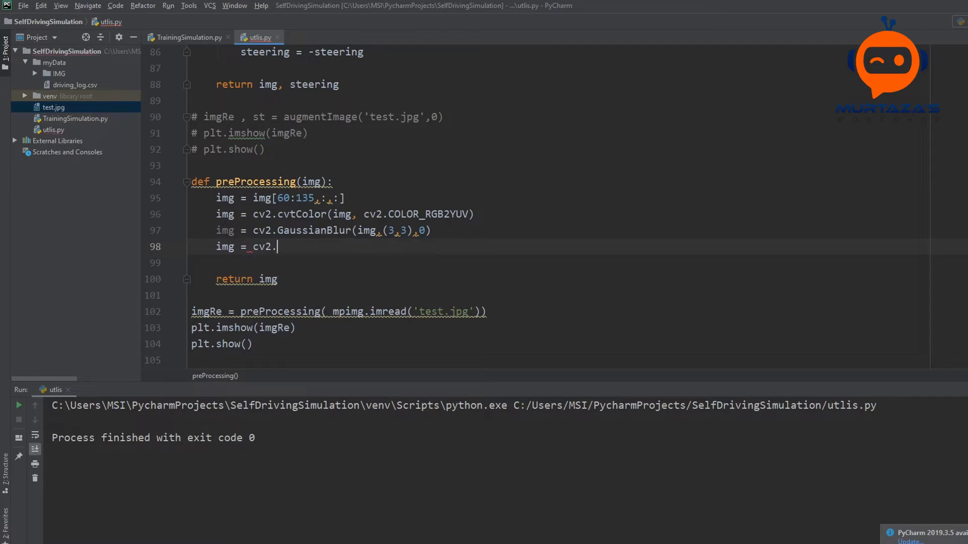
text(resize()
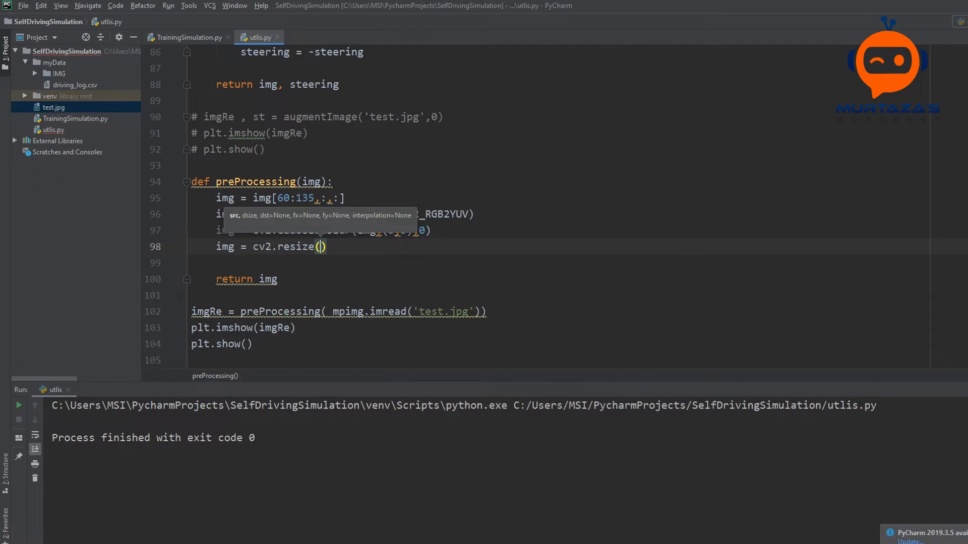
text(img,()
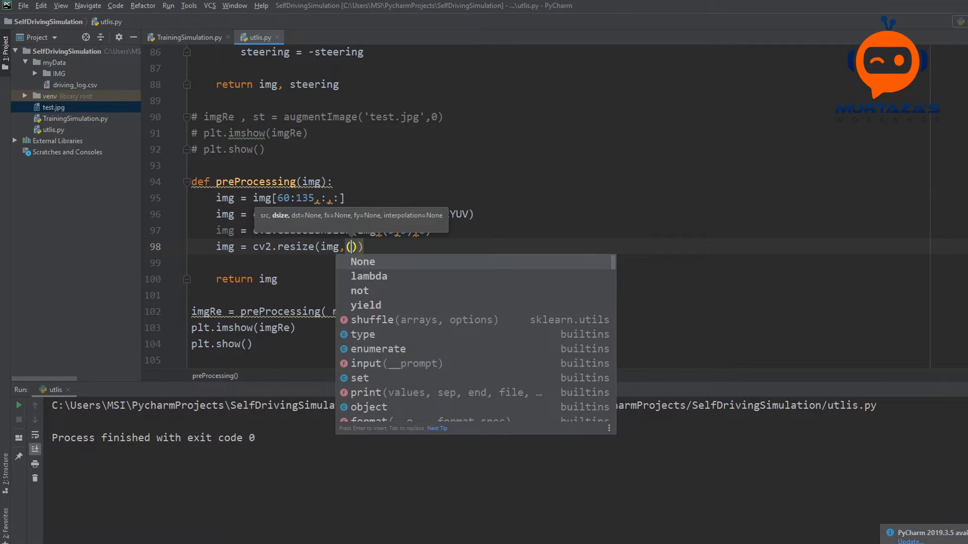
text(200,)
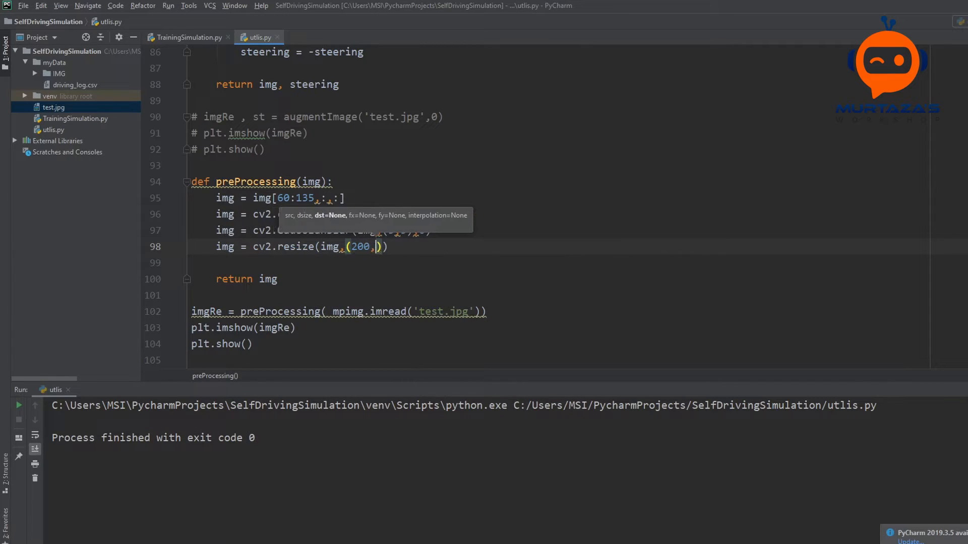
text(66)
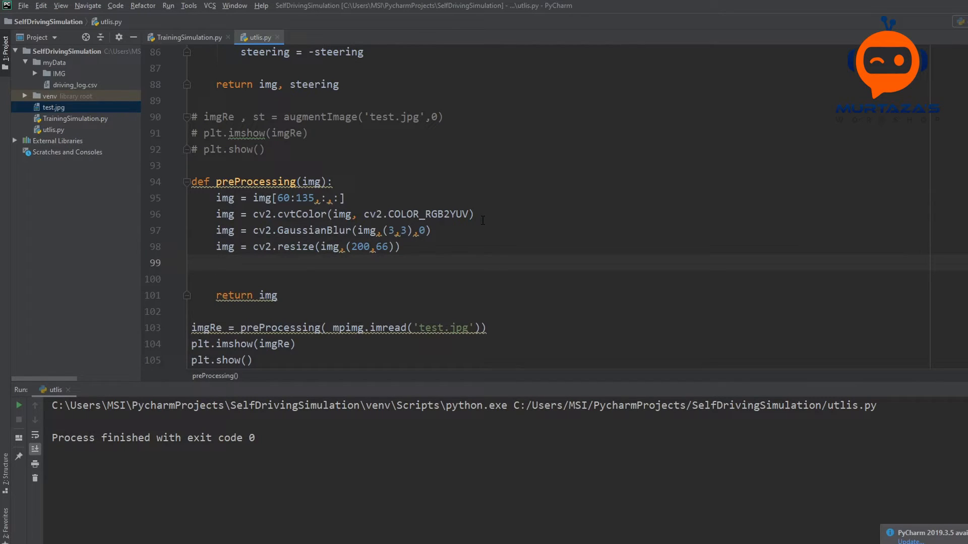
Step: Normalise pixel values with img = img/255 above the return
click(216, 263)
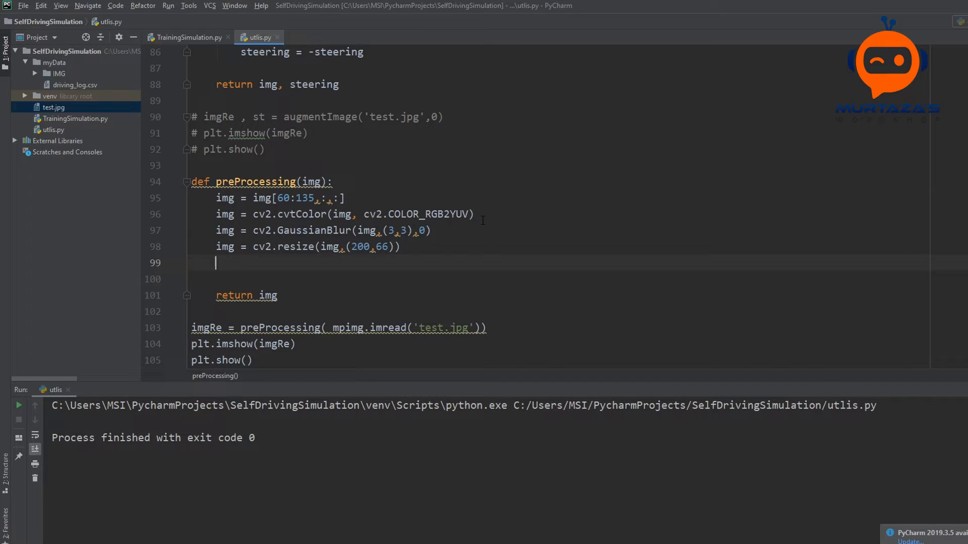
text(img = img)
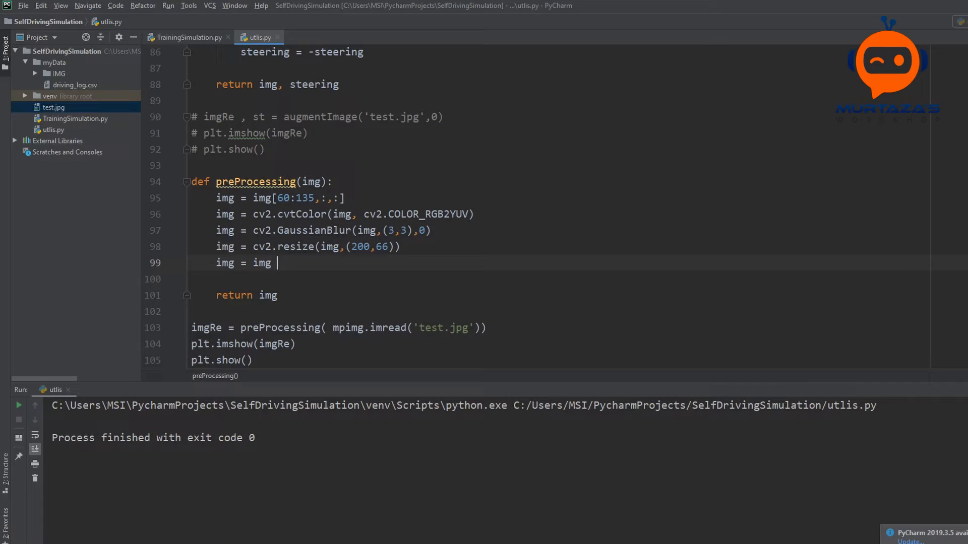
text(/255)
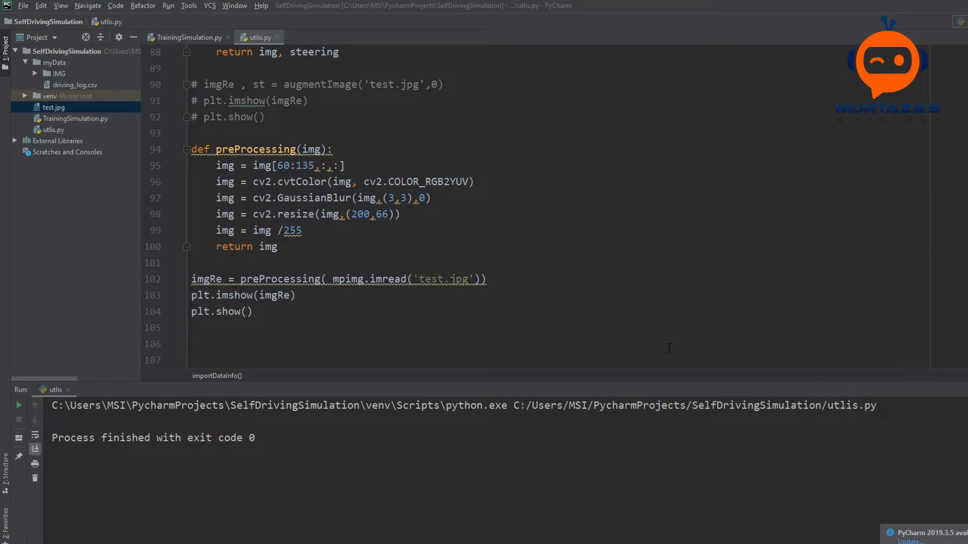
Step: Switch to TrainingSimulation.py and review the imagesPath and steerings names in step 3
scroll(up, 3)
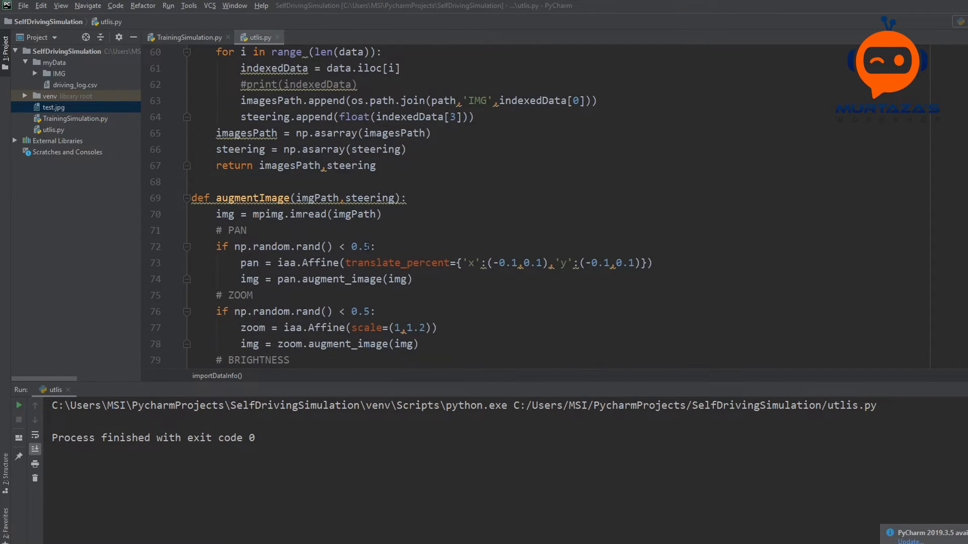
scroll(down, 3)
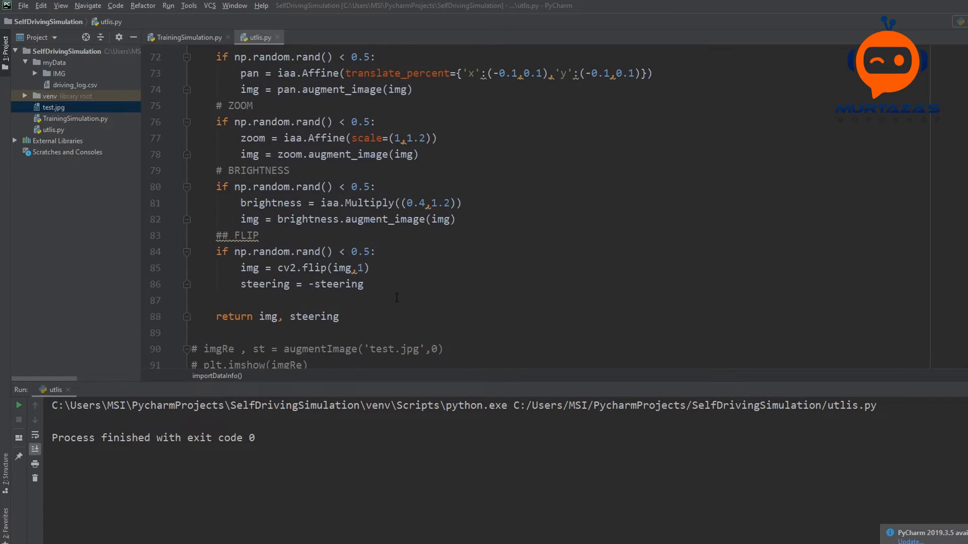
scroll(down, 3)
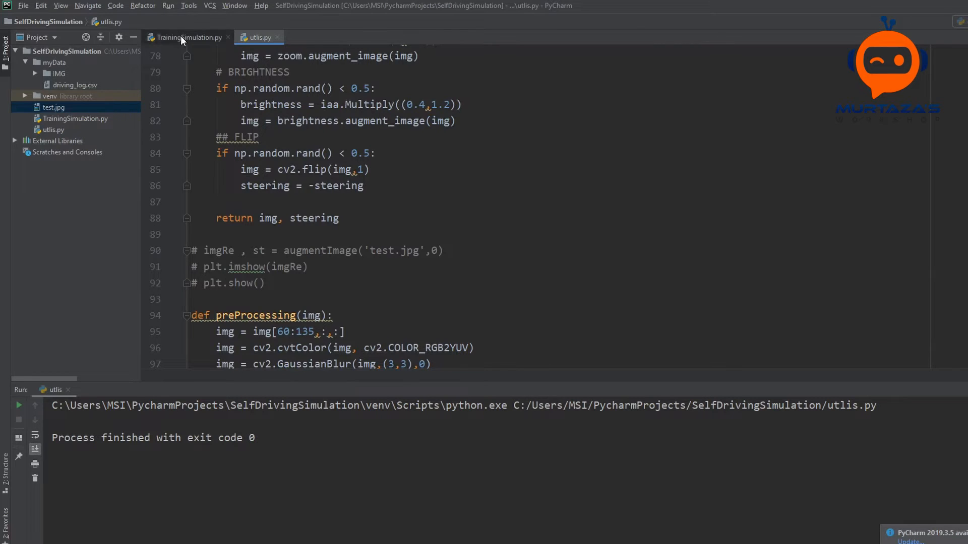
click(188, 37)
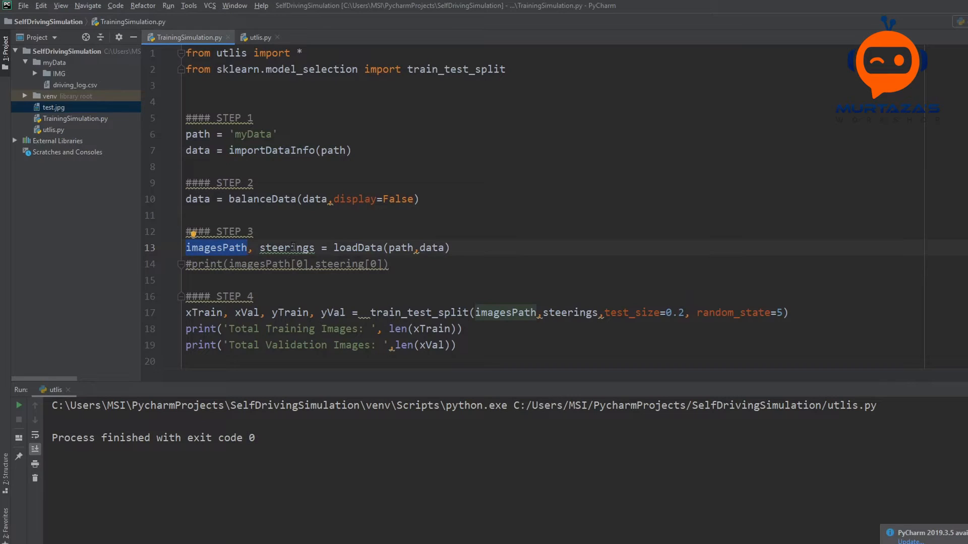
double_click(286, 247)
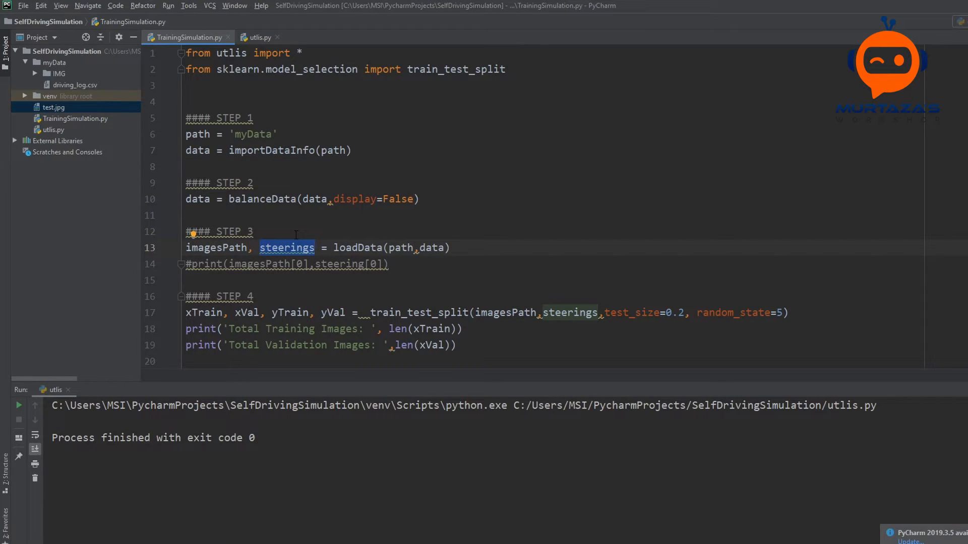
mouse_move(457, 209)
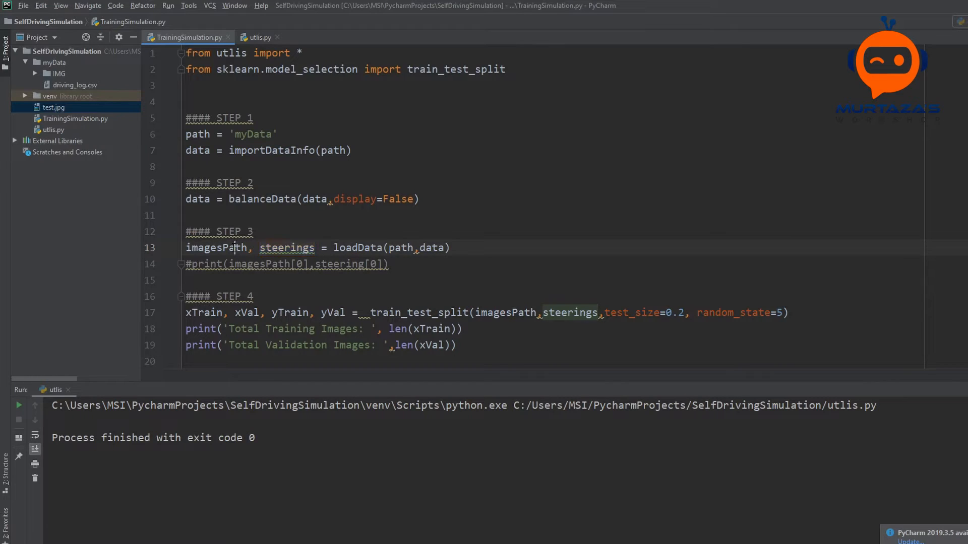
double_click(287, 248)
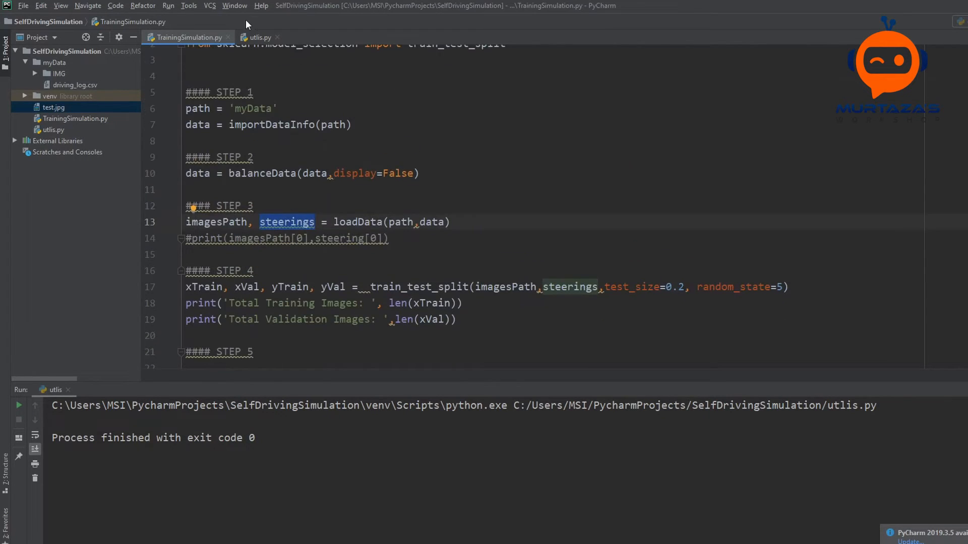
Step: Define a batchGen function taking imagesPath, steering and batchSize in utlis.py
click(257, 37)
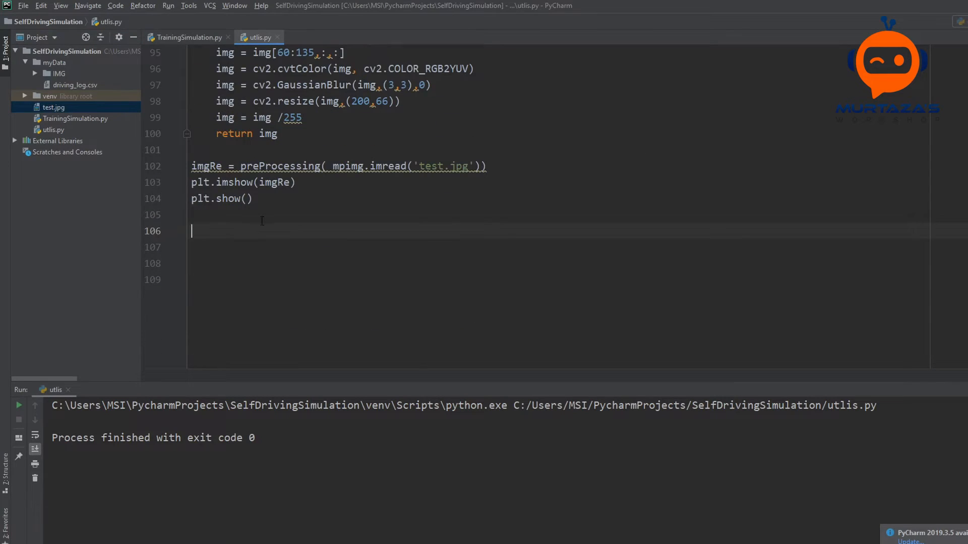
text(de)
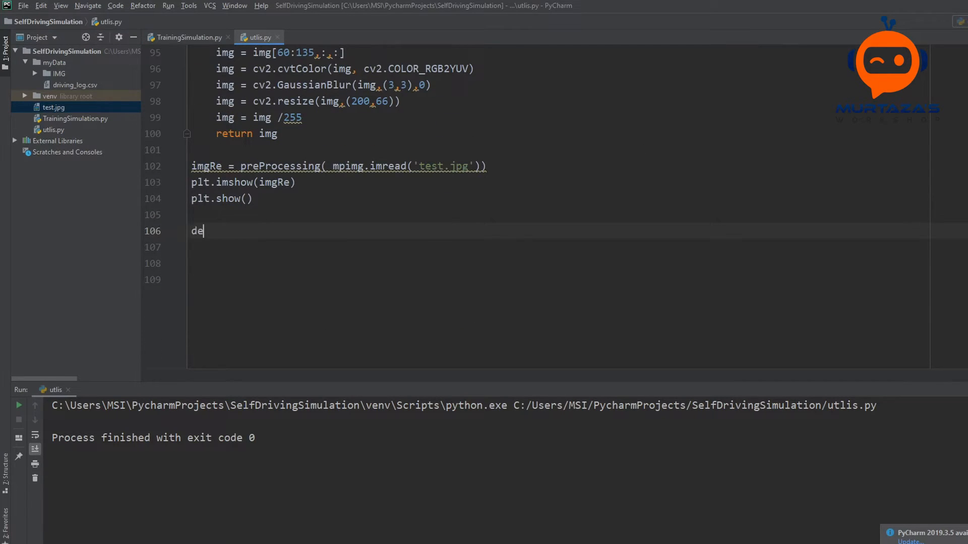
text(f batc)
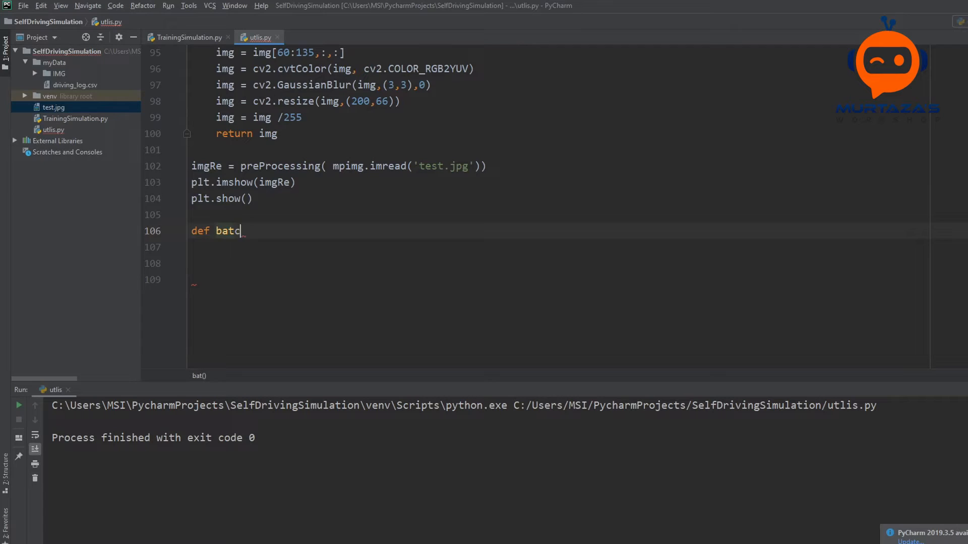
text(h)
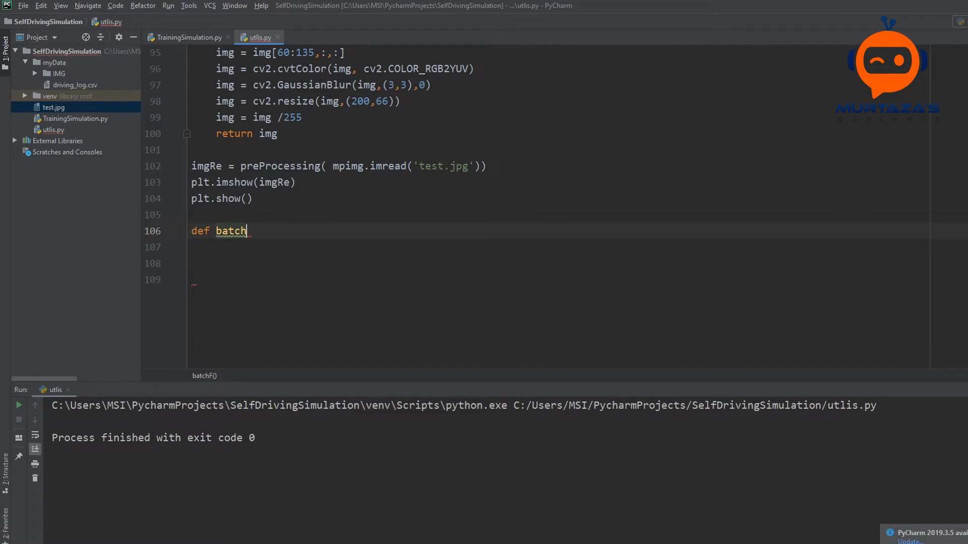
text(Gen())
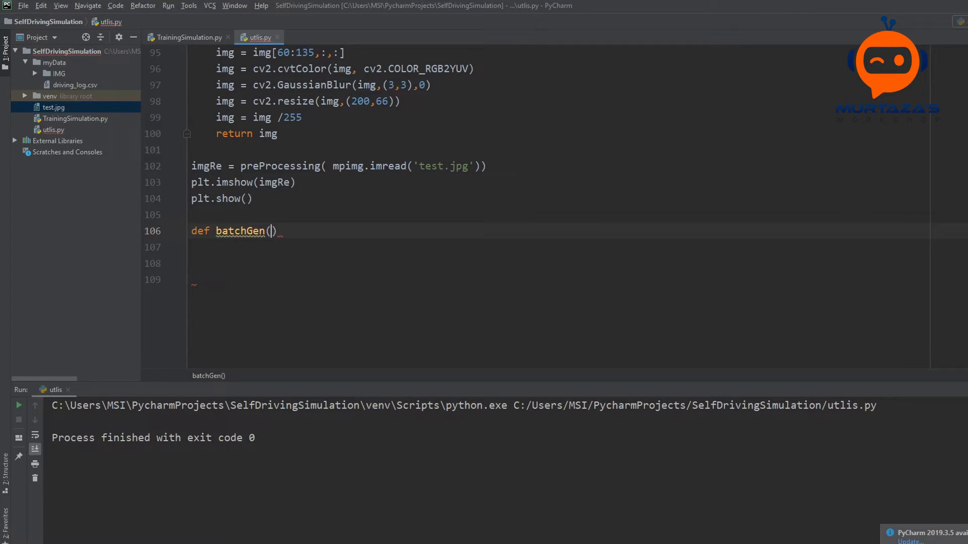
text(img)
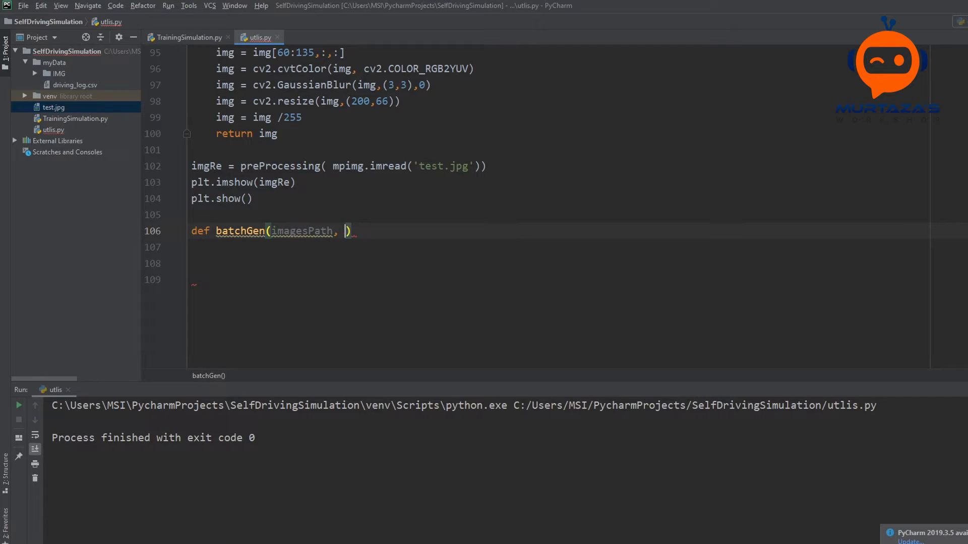
text(steeringList)
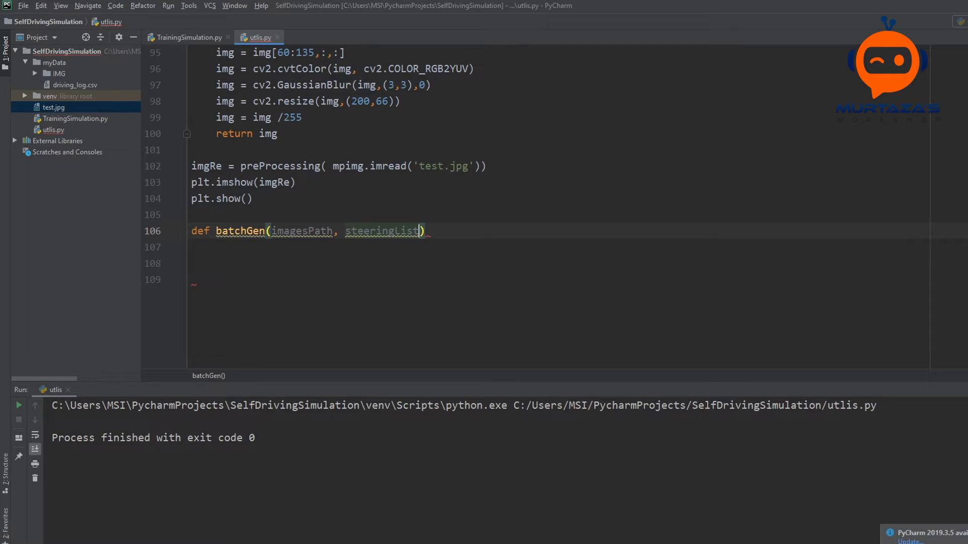
text(, batch)
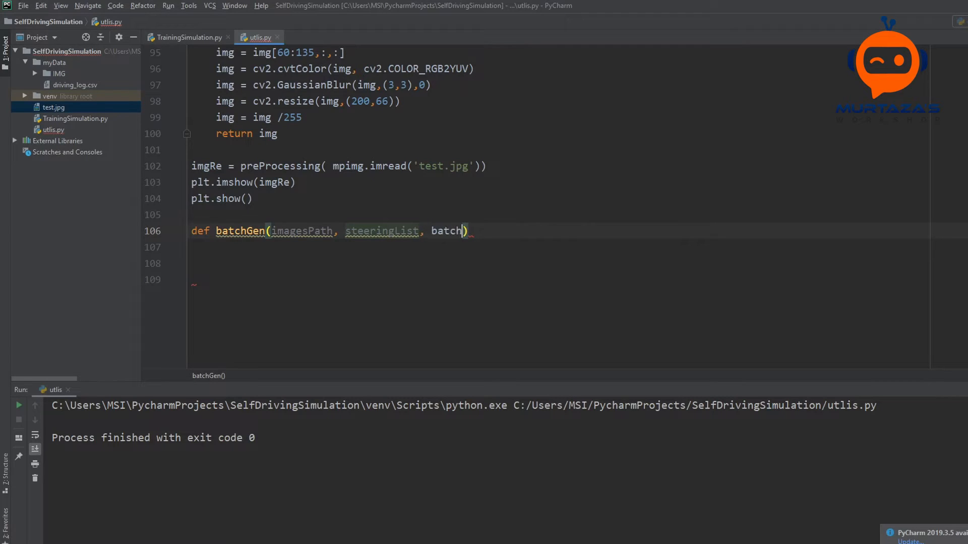
text(size)
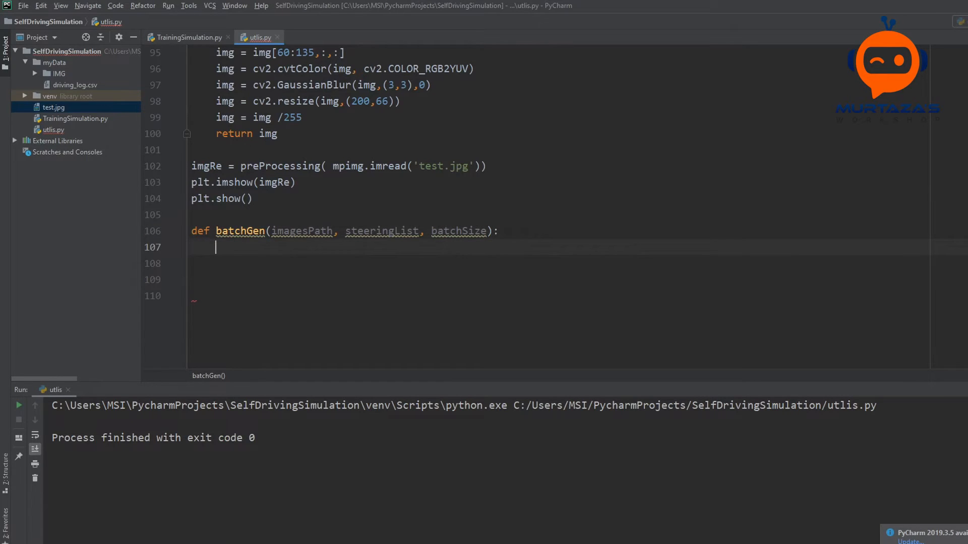
Step: Start a while True loop that initialises empty imgBatch and steeringBatch lists
text(Wh)
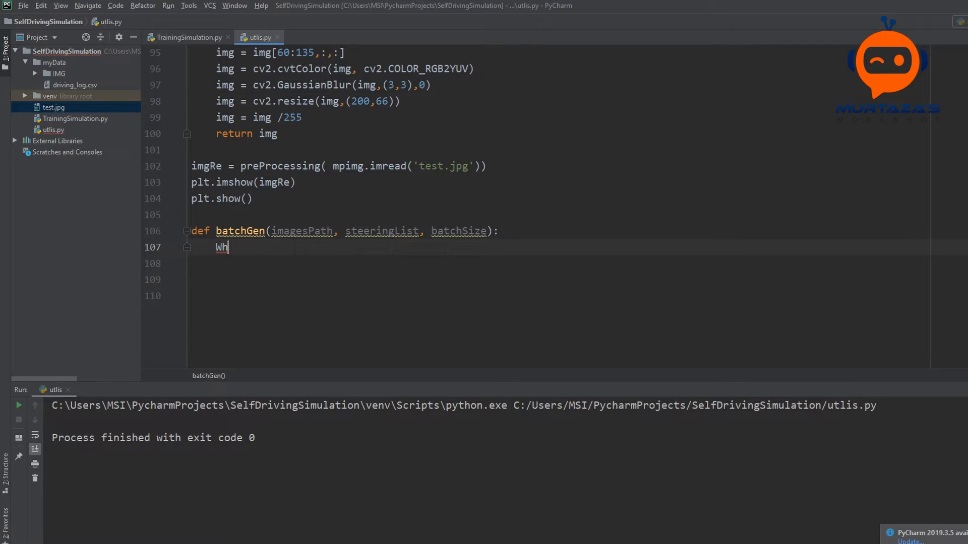
text(ile)
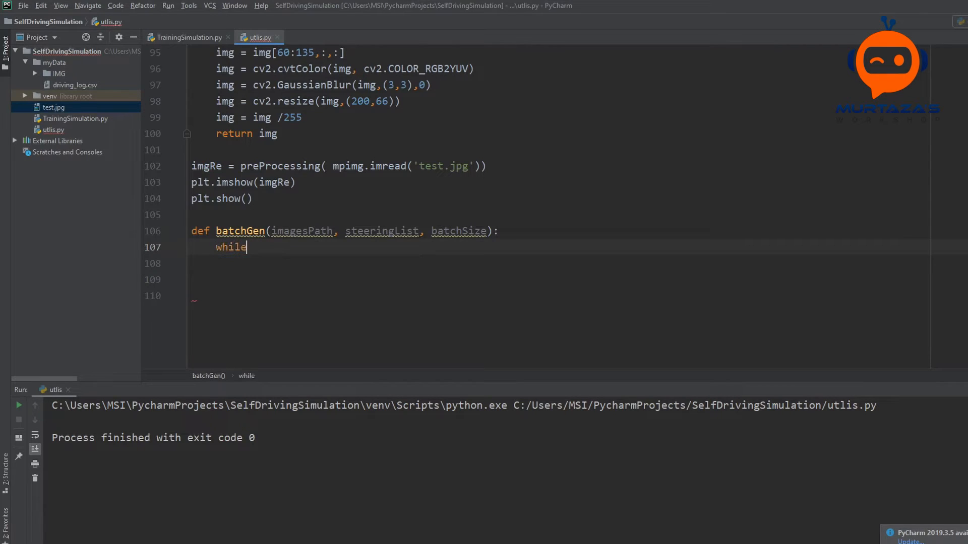
text(True:)
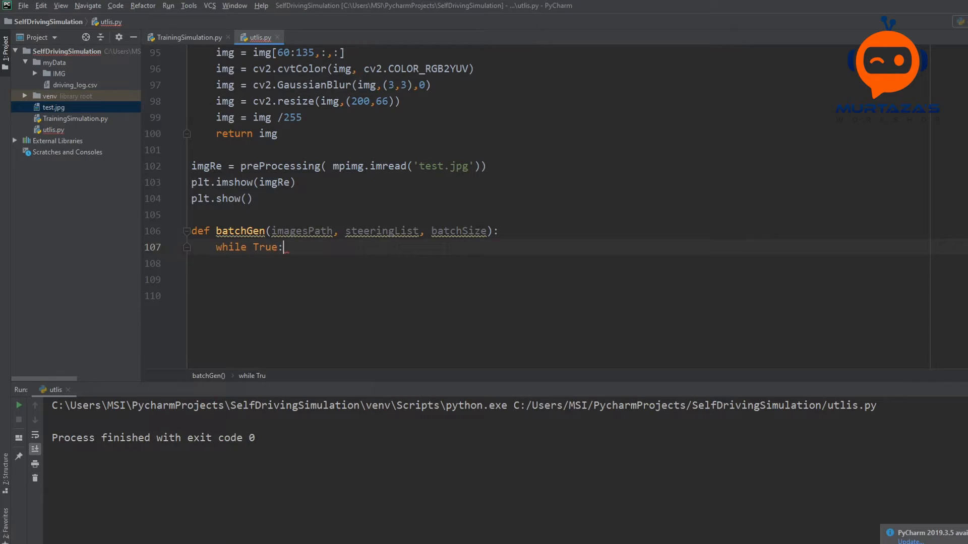
text(imgBatchList)
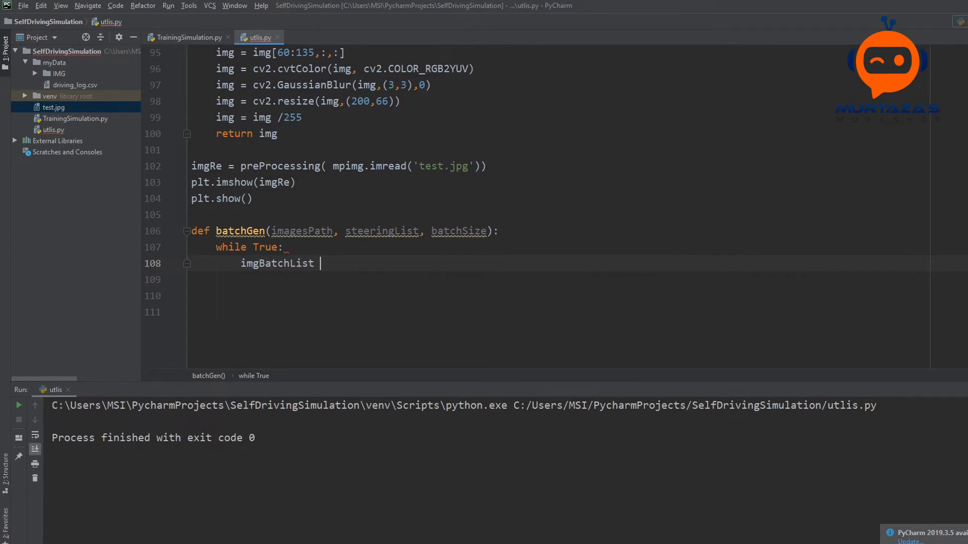
text(=)
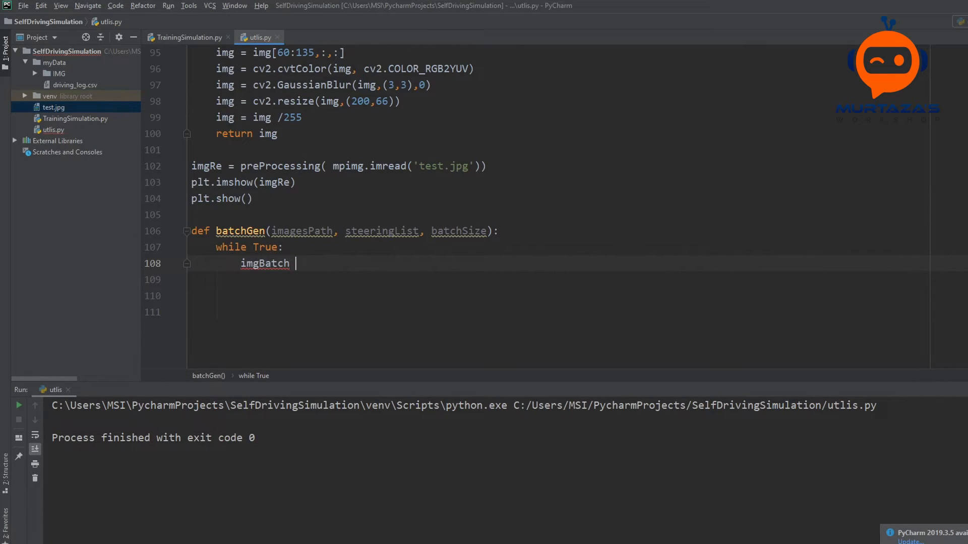
text(= [])
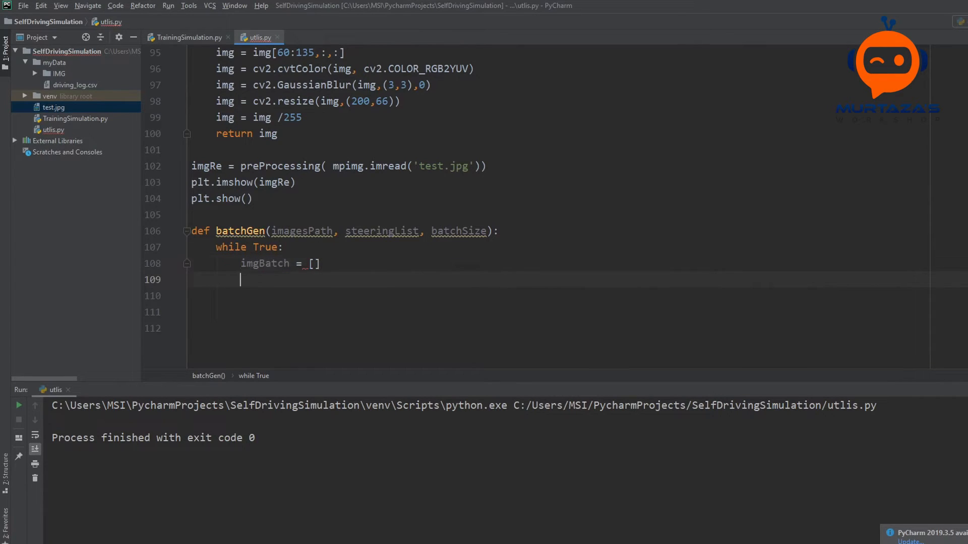
text(steer)
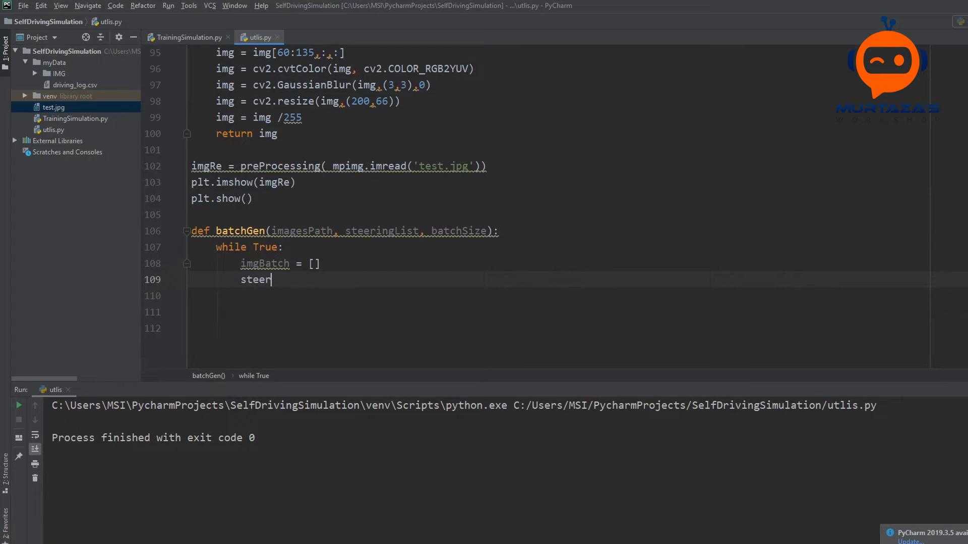
text(ing)
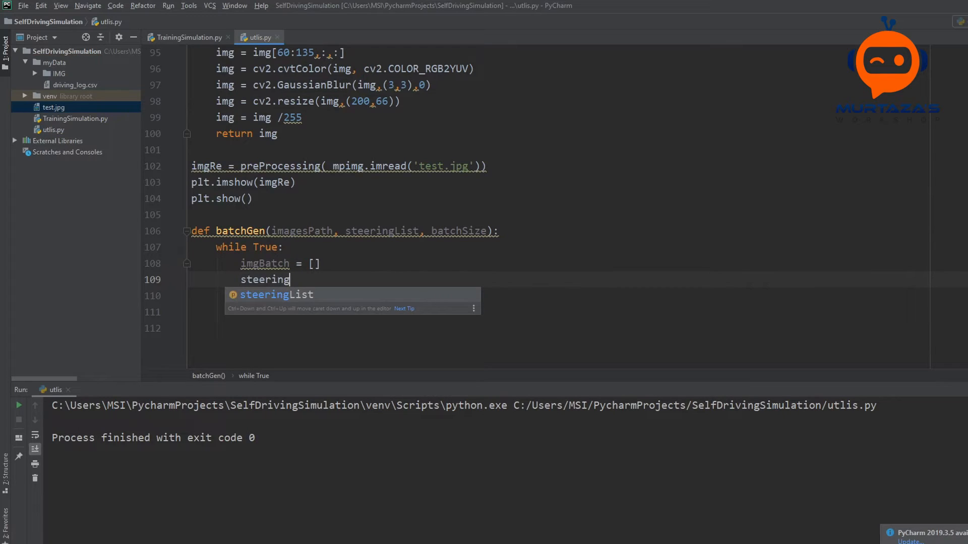
text(Batch)
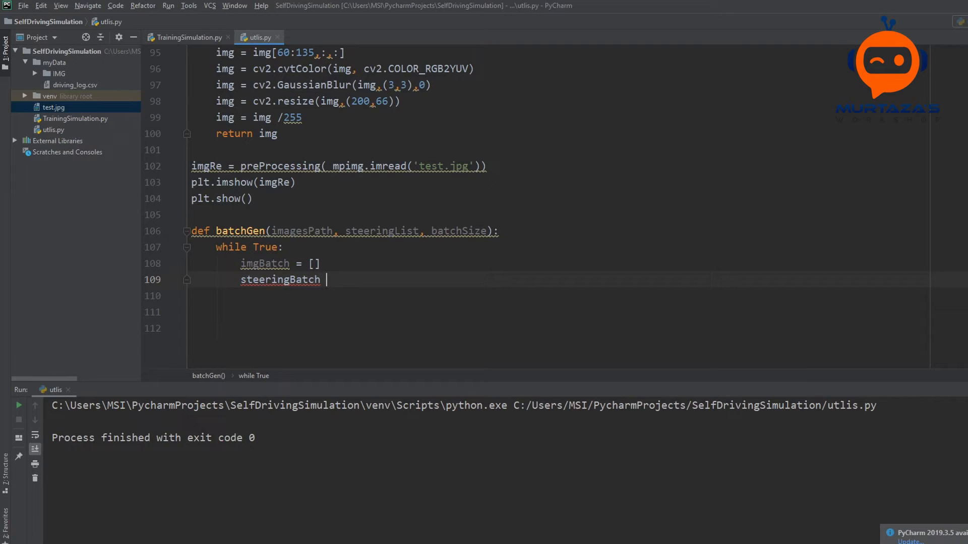
text(= [])
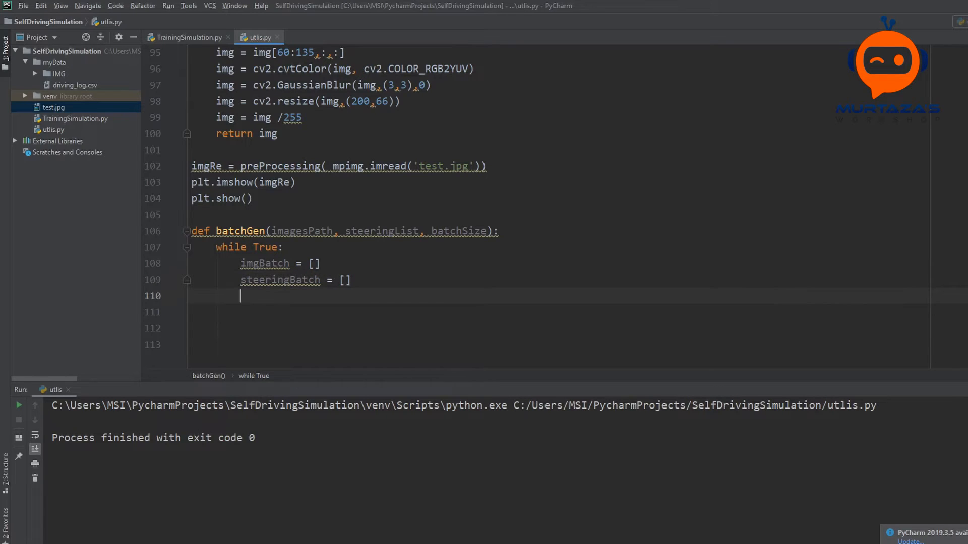
Step: Loop for i in range(batchSize) and begin index = random.randint for a random pick
key(enter)
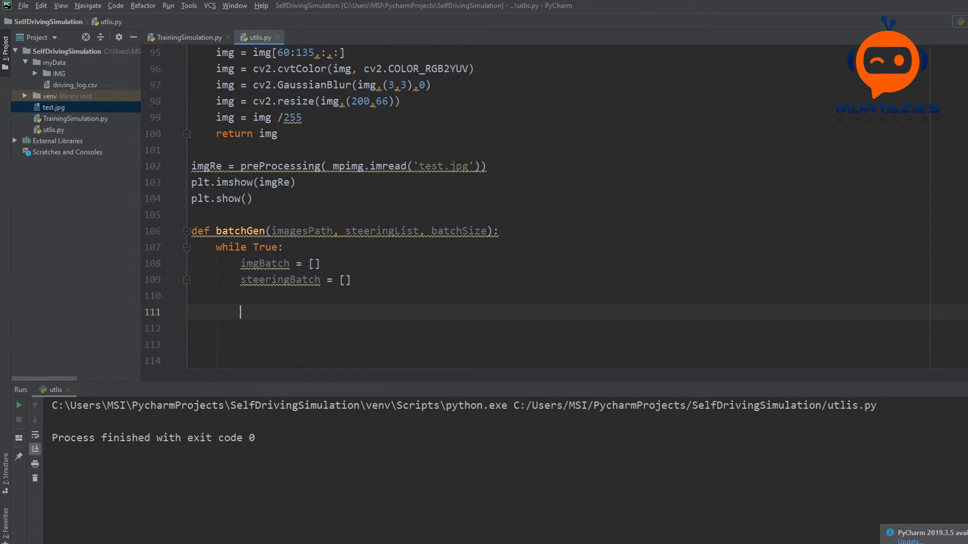
text(f)
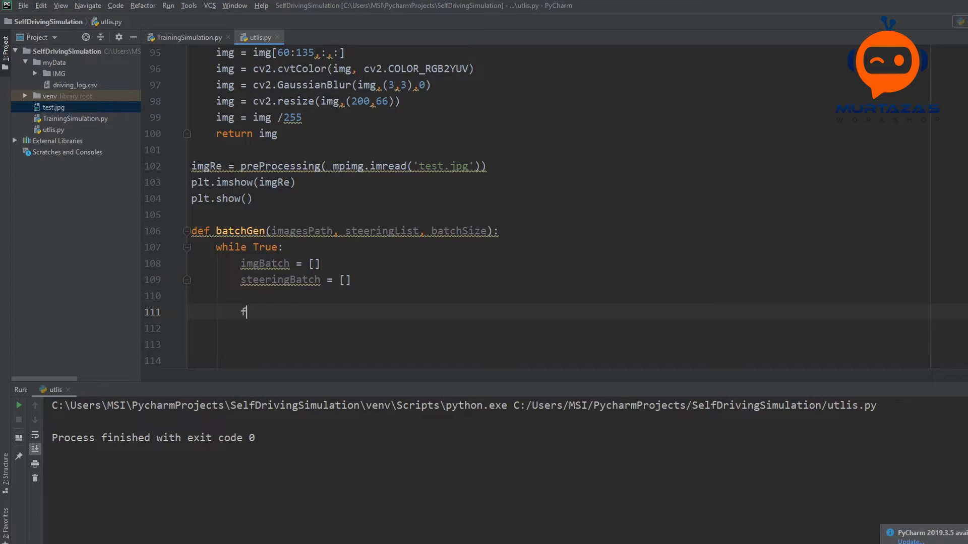
text(for i in_ran)
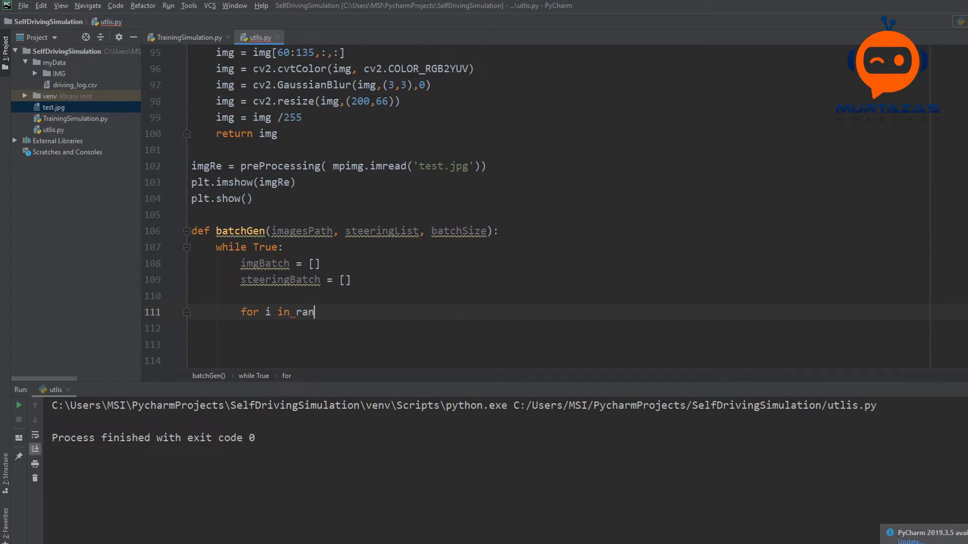
text(ge(b)
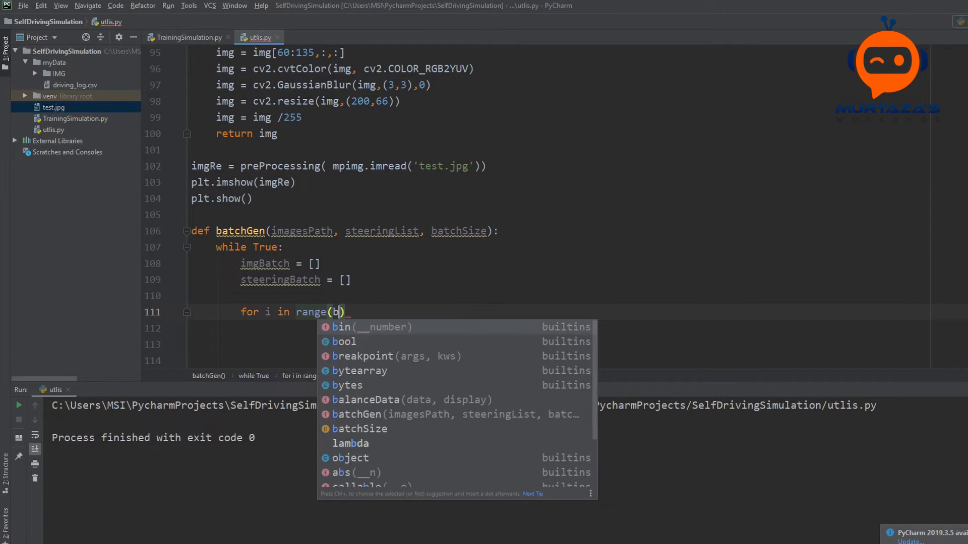
text(atchSize)
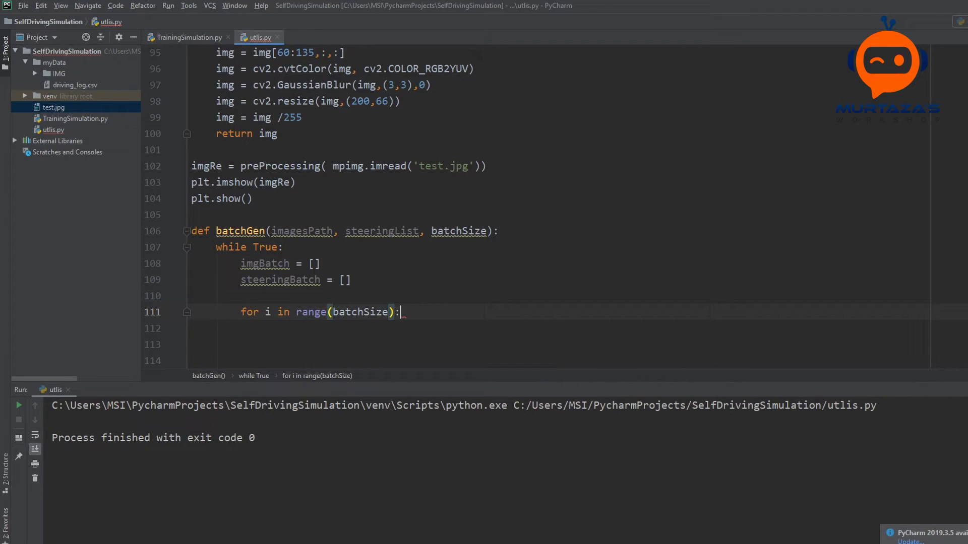
text(inde)
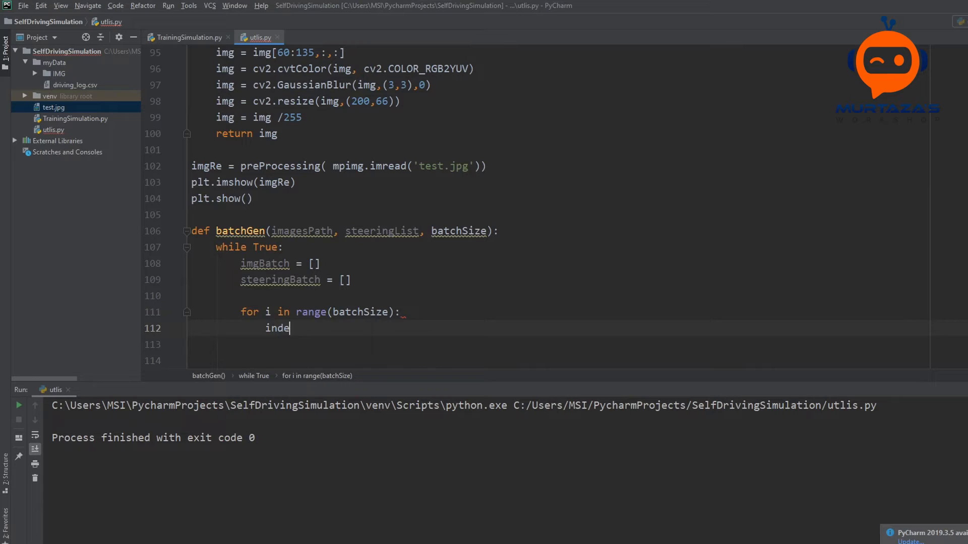
text(x =)
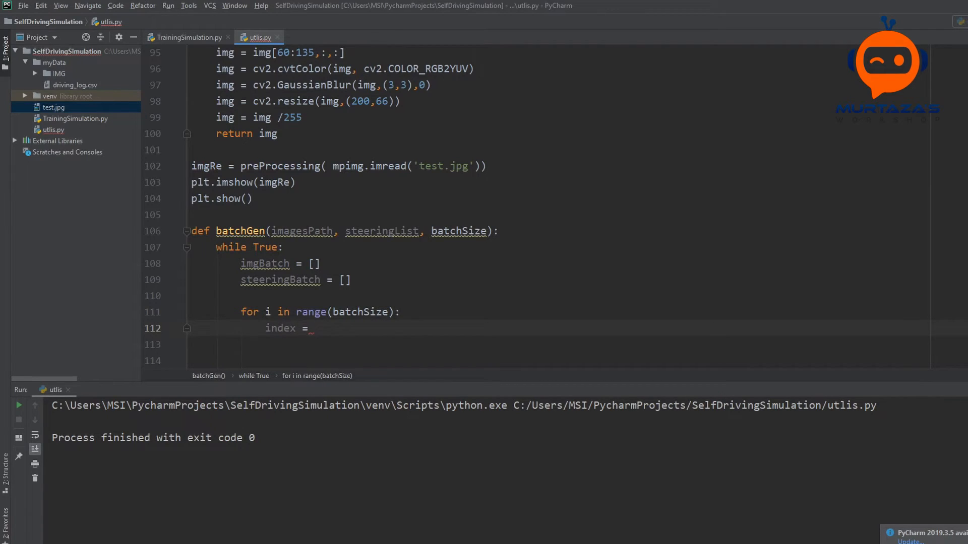
text(ran)
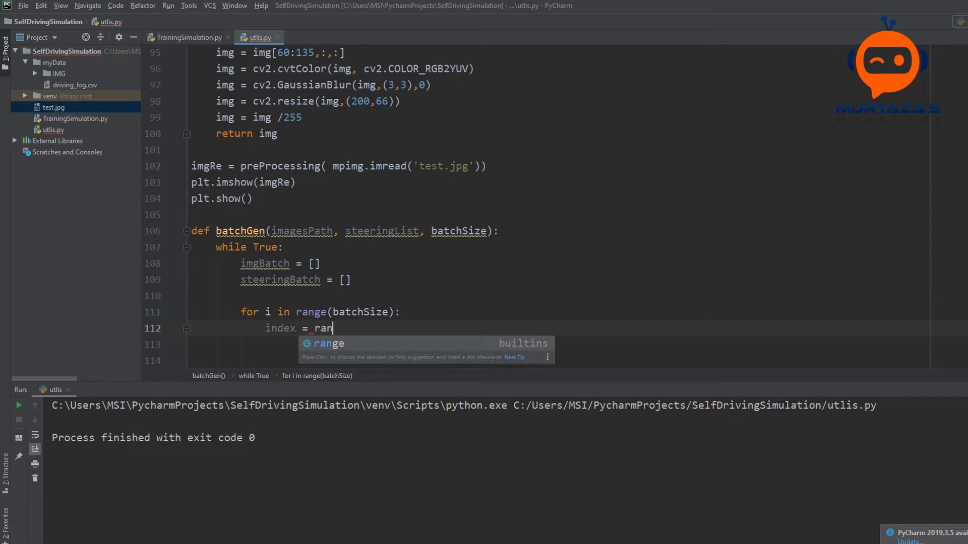
text(dom)
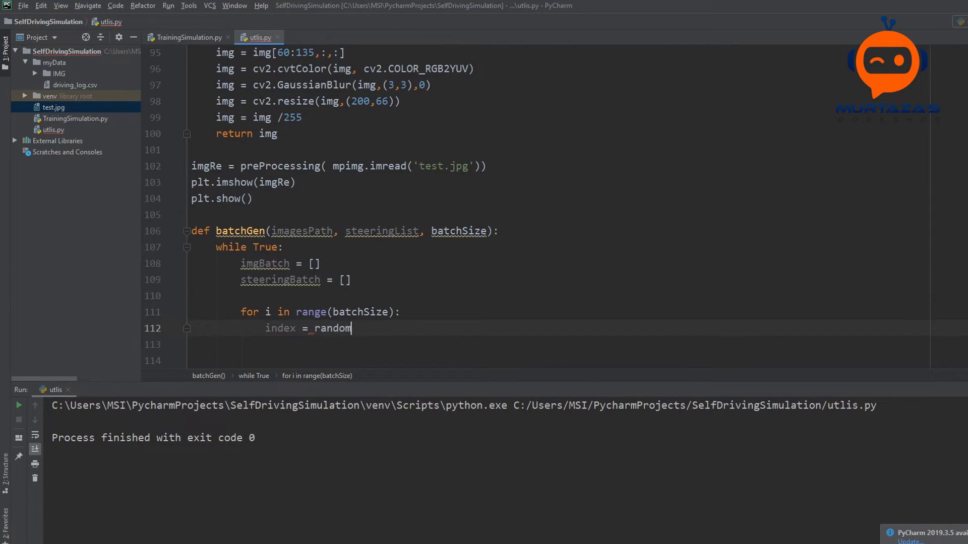
text(.)
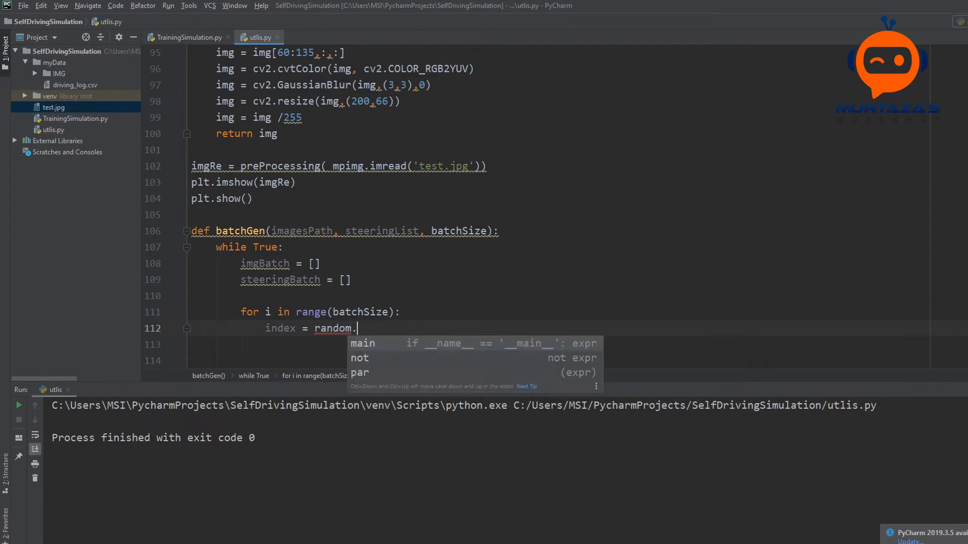
text(randint)
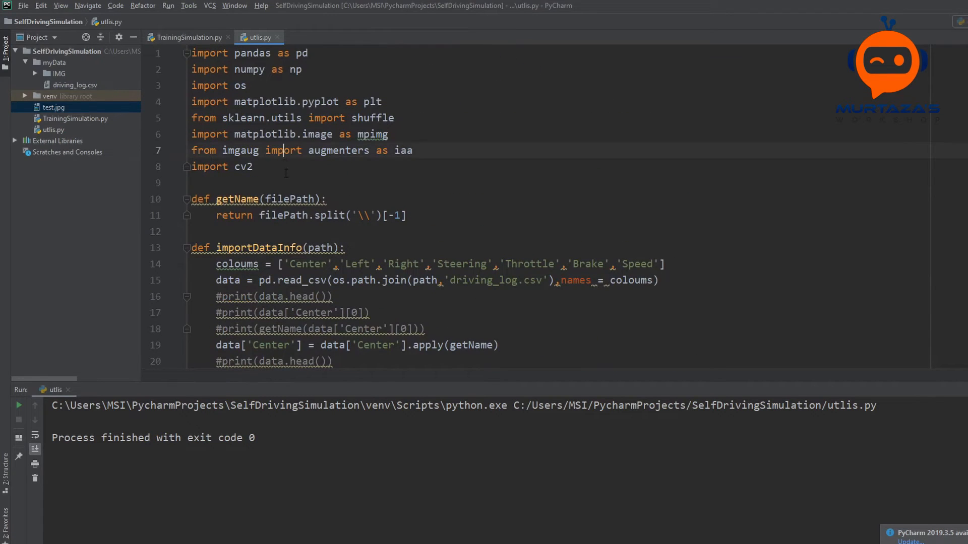
Step: Import random and complete index = random.randint(0, len(imagesPath)-1) in the batch loop
text(import ran)
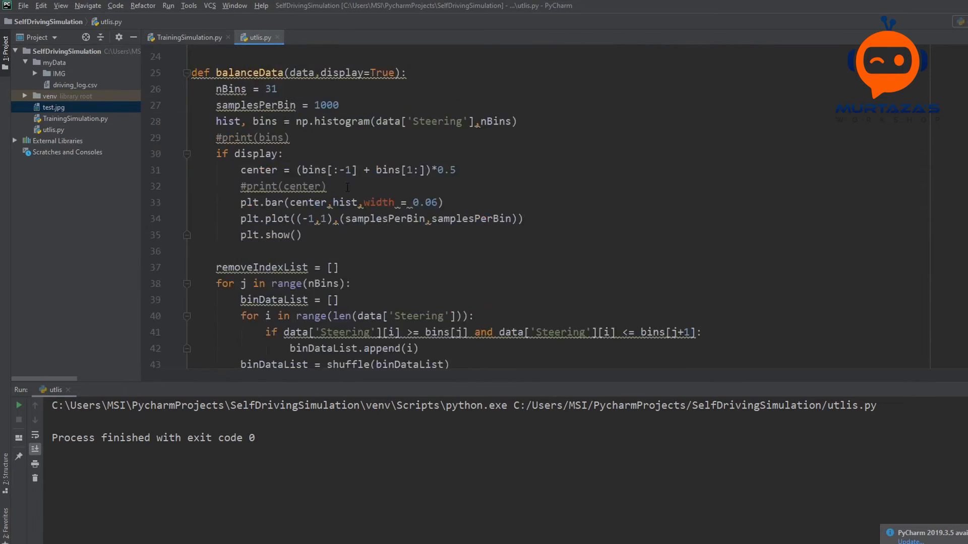
scroll(down, 3)
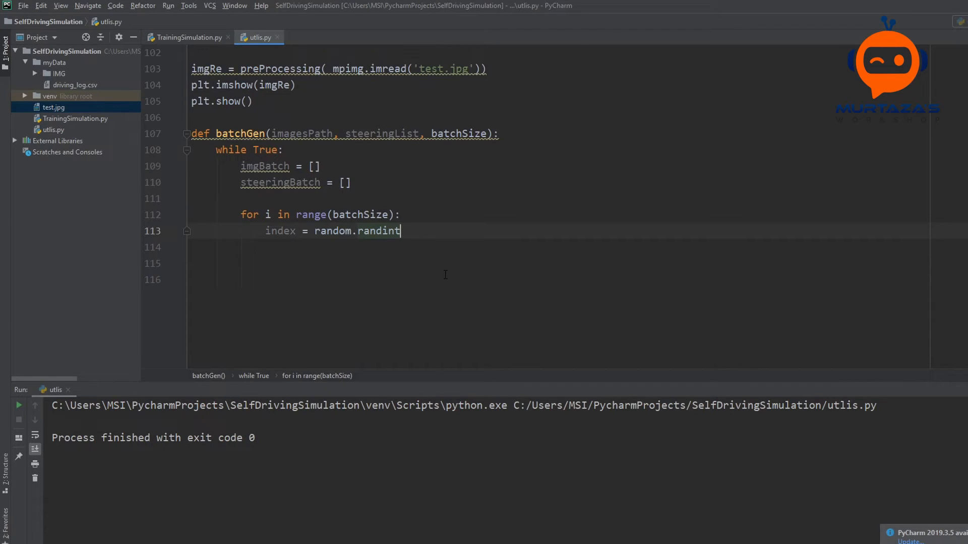
text((0,)
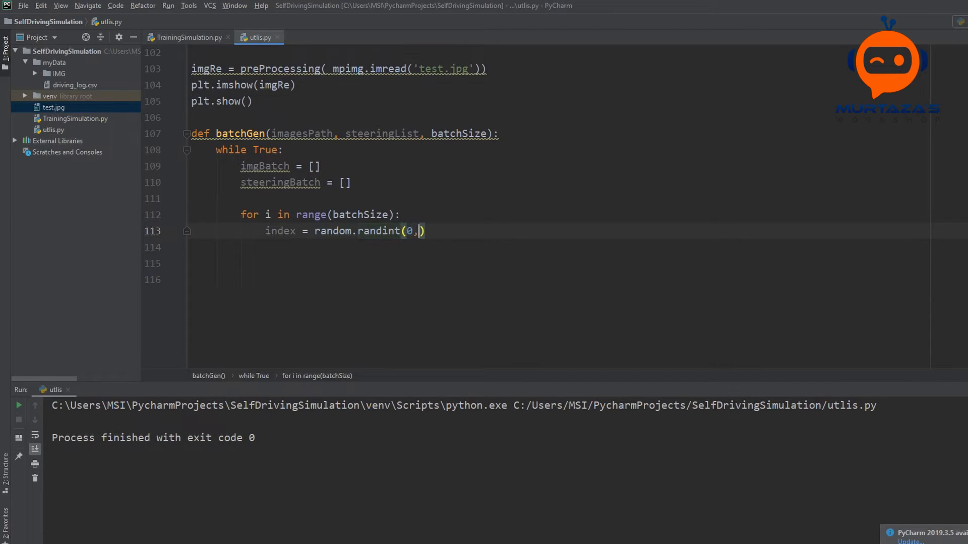
text(len()
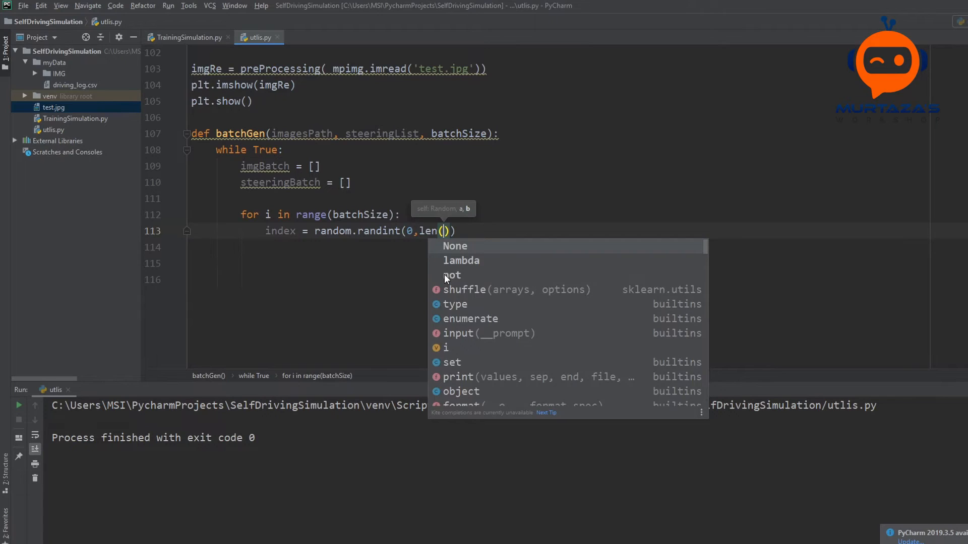
text(img)
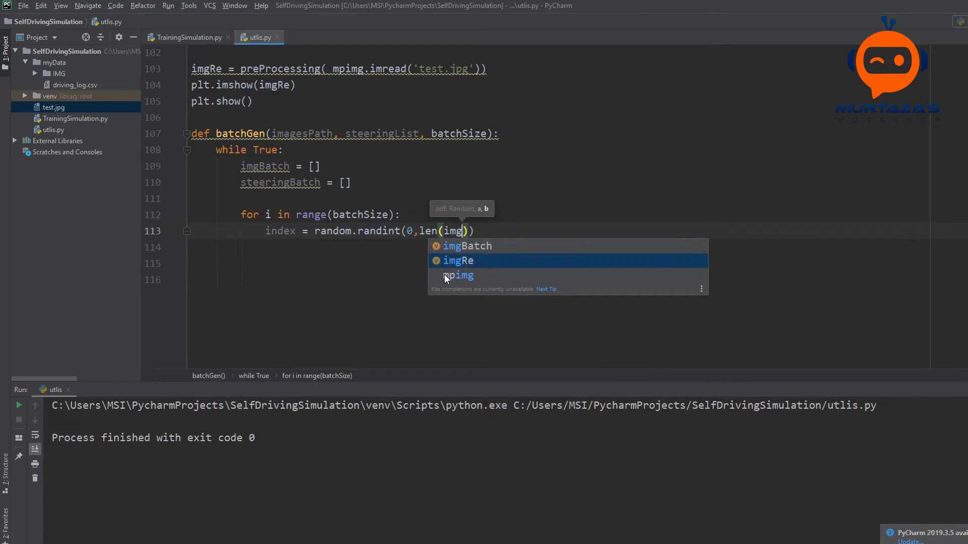
key(Backspace)
text(agesPath)
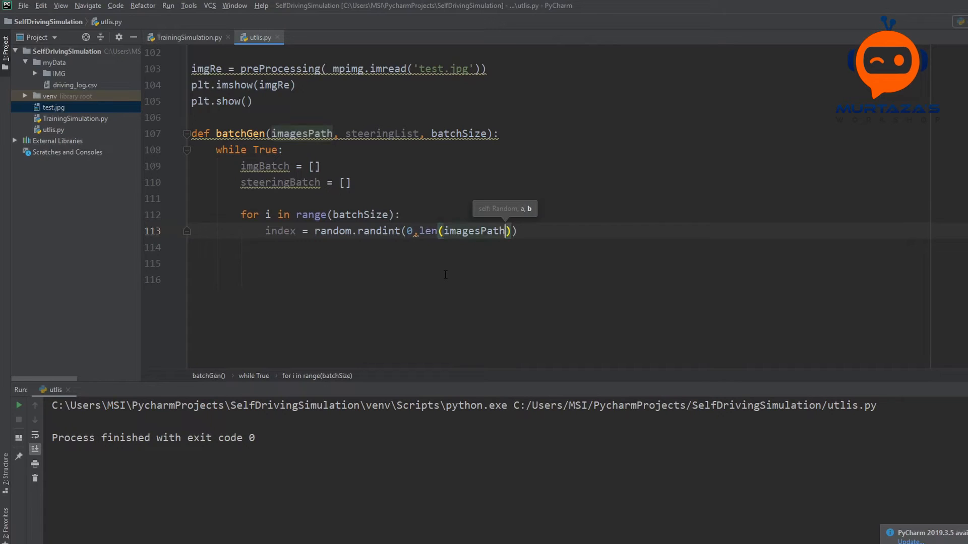
text(-1)
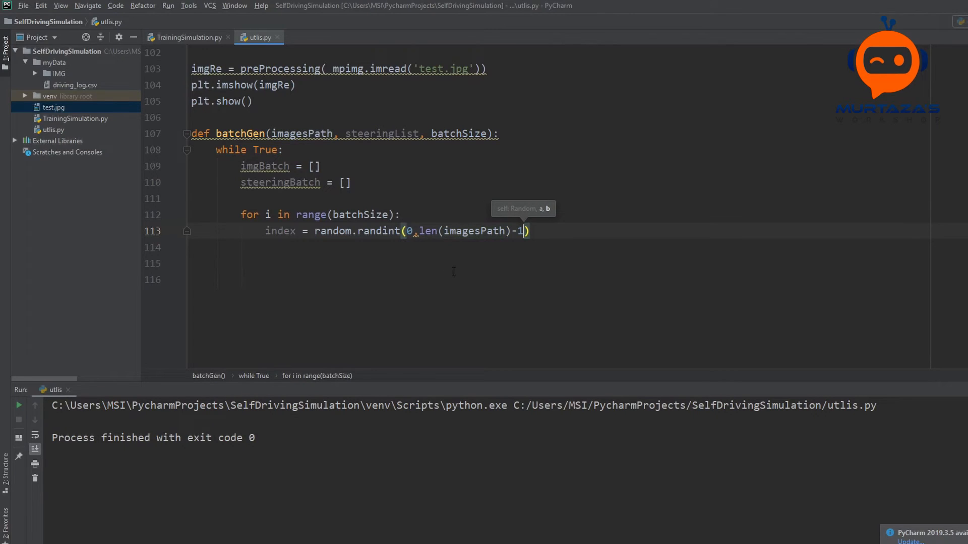
double_click(301, 133)
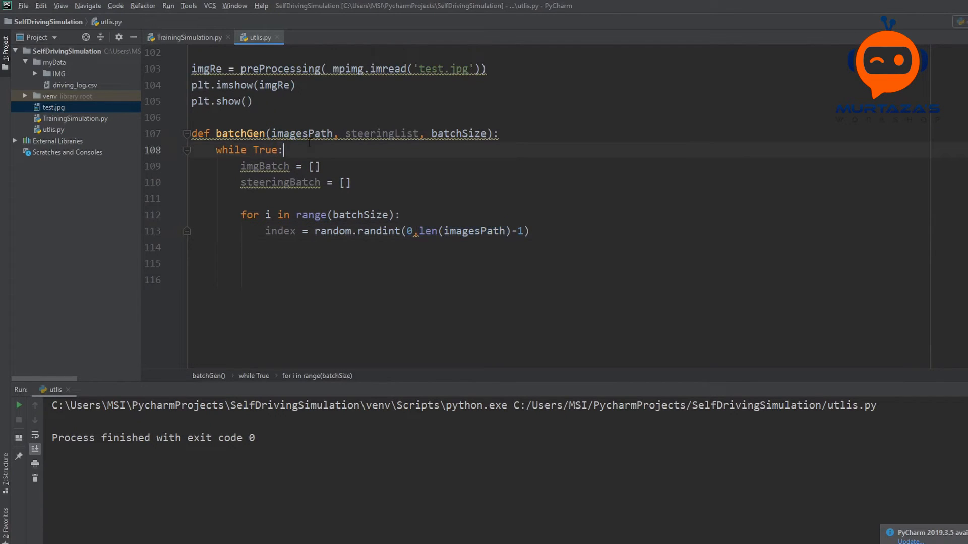
Step: Write img, steering = augmentImage(...) on the loop line, starting its first argument
double_click(303, 133)
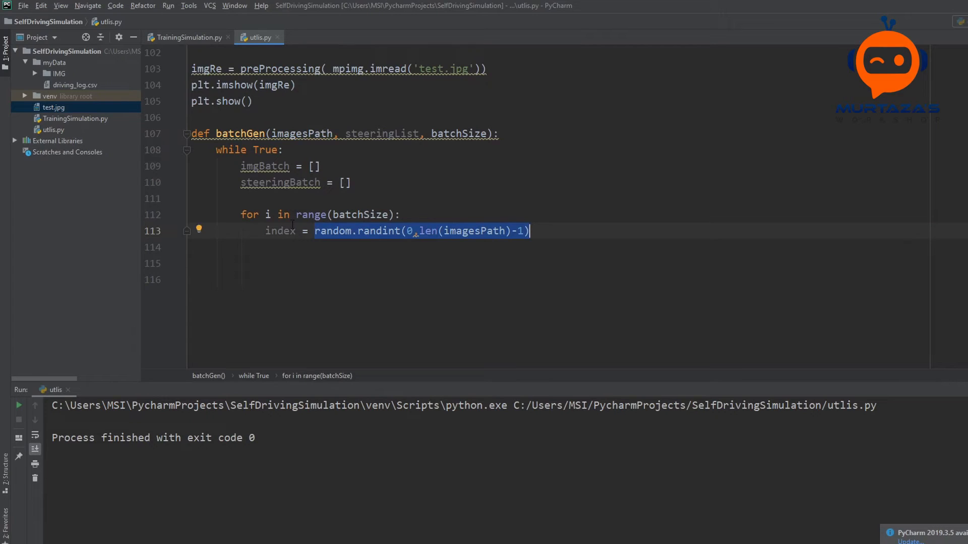
double_click(278, 231)
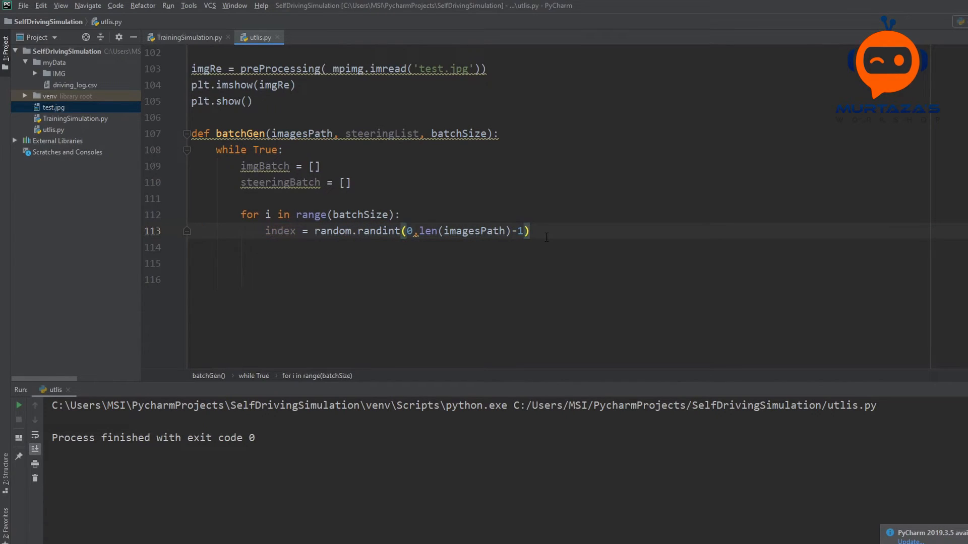
text(img , s)
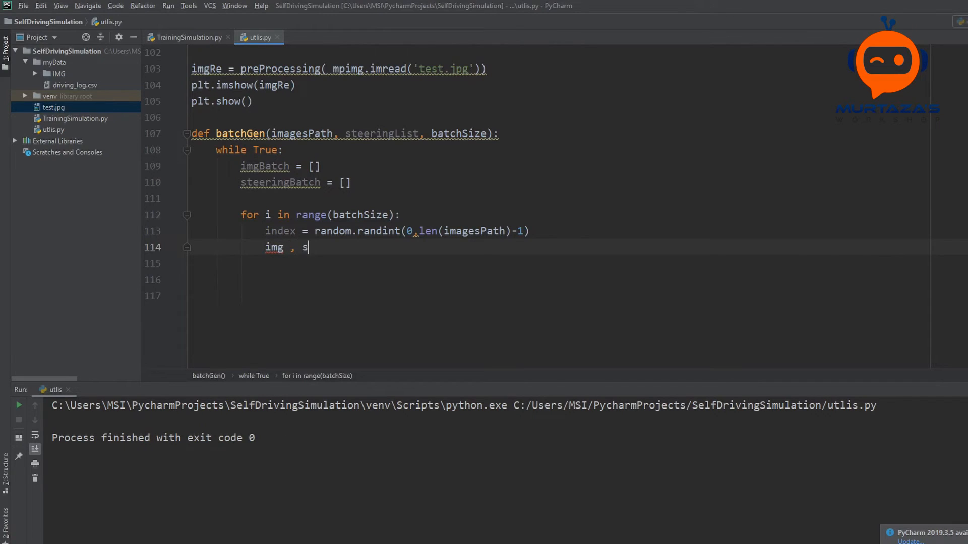
text(teering =)
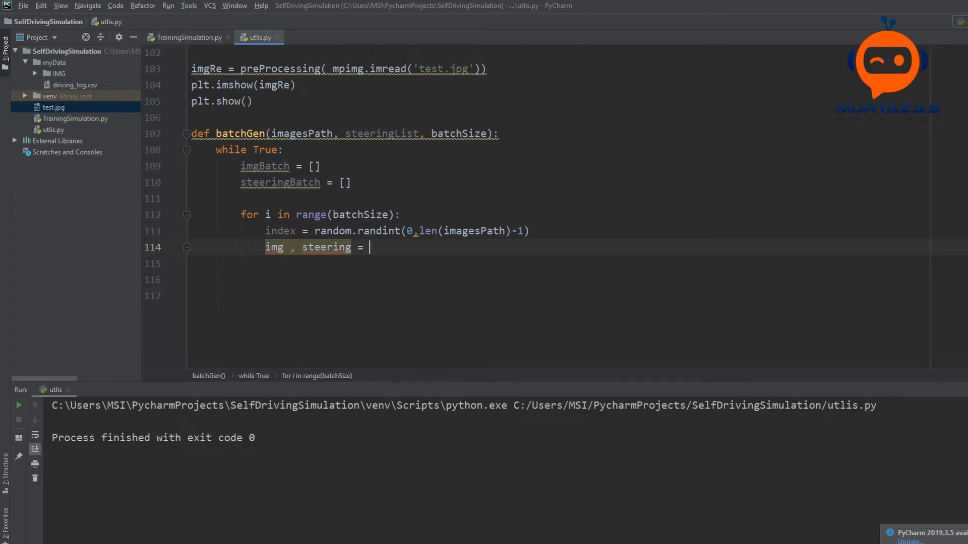
text(_aug)
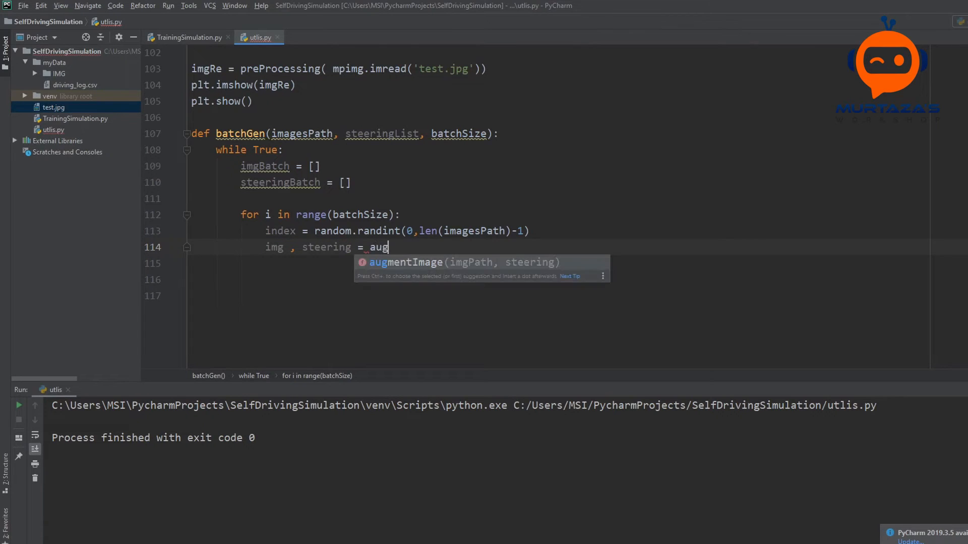
key(Tab)
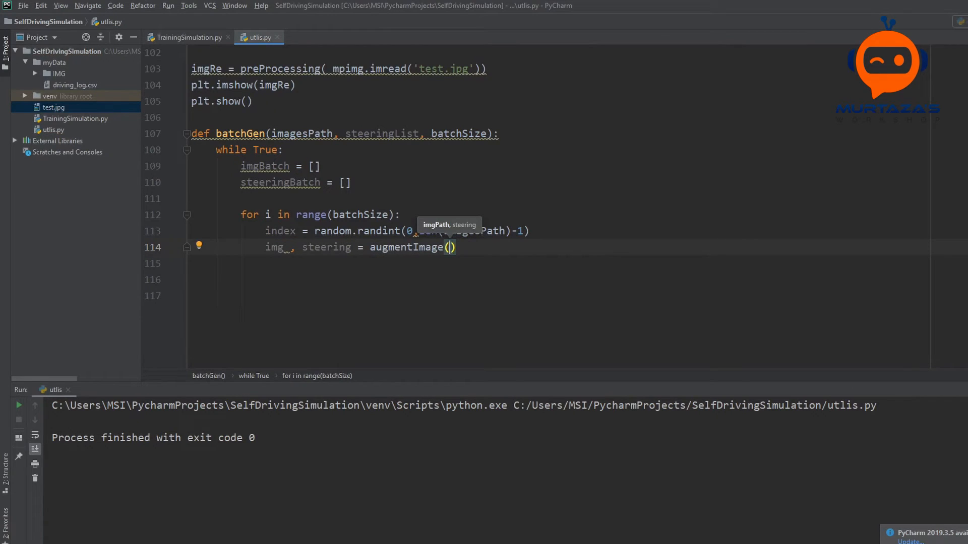
text(img)
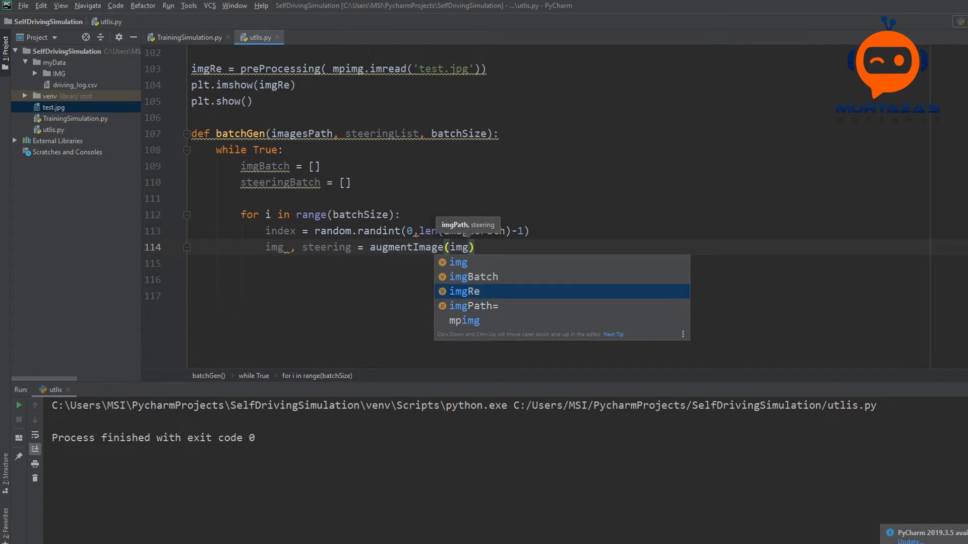
text(a)
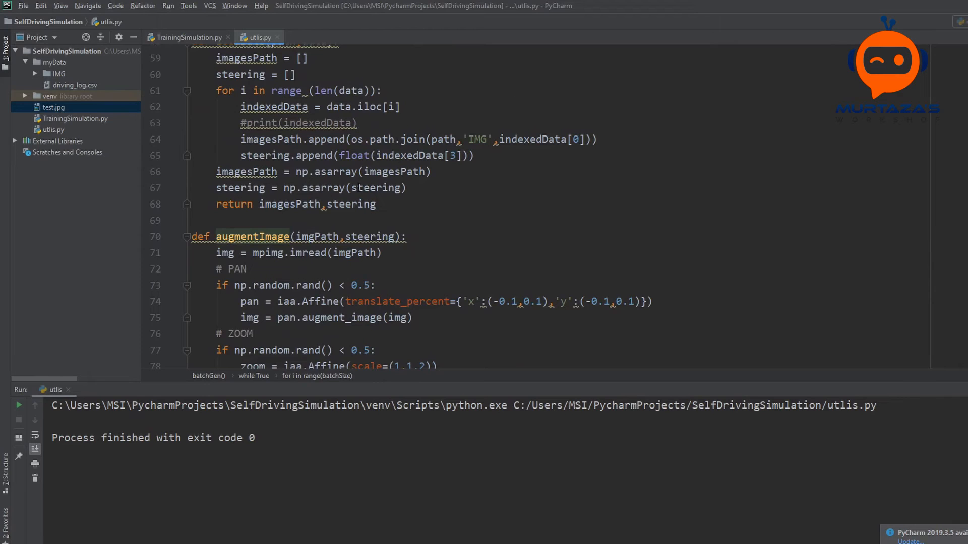
Step: Fill the arguments as imagesPath[index], steeringList[index] and end the line
double_click(318, 236)
text(img , steering = augmentImage(imagesPath)
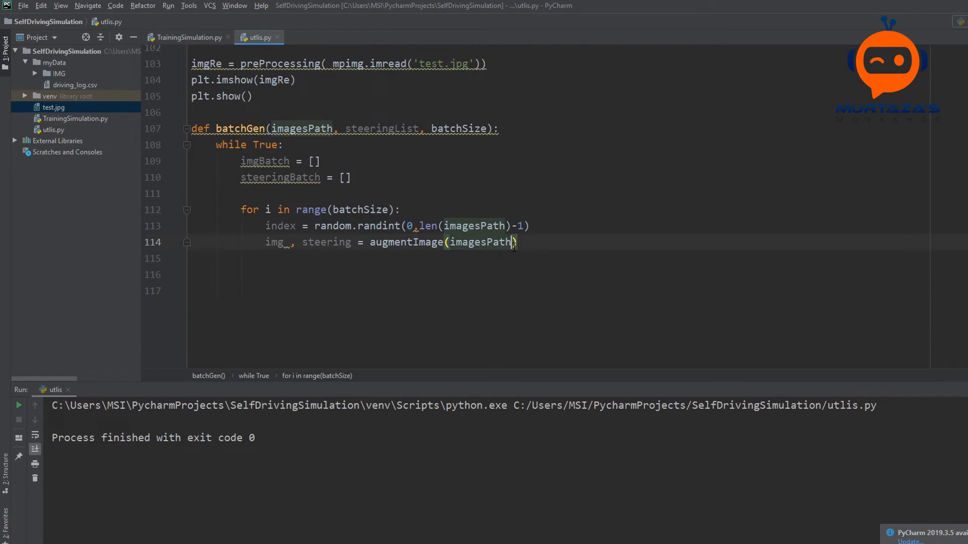
text([inms])
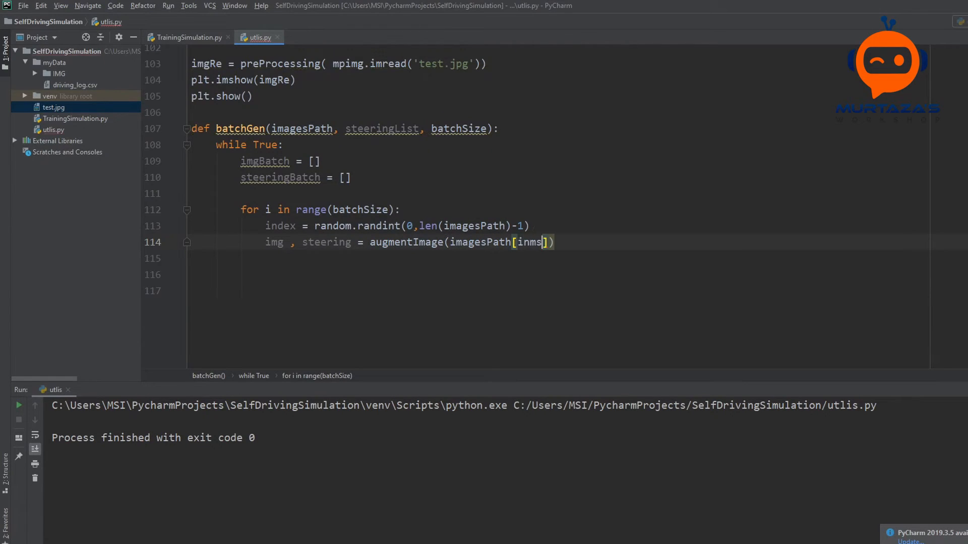
text(inde)
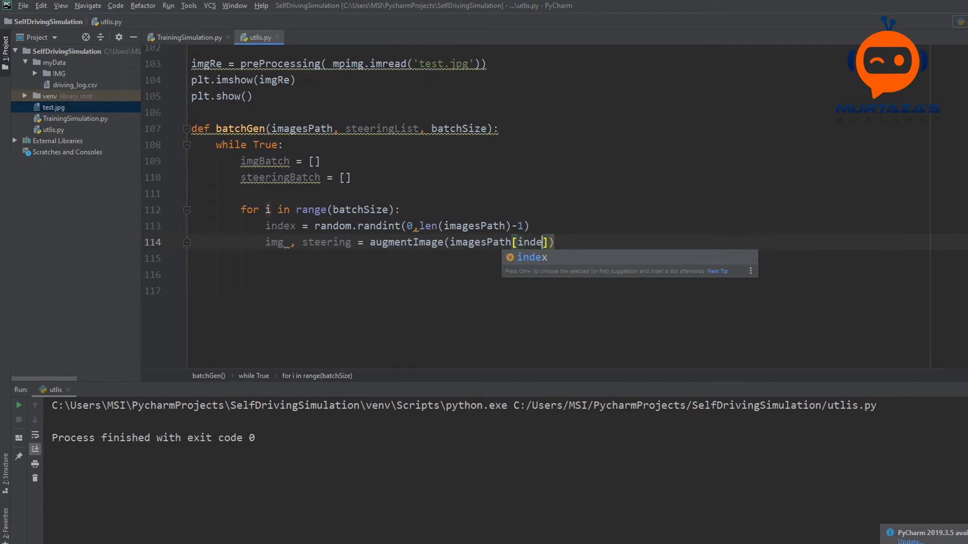
text(x],s)
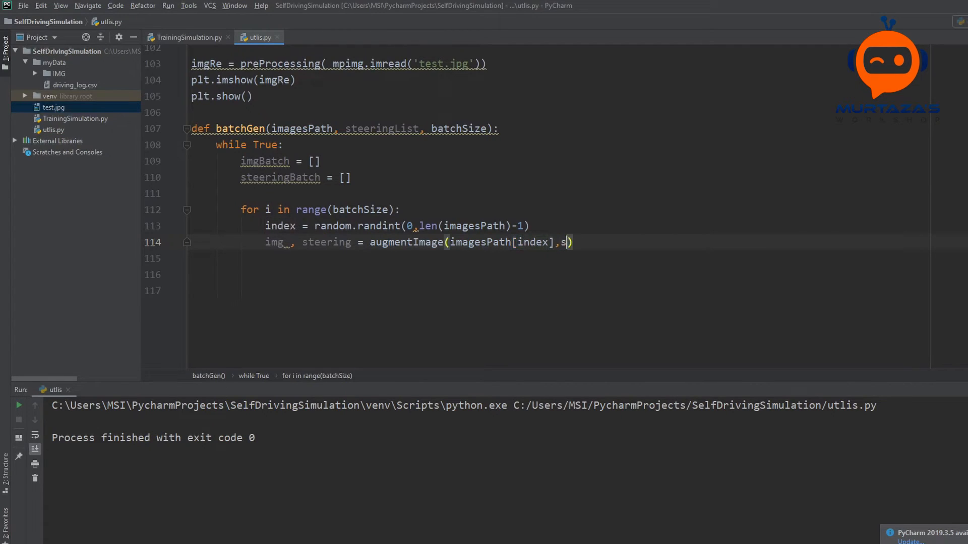
text(teeringList[])
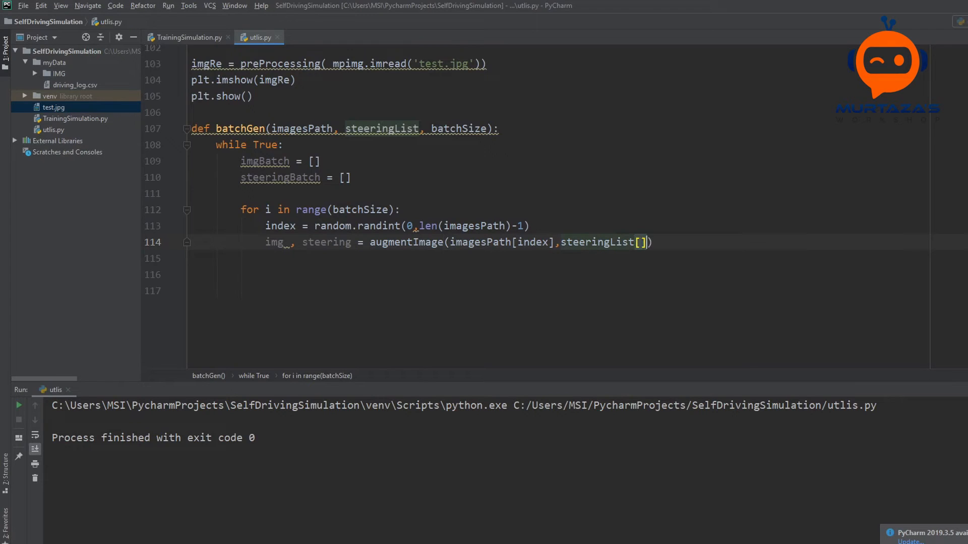
text(index)
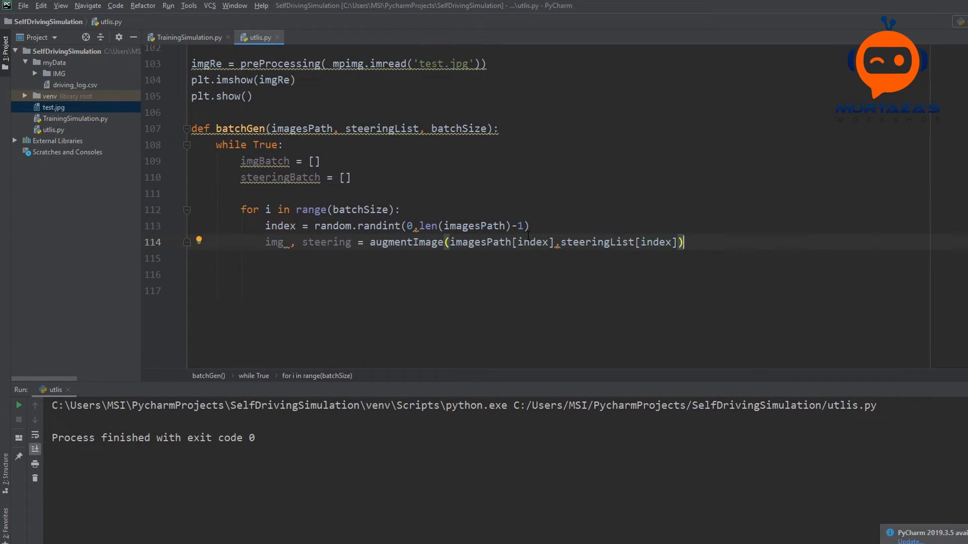
key(enter)
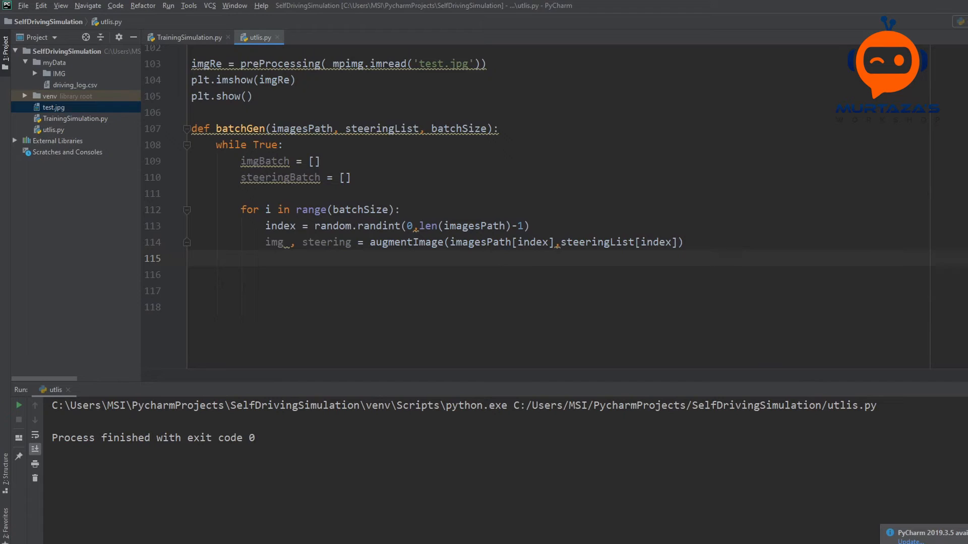
Step: Add img = preProcessing(img) inside the batch loop
text(img)
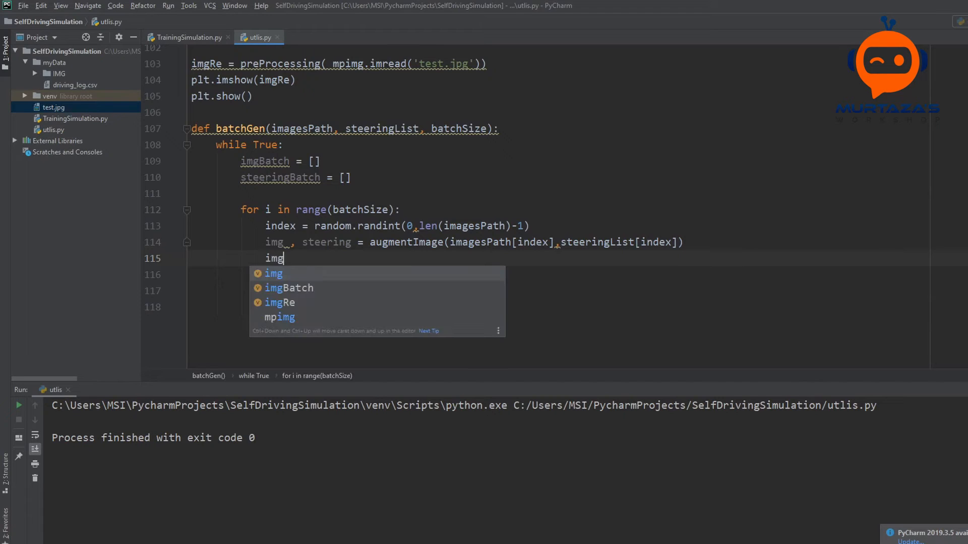
text(=)
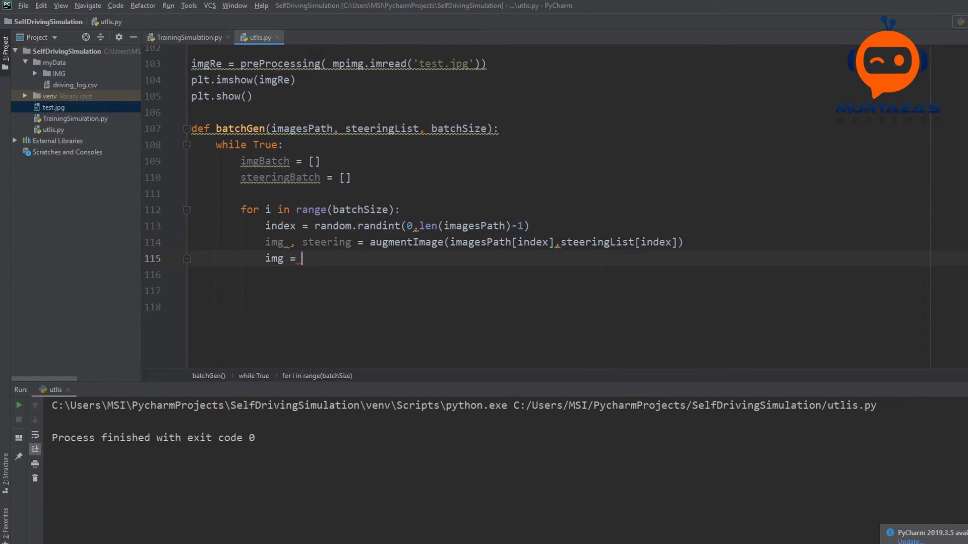
text(preProcessing(i)
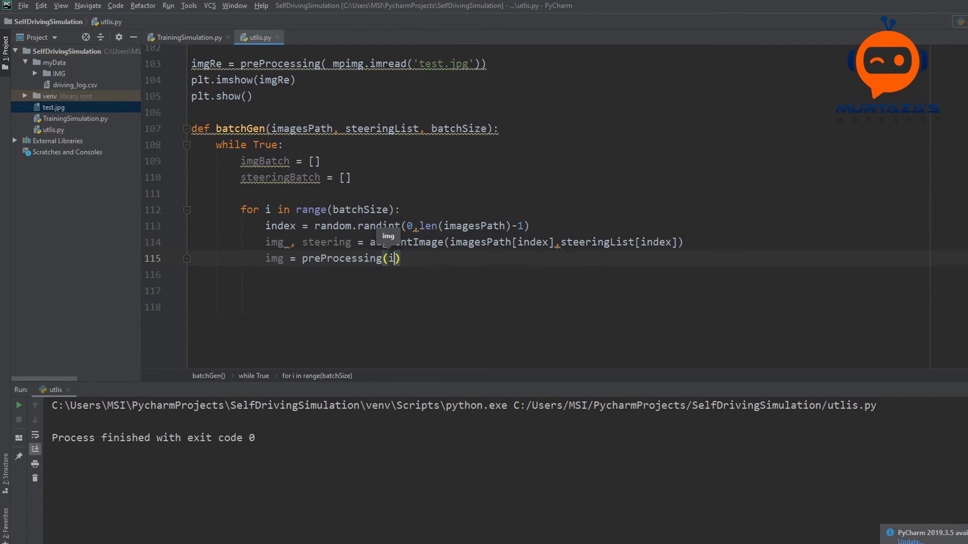
text(mg)
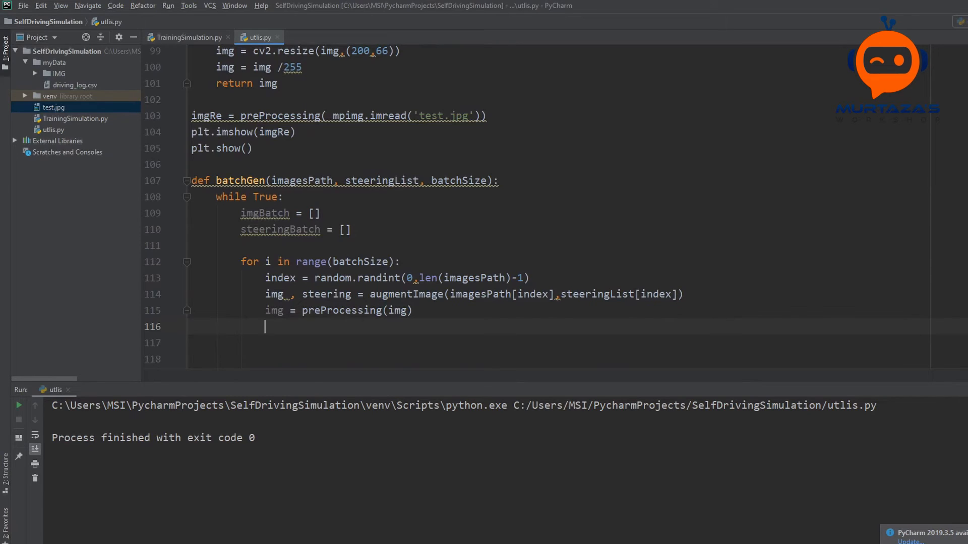
Step: Append img to imgBatch and steering to steeringBatch inside the loop
text(imgBatch)
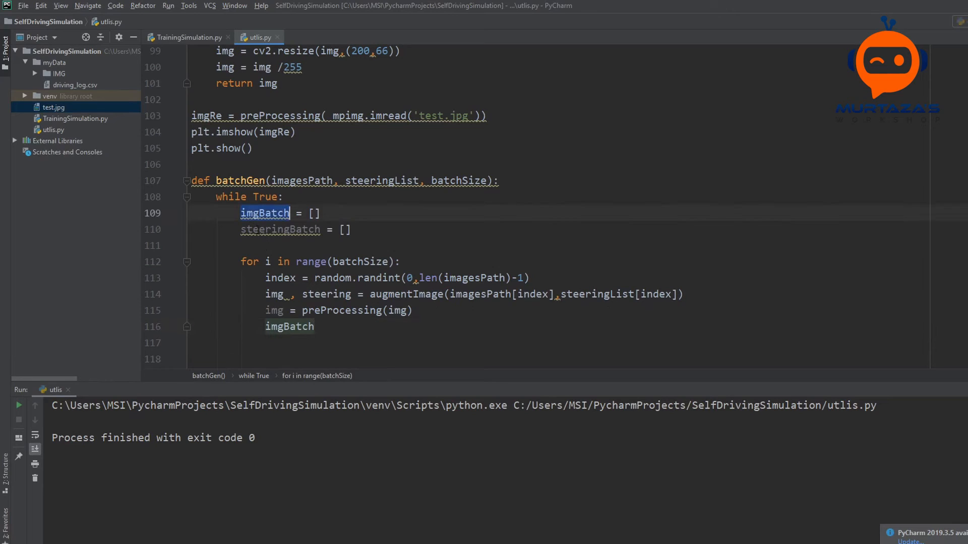
text(.append()
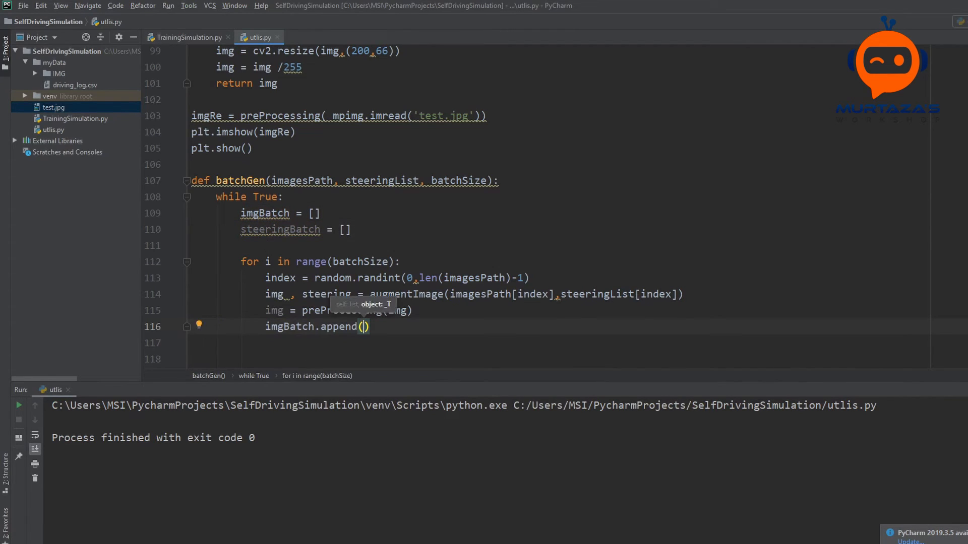
text(img)
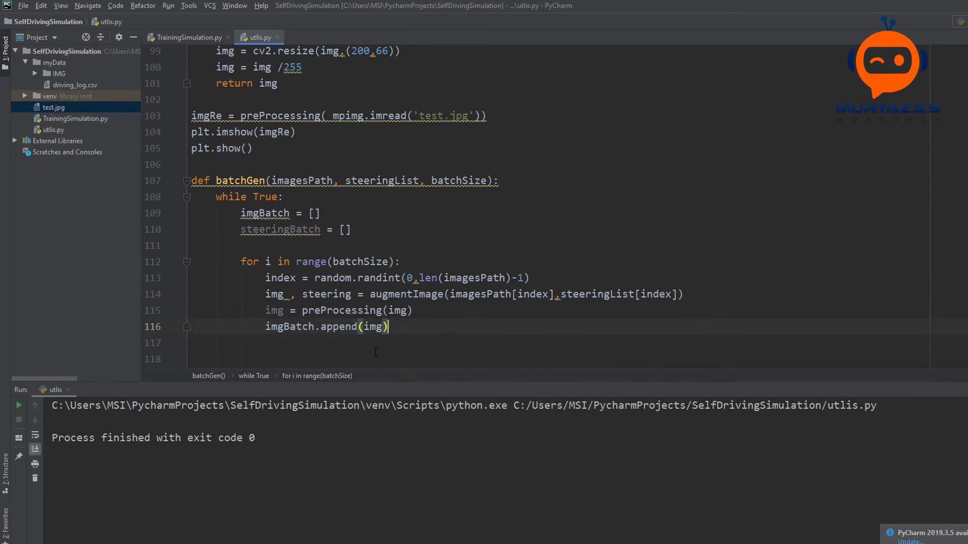
text(steer)
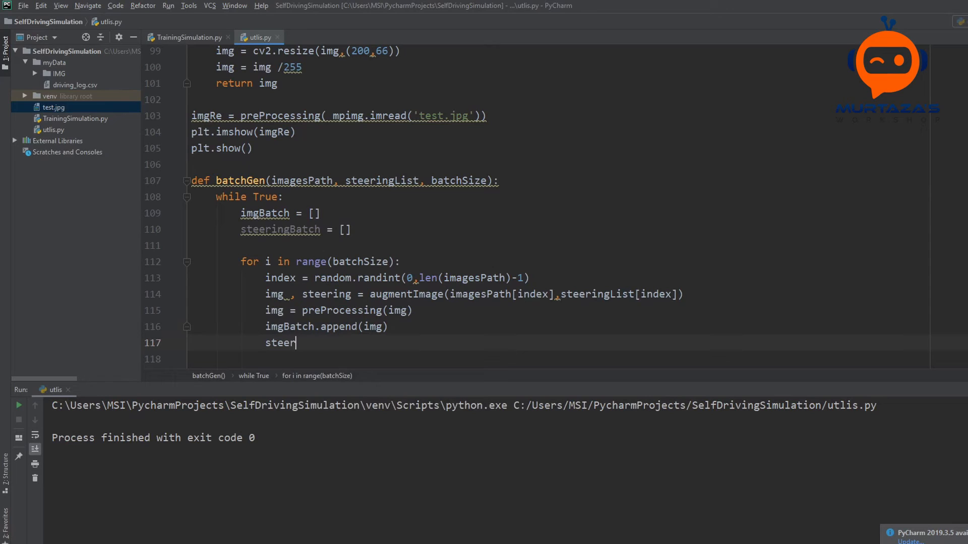
text(ingBatch)
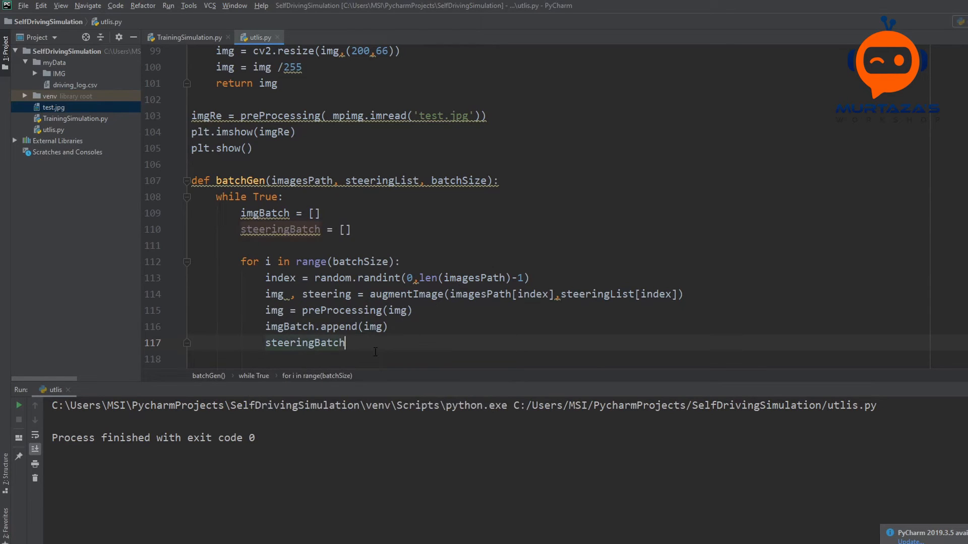
text(.append()
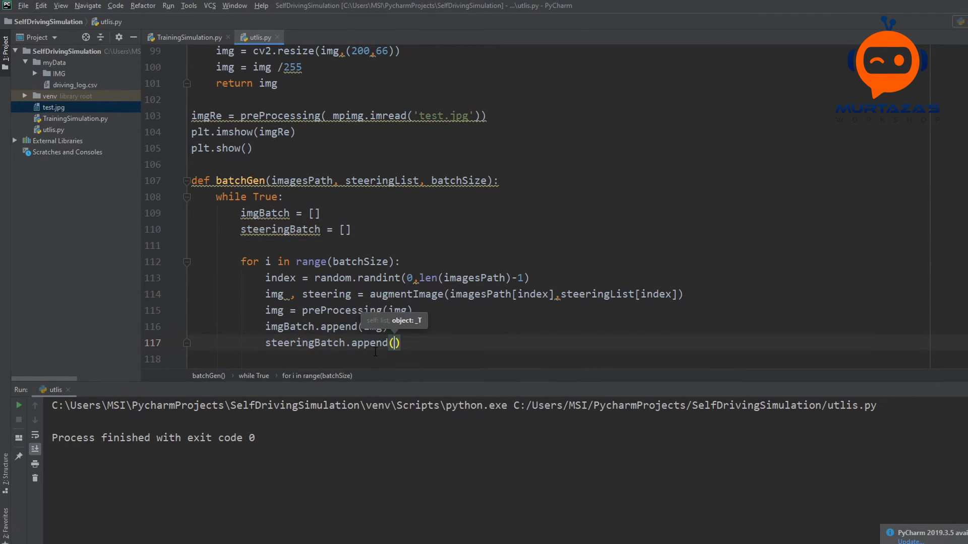
text(stt)
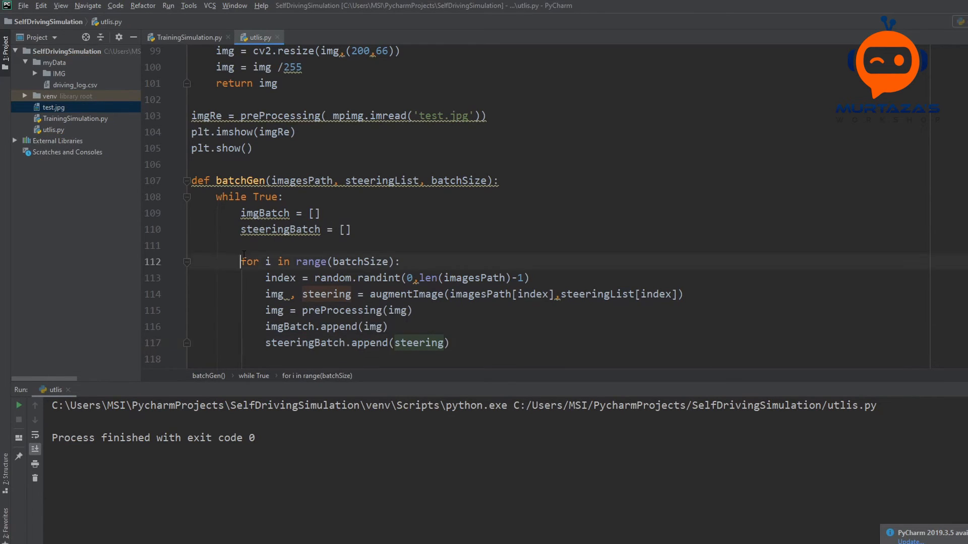
drag(241, 261, 450, 343)
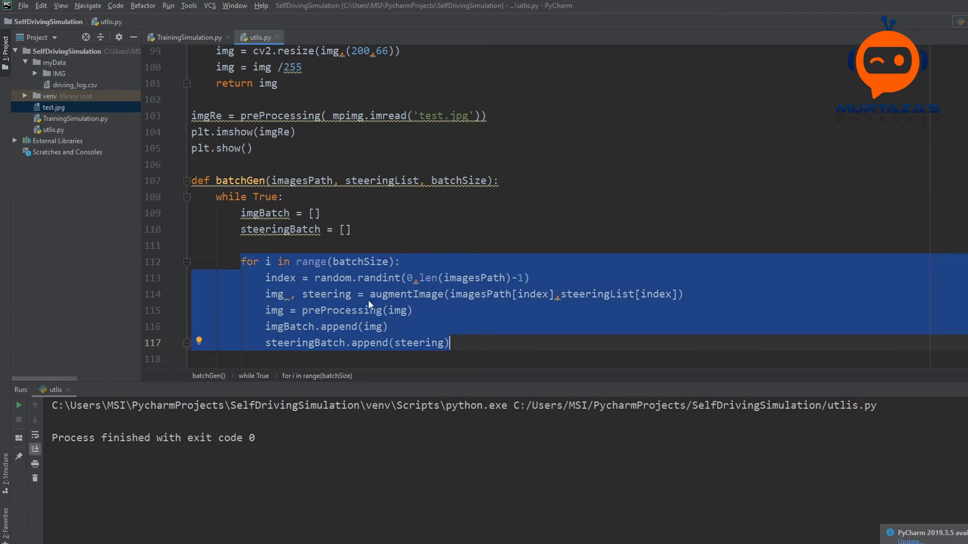
double_click(360, 261)
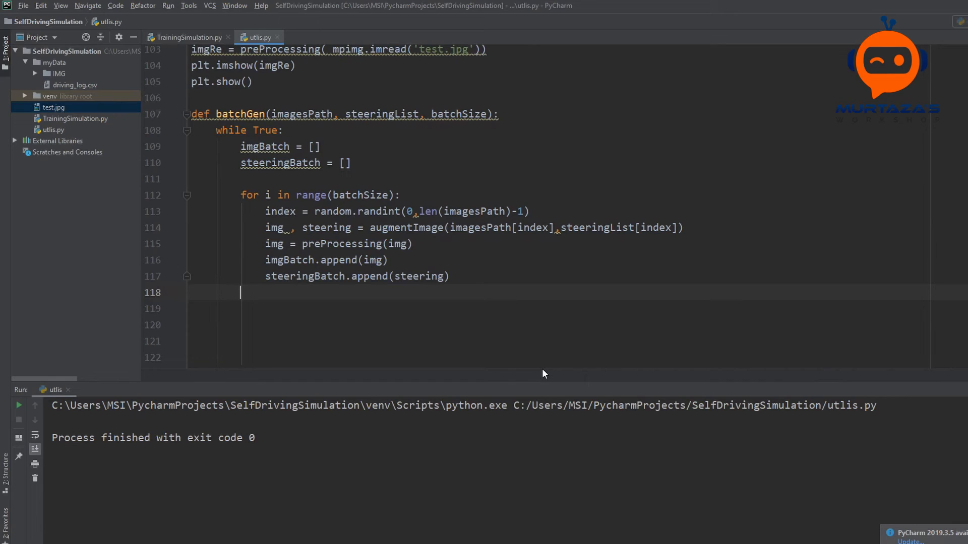
Step: Start a yield () line after the loop and review how loadData builds its arrays
text(yeild)
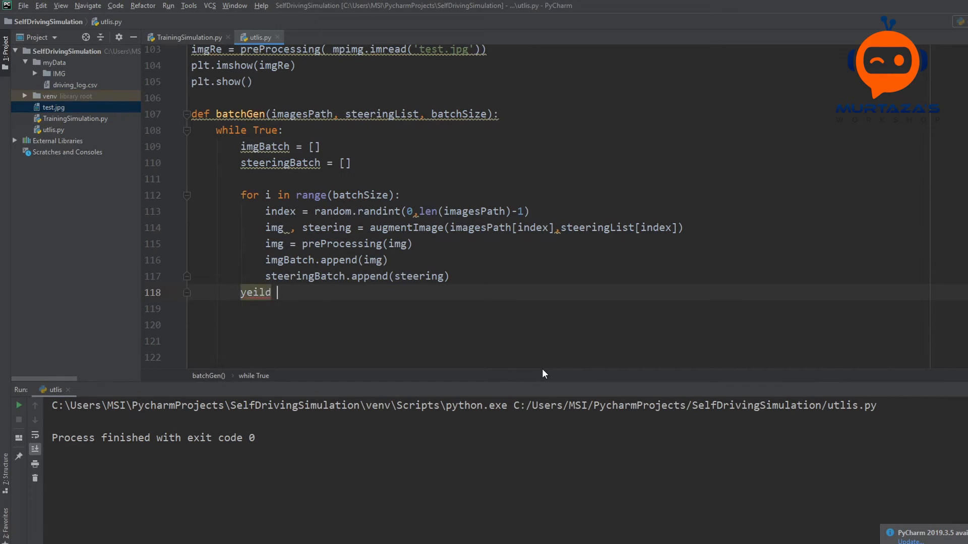
text(()
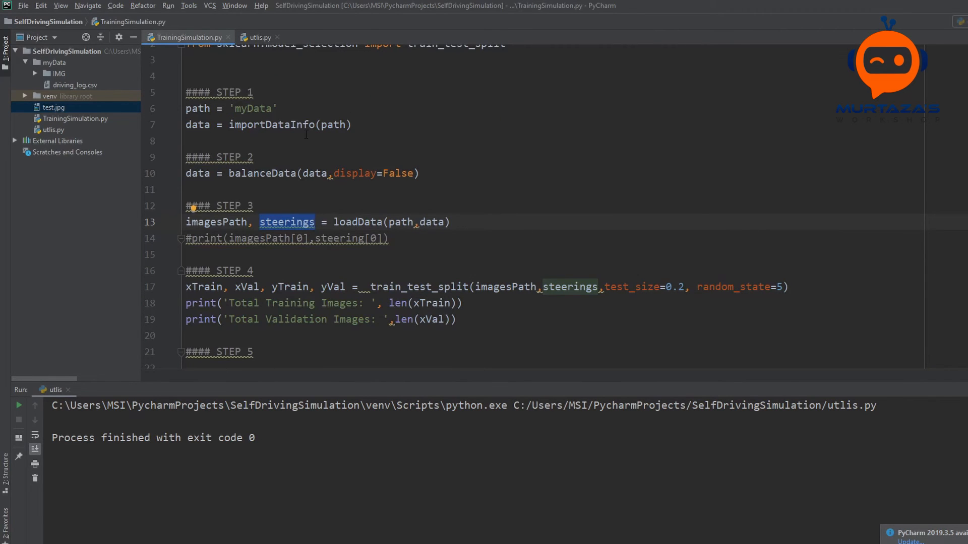
scroll(down, 3)
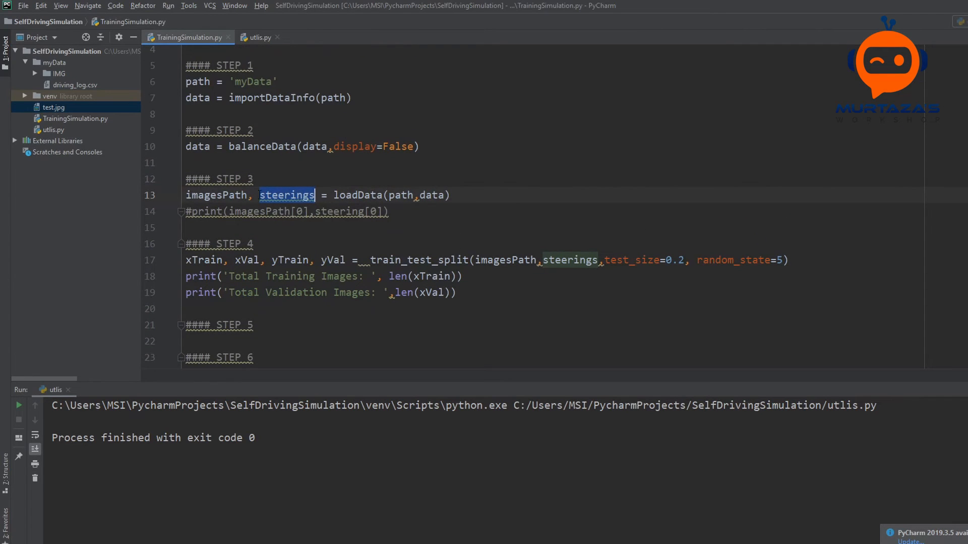
click(255, 37)
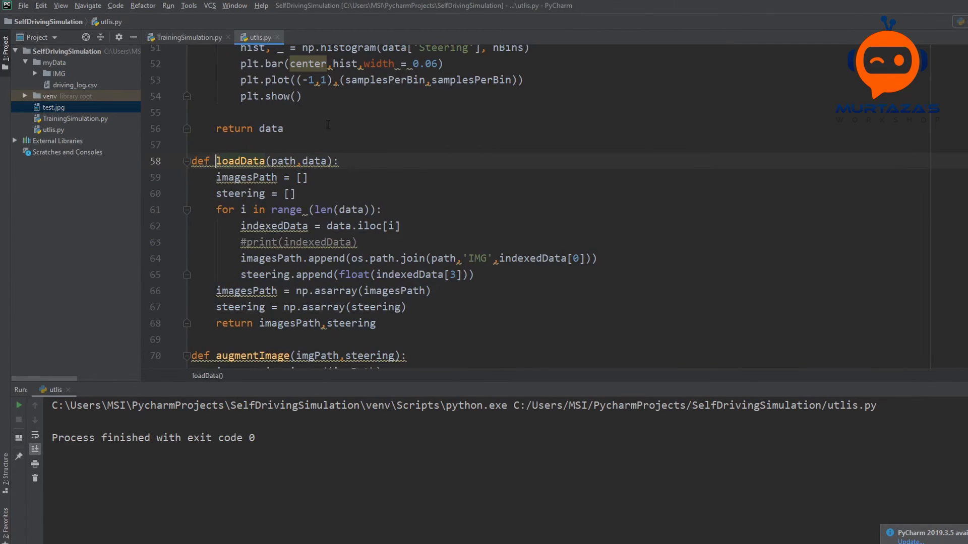
scroll(down, 3)
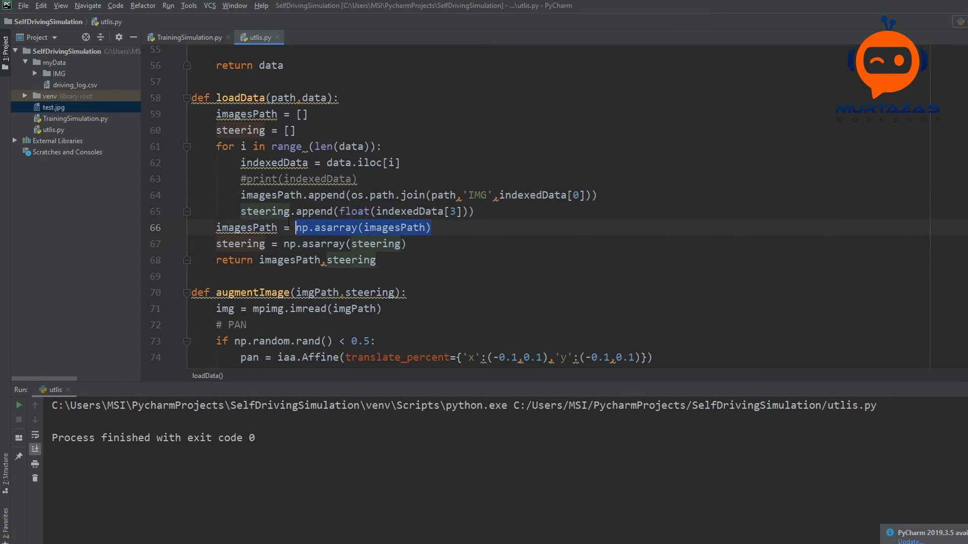
scroll(down, 3)
text(yield ()
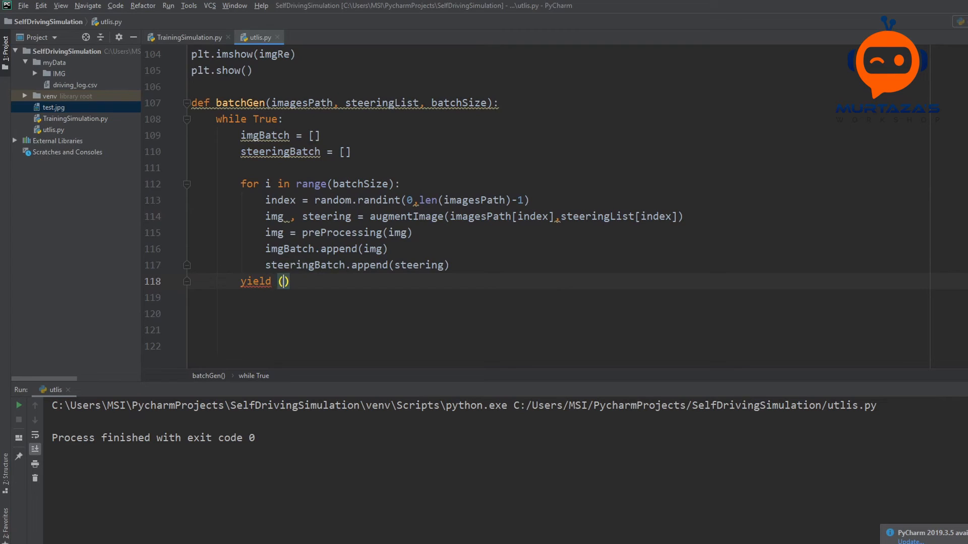
Step: Yield the tuple (np.asarray(imgBatch), np.asarray(steeringBatch)) from batchGen
text(np)
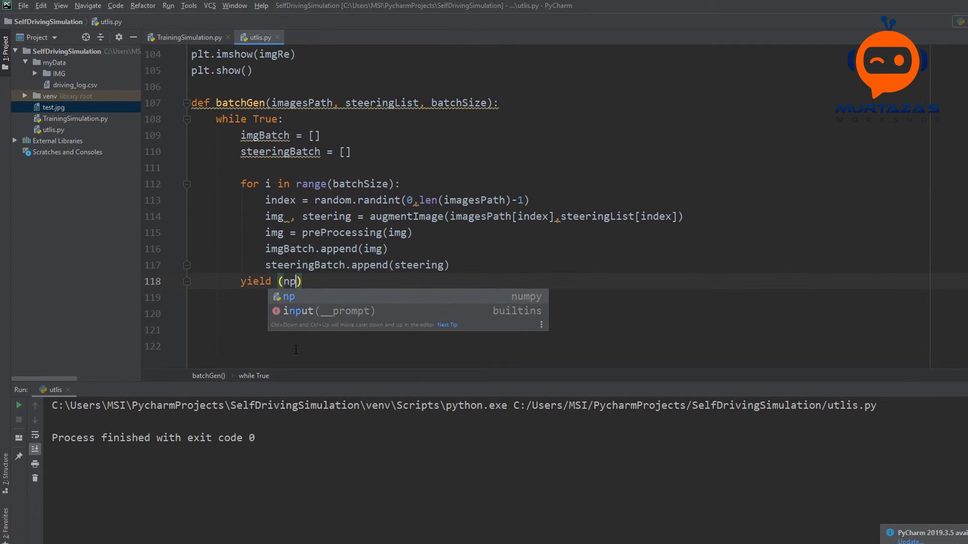
text(.asarray()
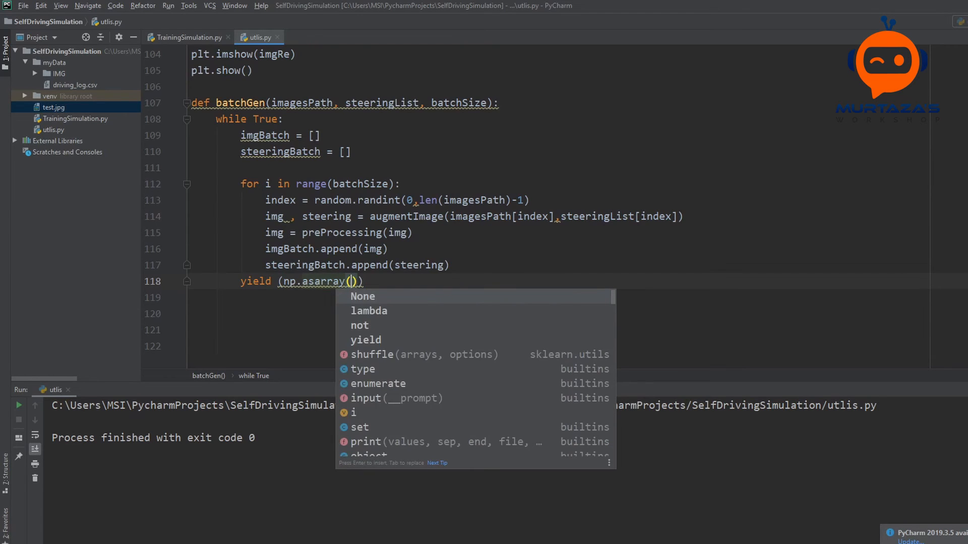
text(imgBatch)
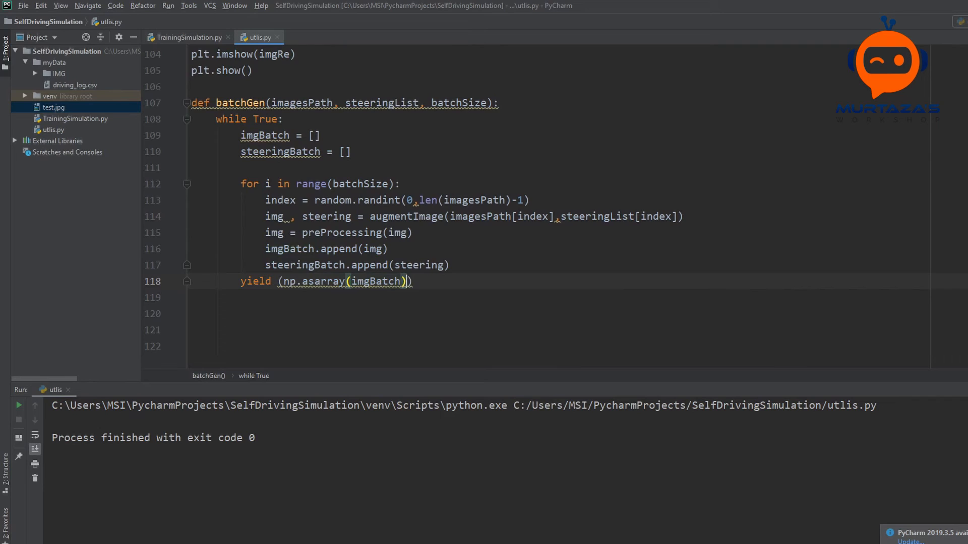
text(.)
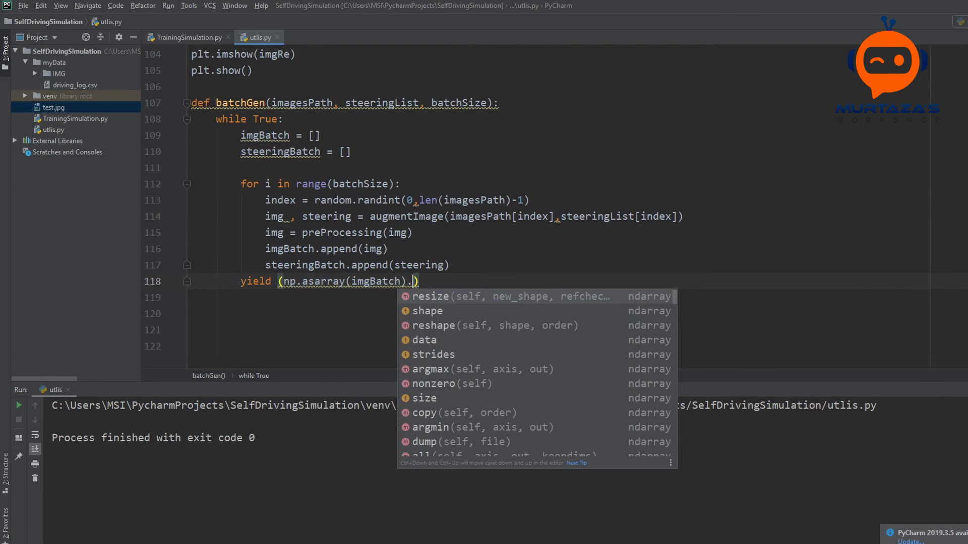
key(Escape)
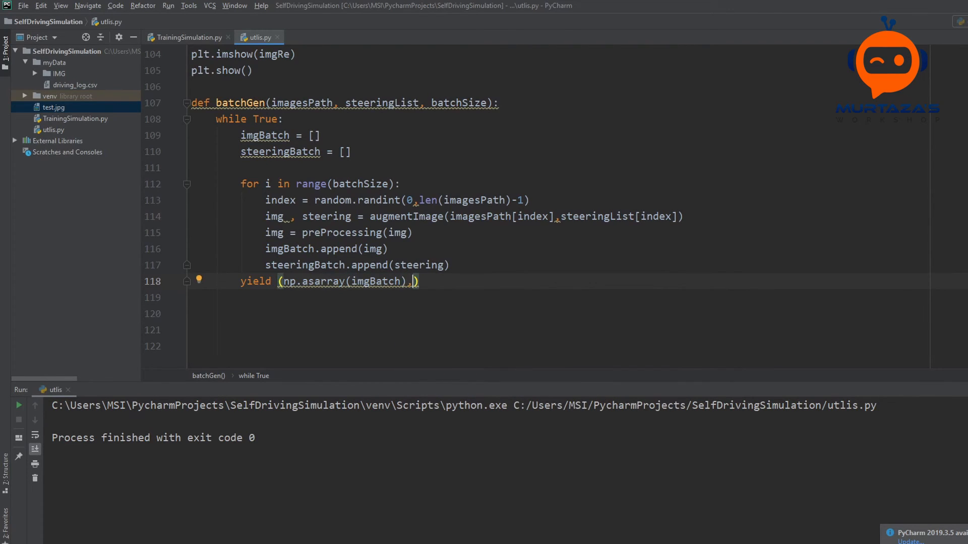
text(,np.as)
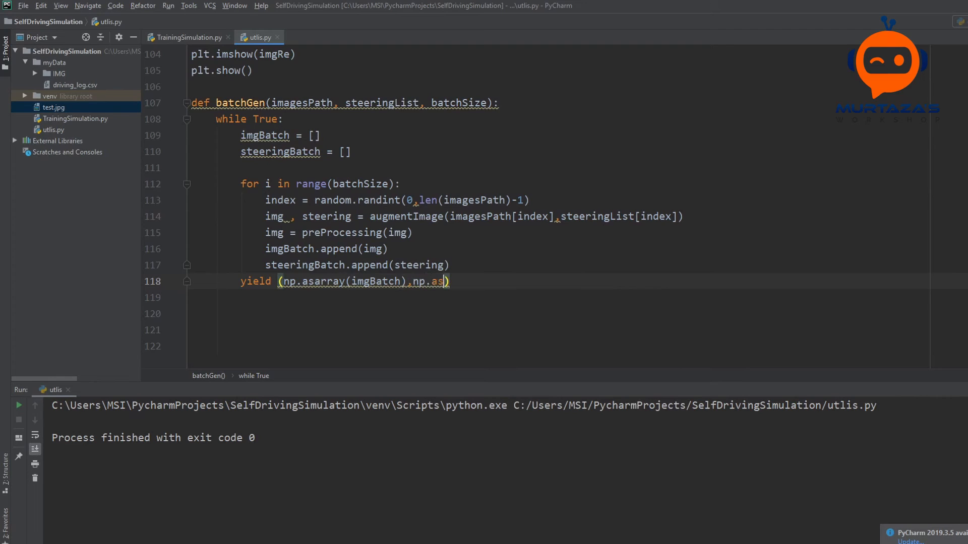
text(array)
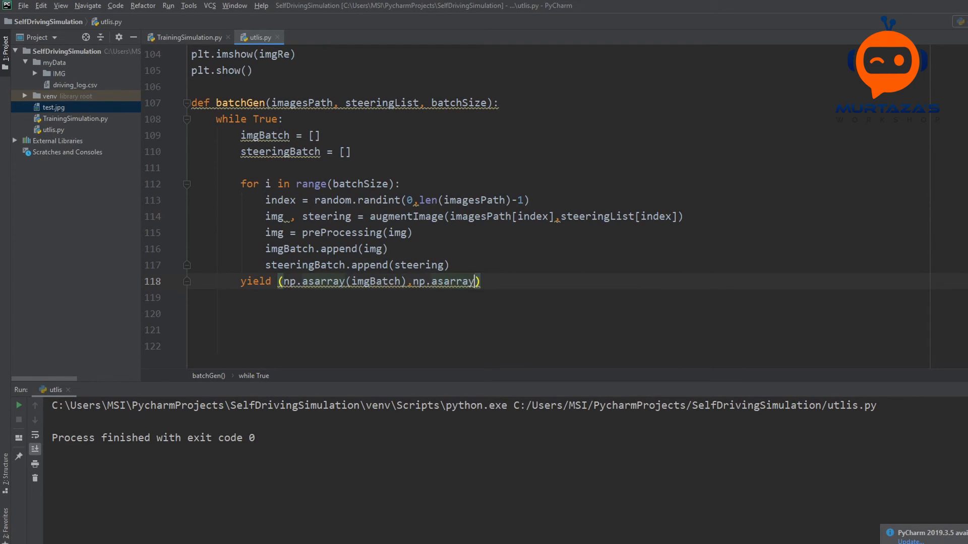
text(ste)
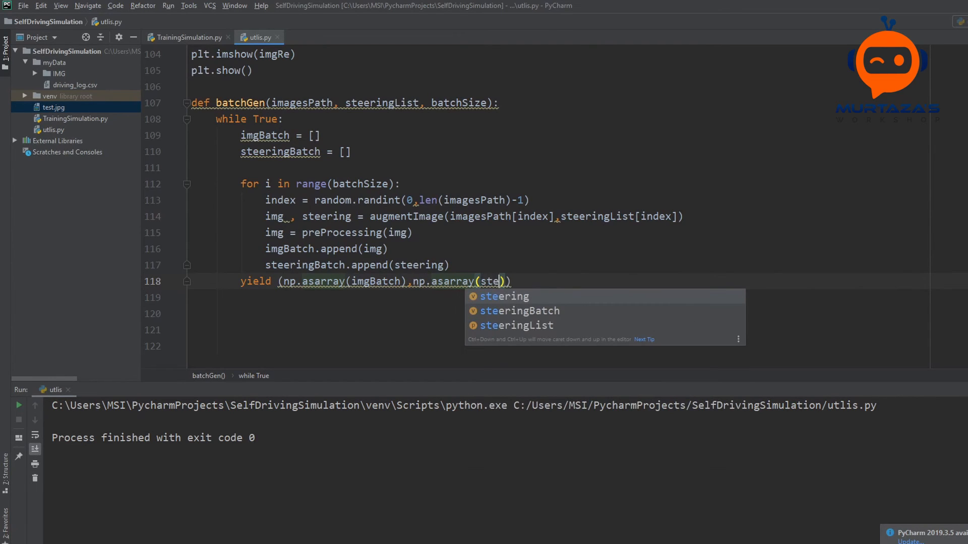
key(enter)
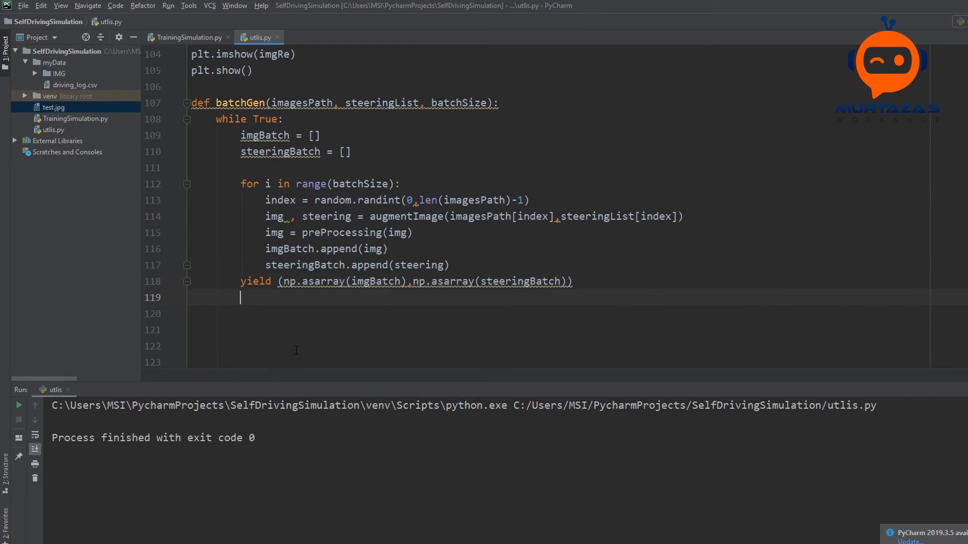
mouse_move(422, 115)
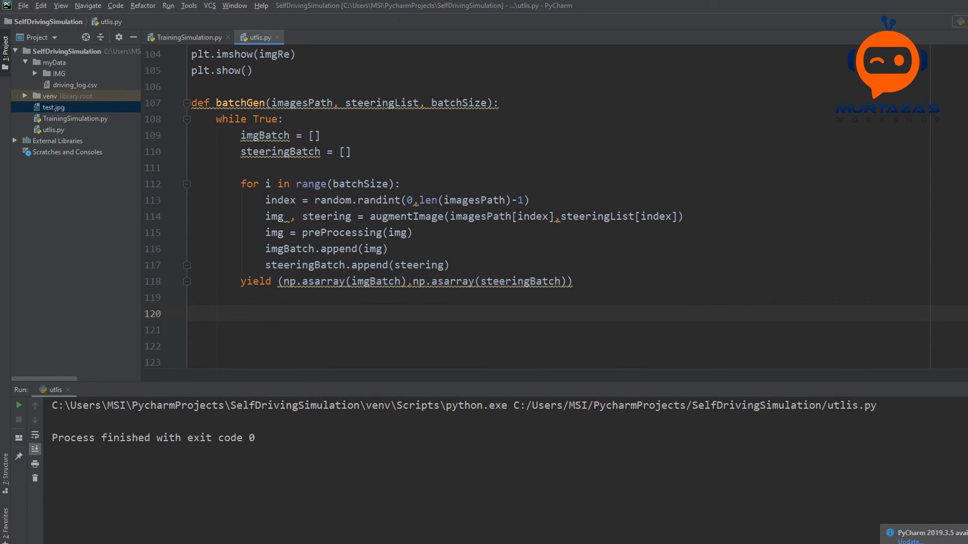
Step: Add a trainFlag parameter to batchGen and wrap the augmentImage call in if trainFlag:
double_click(406, 216)
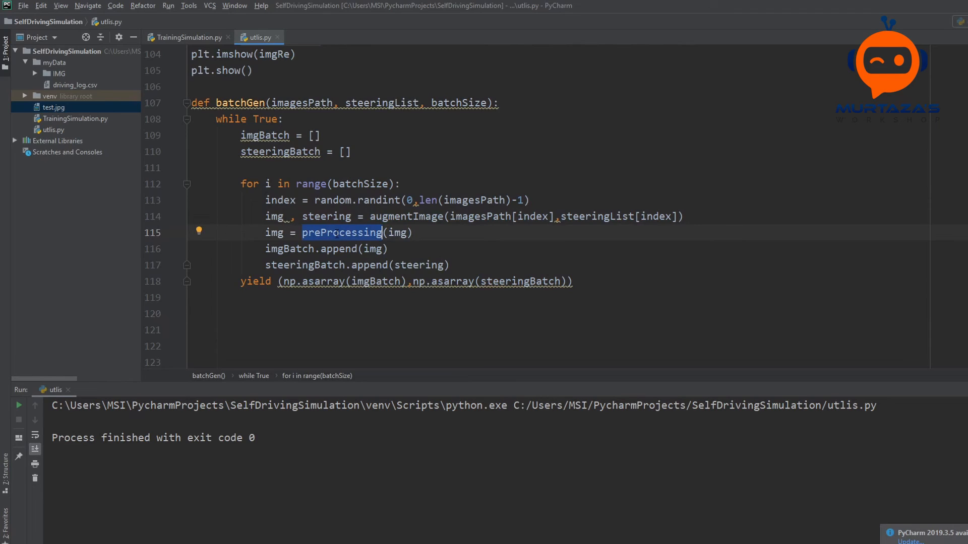
mouse_move(337, 238)
text(,)
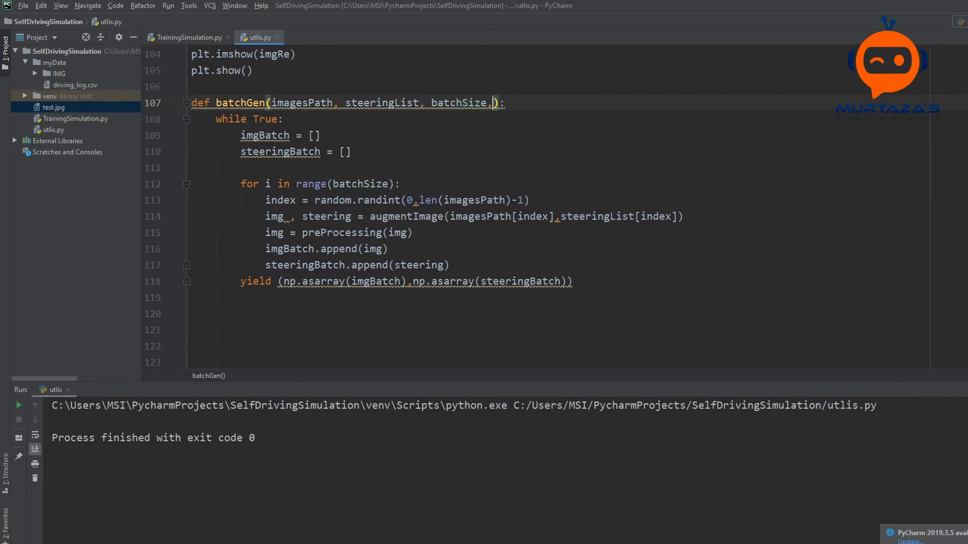
text(trainFlag)
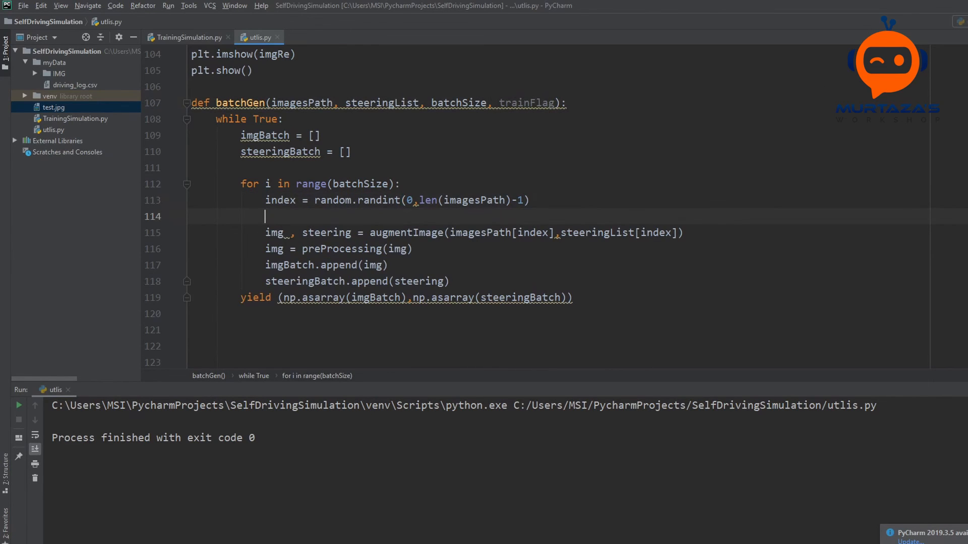
text(if trainFlag:)
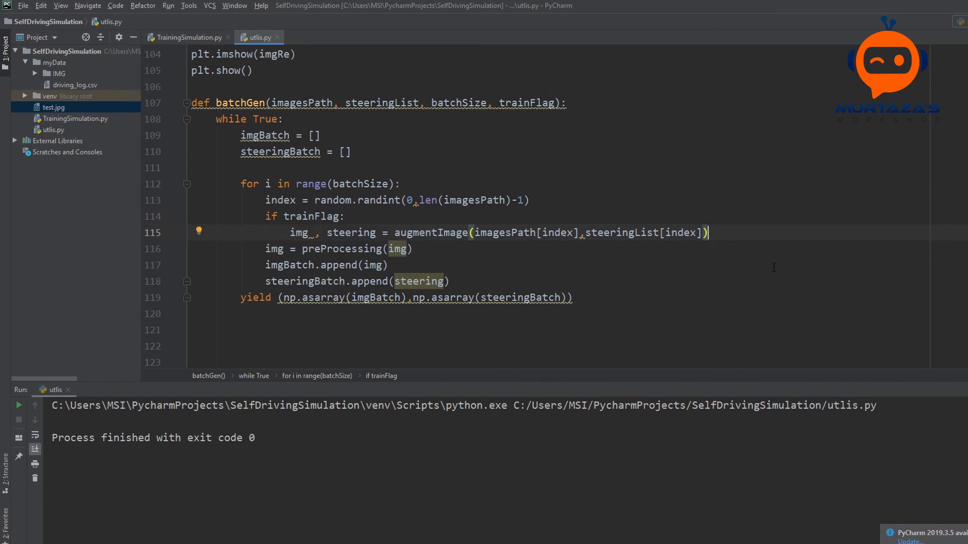
key(enter)
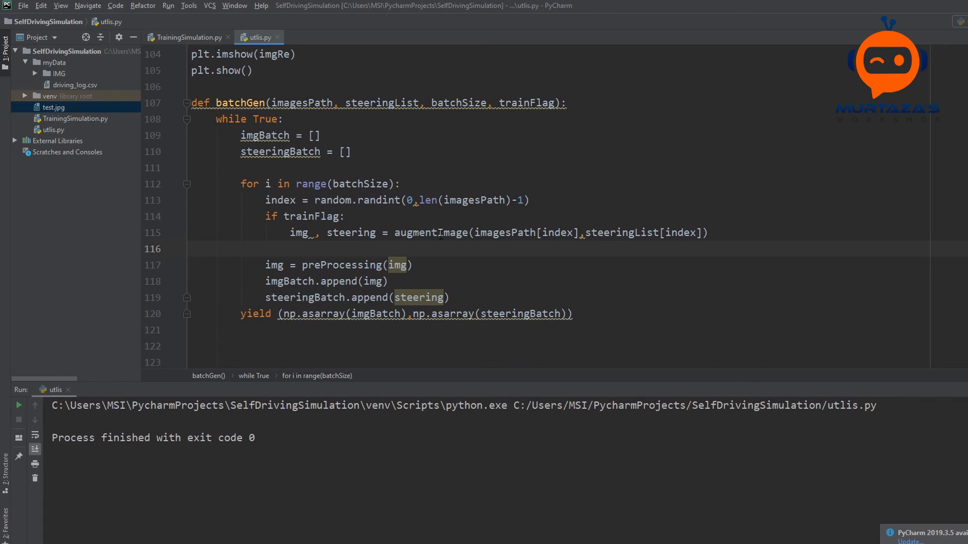
double_click(430, 233)
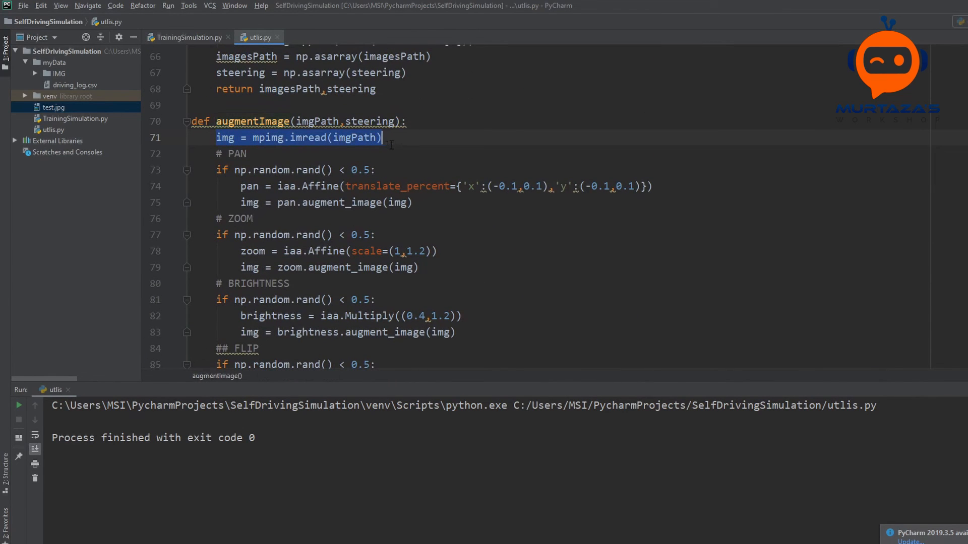
scroll(down, 3)
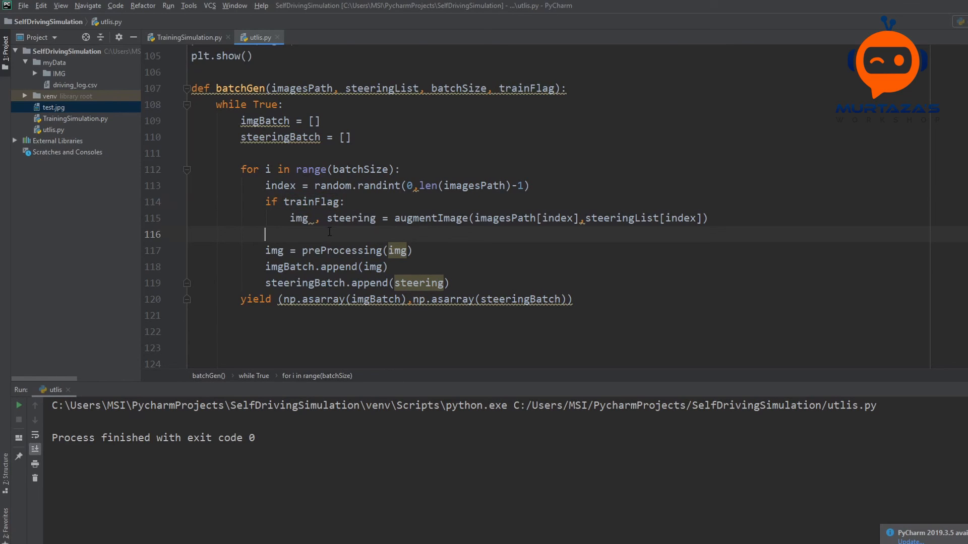
Step: Add else: with img = mpimg.imread(imagesPath[index]) below it
text(else:)
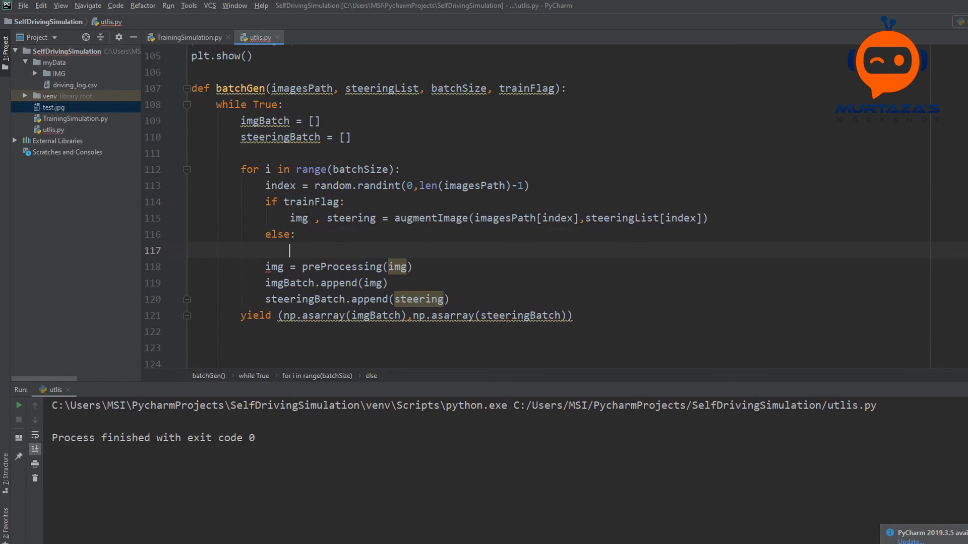
text(img = mpimg.imread(imgPath))
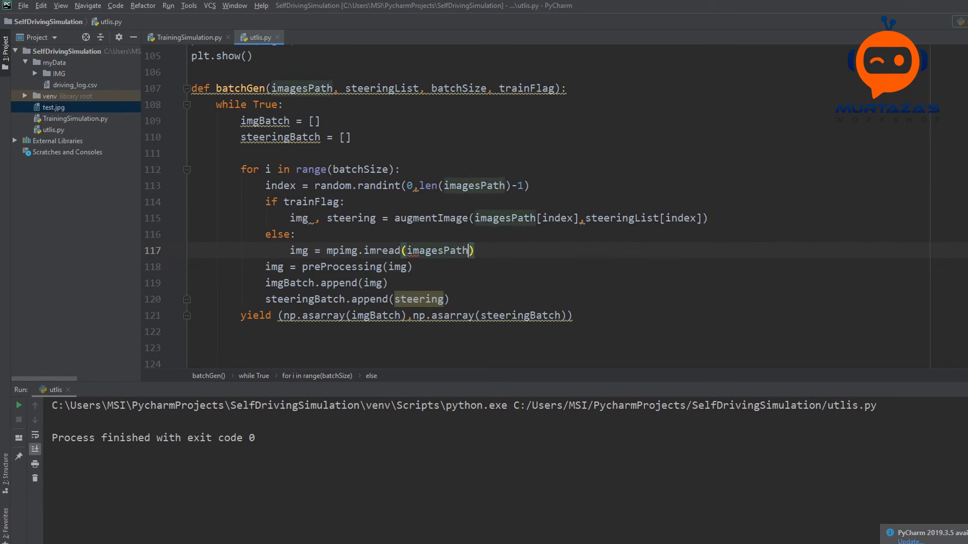
text([])
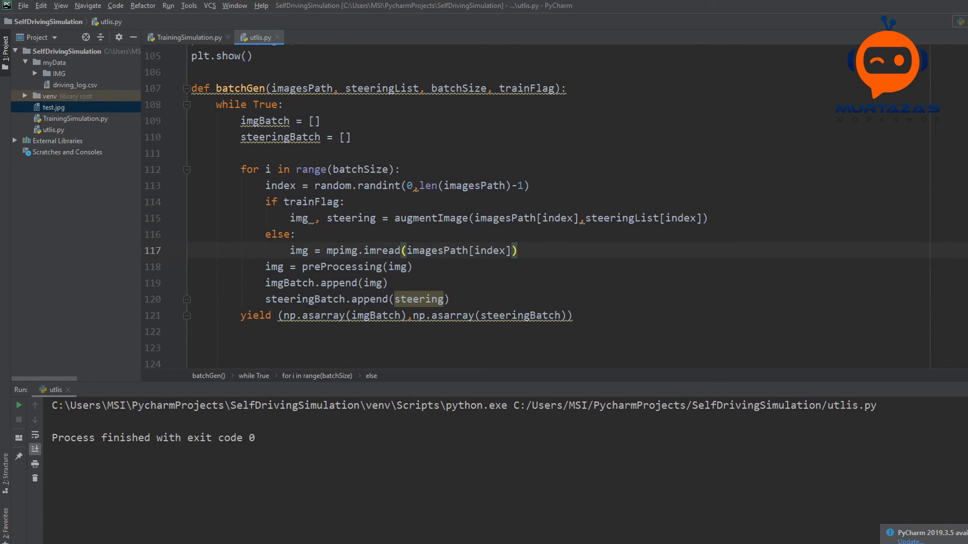
key(Enter)
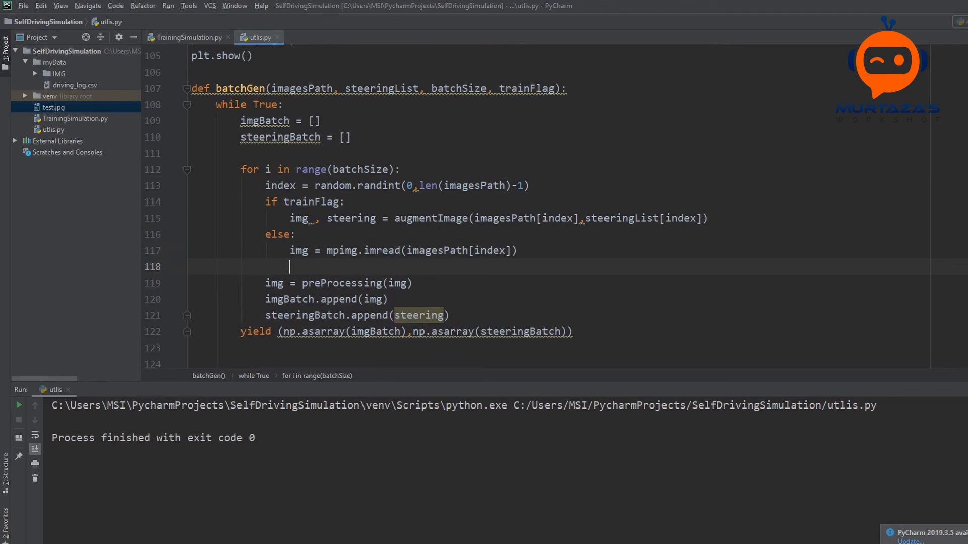
Step: Set steering = steeringList[index] in the else branch
text(steering =)
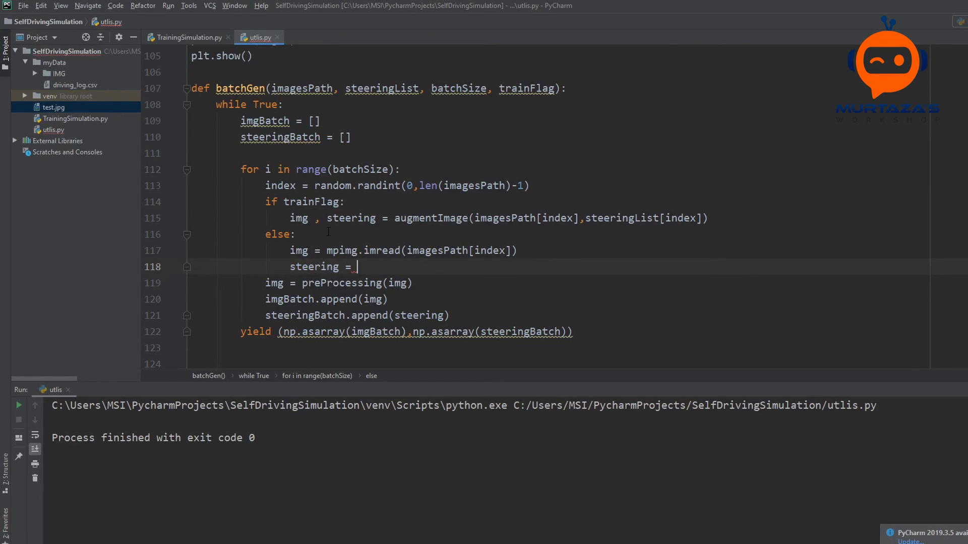
double_click(351, 218)
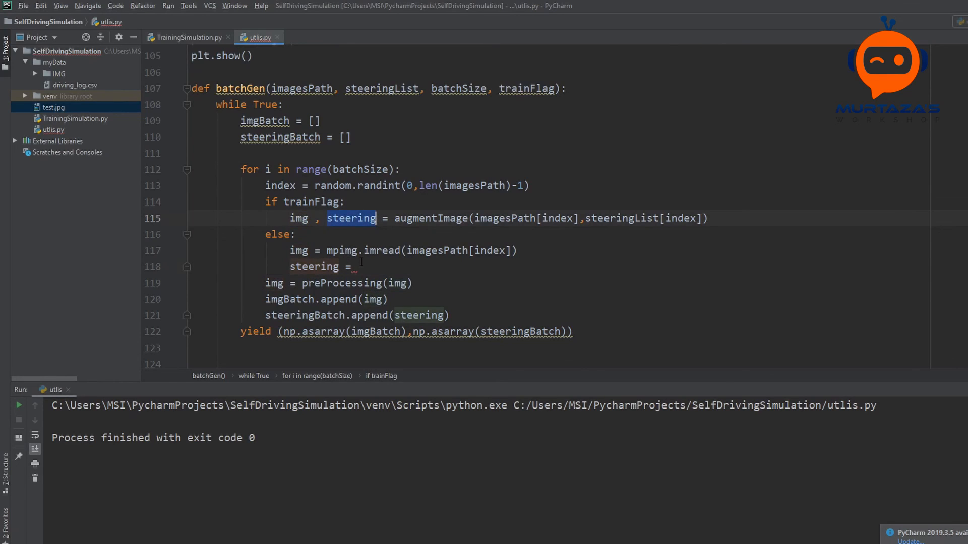
text(s)
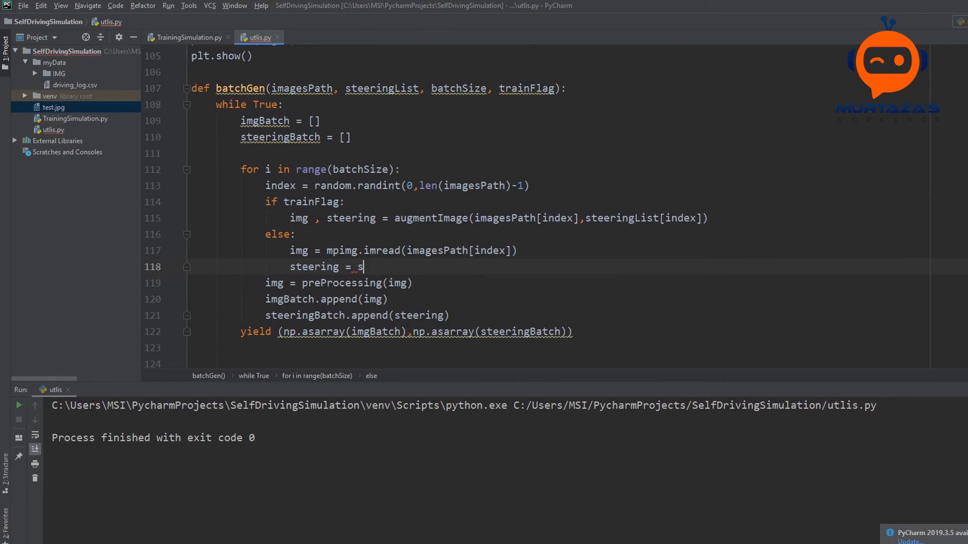
text(teeringList[)
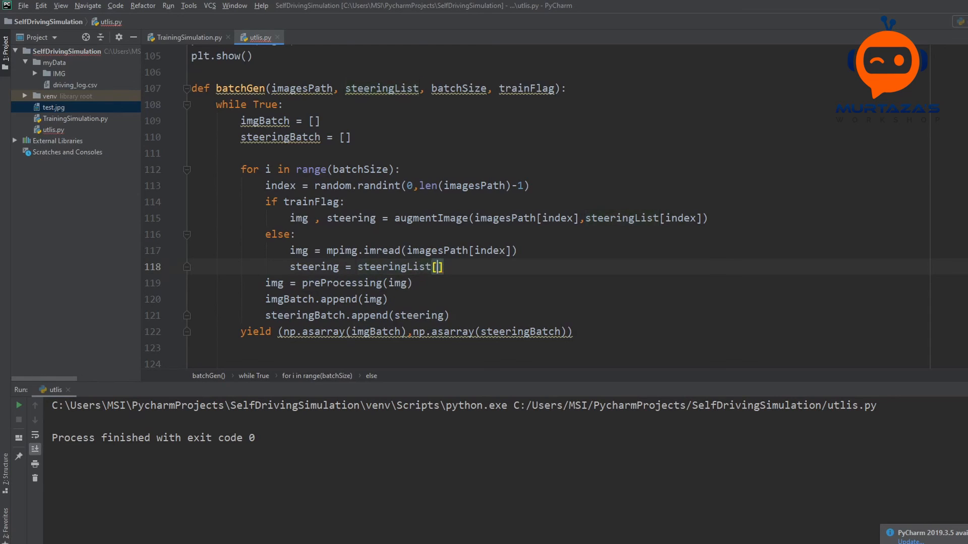
text(index)
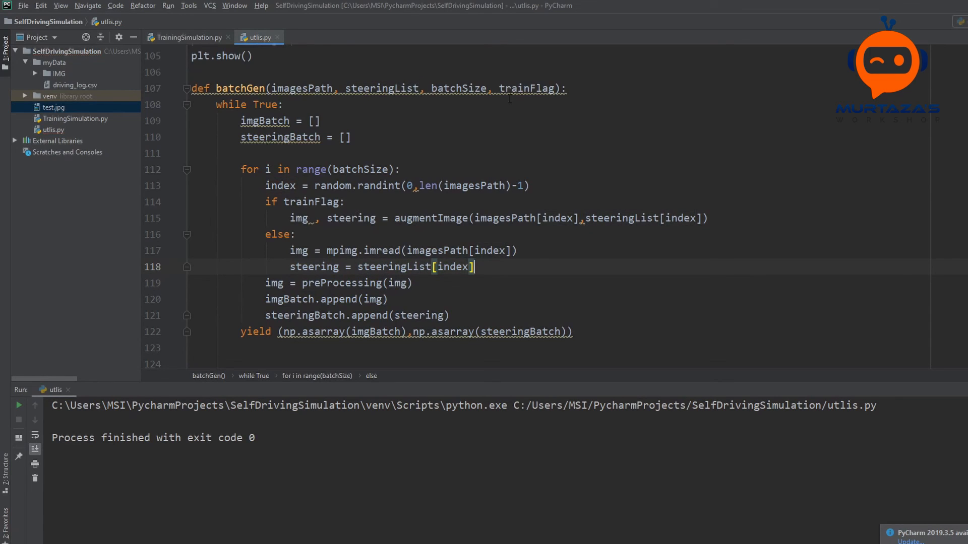
double_click(526, 89)
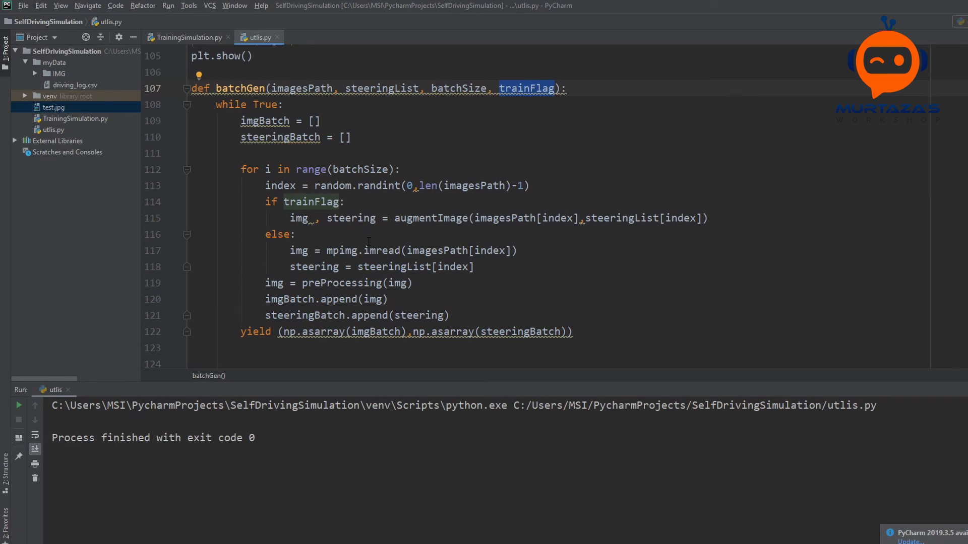
click(295, 234)
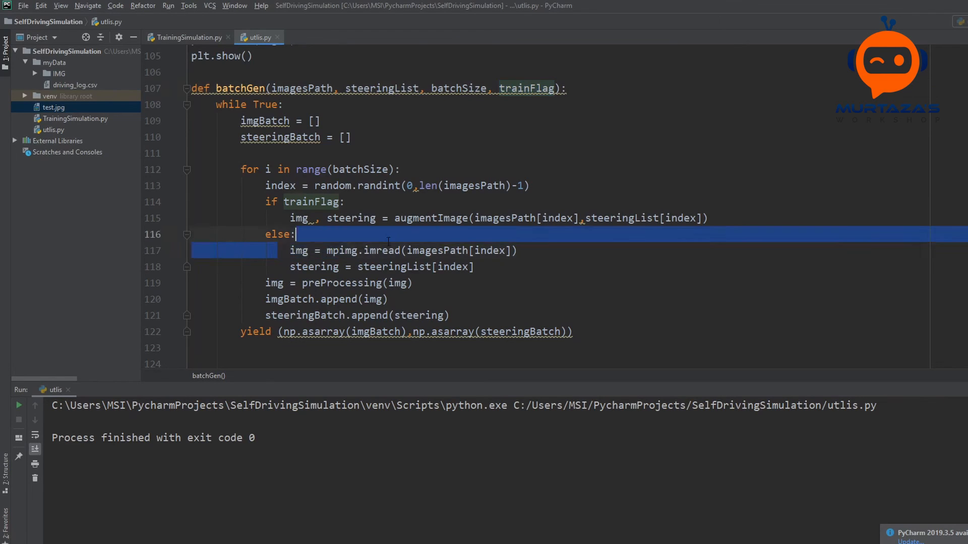